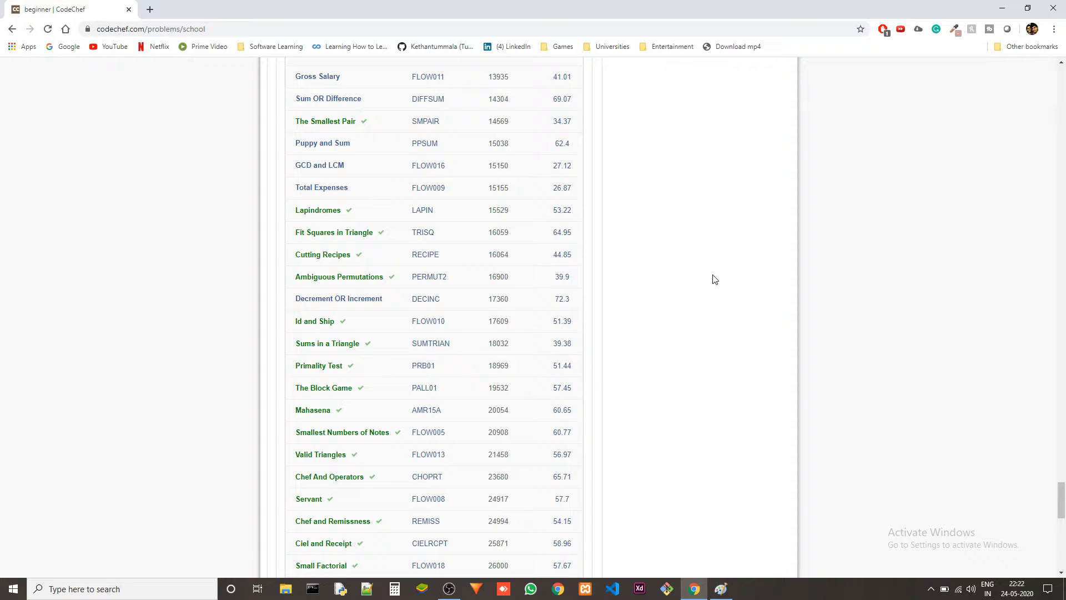
mouse_move(332, 238)
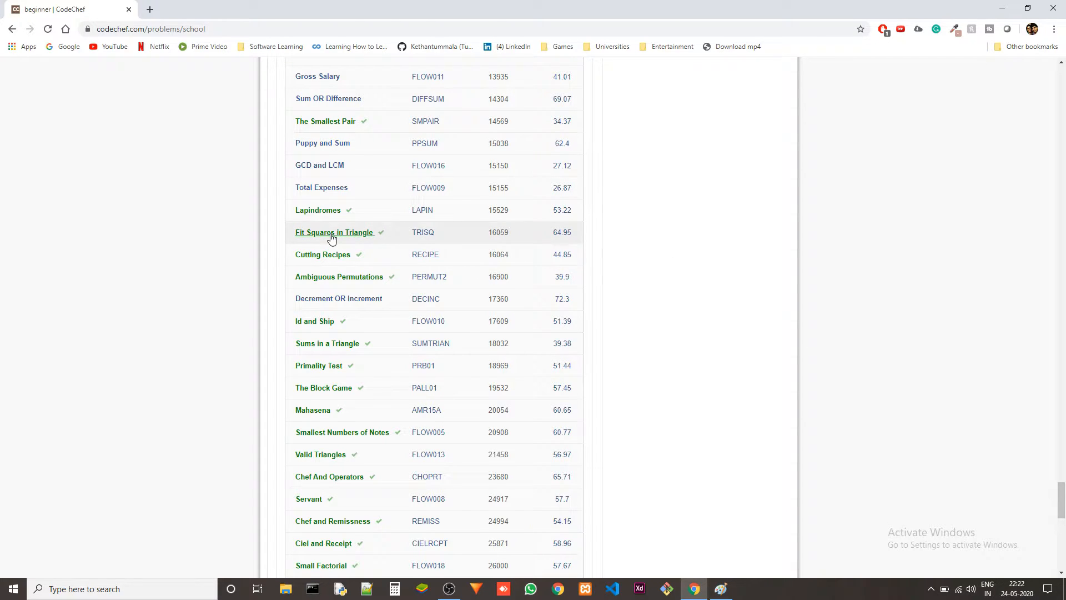
- Open the TRISQ 'Fit Squares in Triangle' problem from CodeChef's beginner table
click(334, 232)
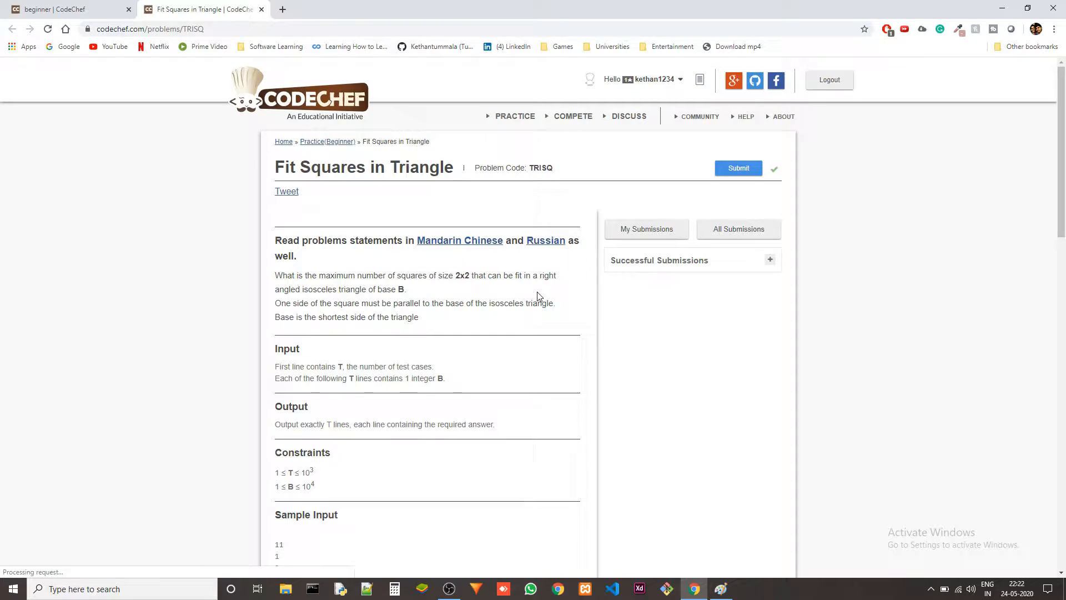
- Read the TRISQ input, output, constraints and samples, then switch to Paint's blank canvas
scroll(down, 3)
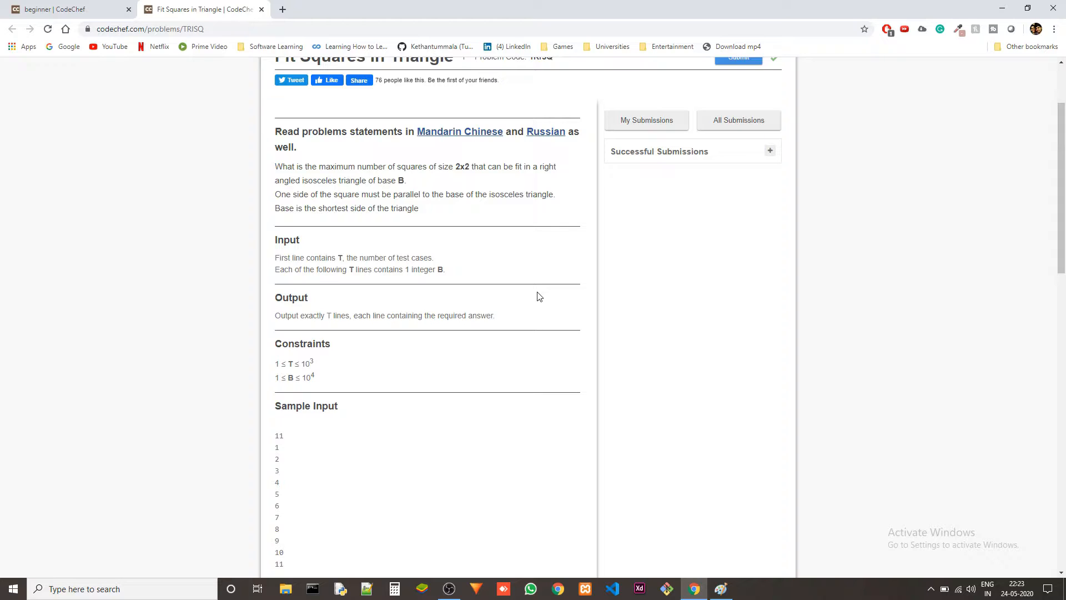
mouse_move(536, 301)
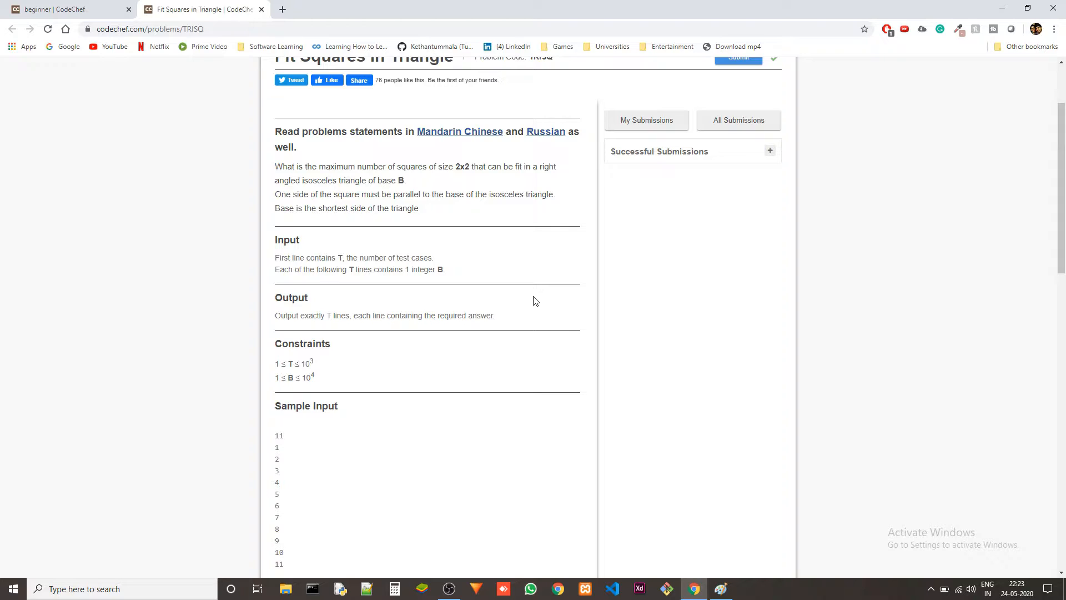
scroll(down, 3)
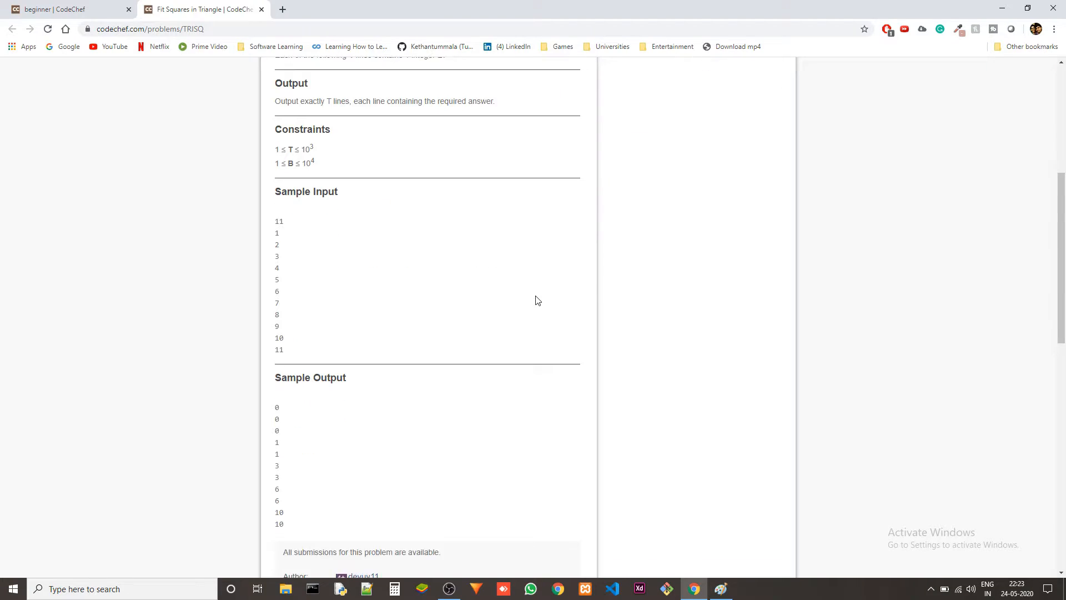
scroll(up, 3)
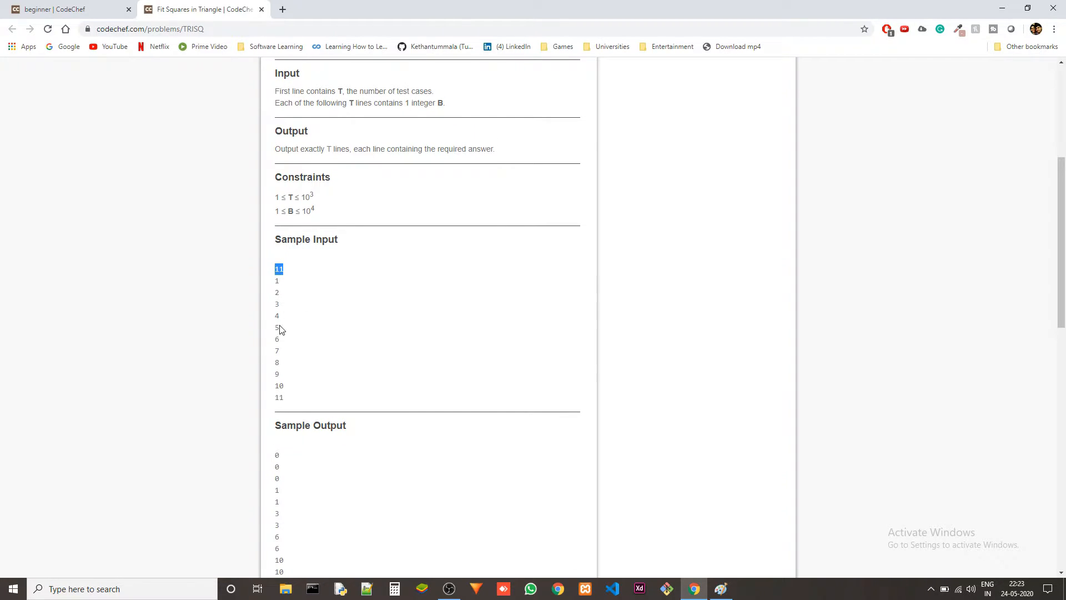
mouse_move(306, 391)
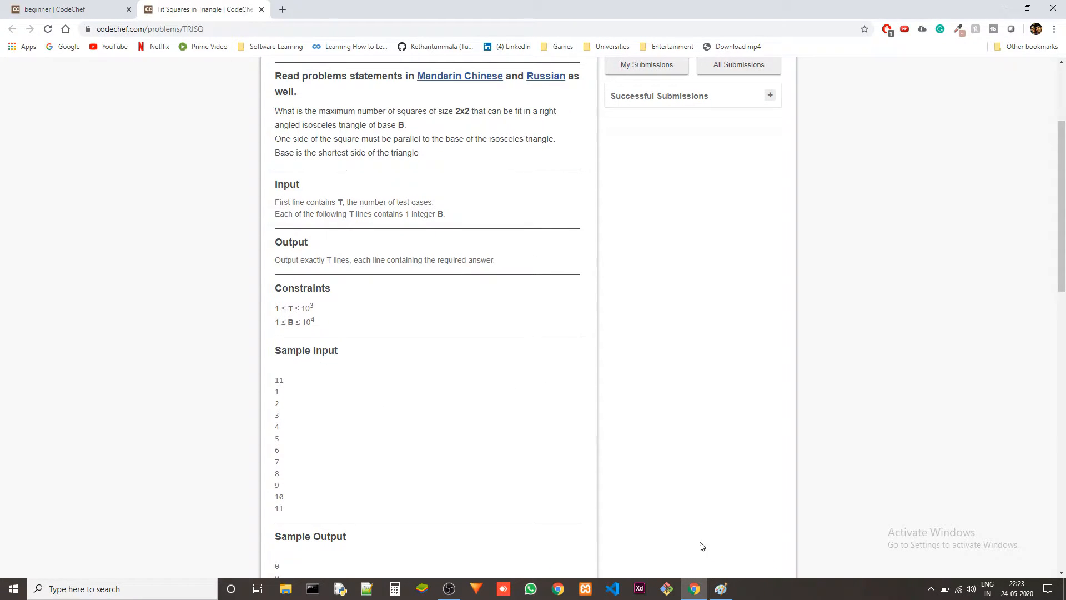
click(720, 588)
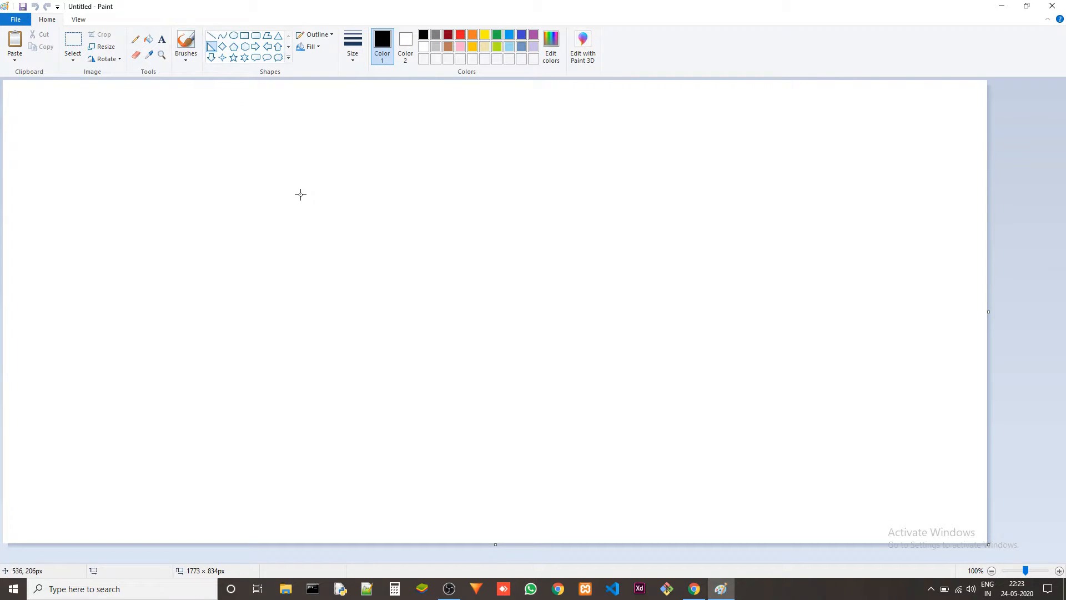
- Draw a large right-angled triangle with an extended base, labelled 11
drag(227, 109, 675, 512)
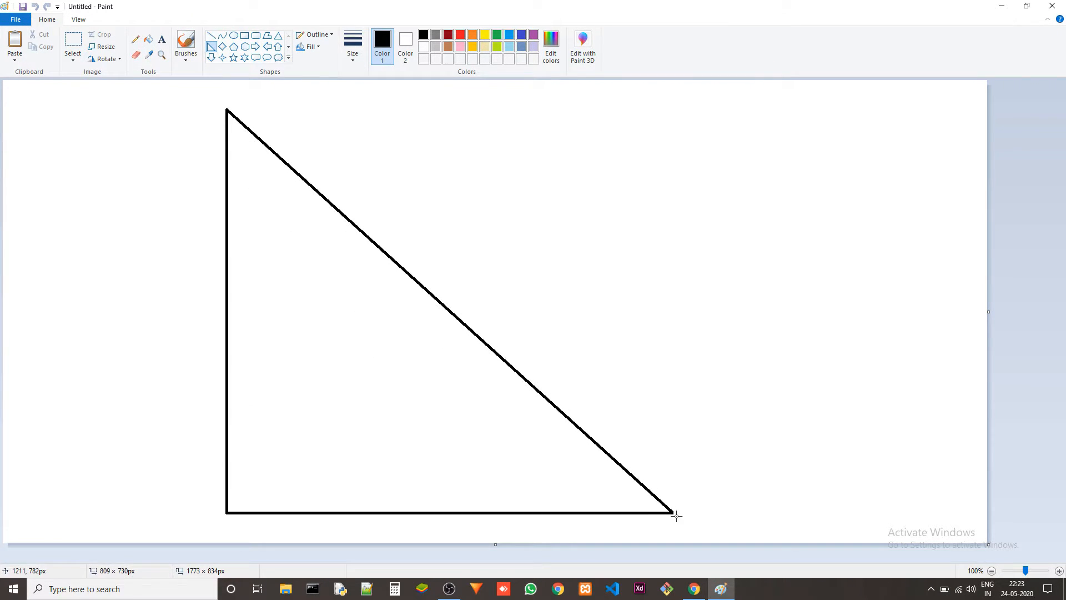
drag(676, 515, 872, 521)
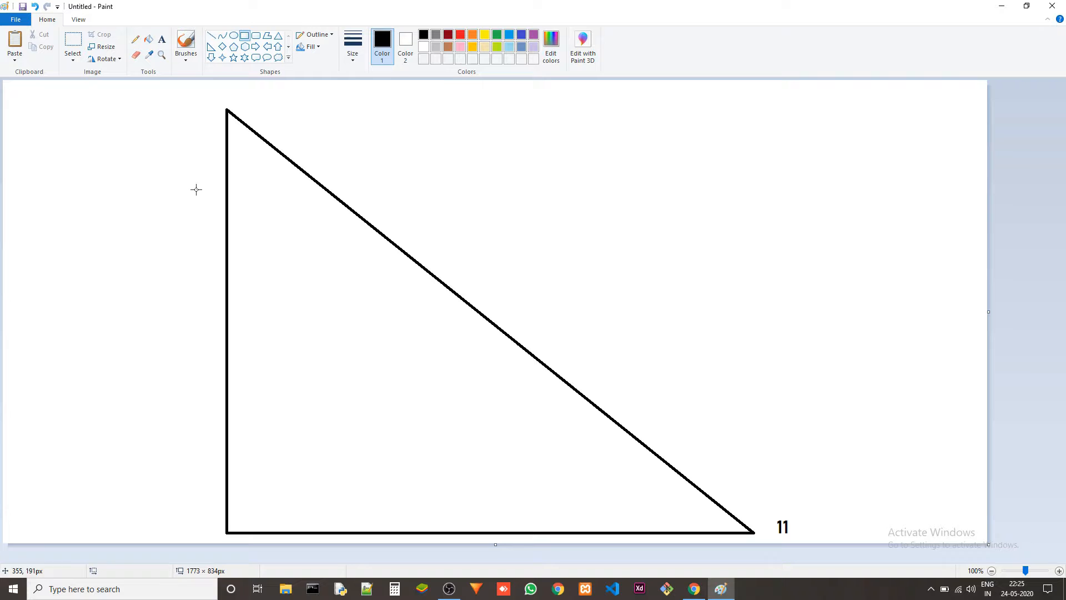
mouse_move(226, 442)
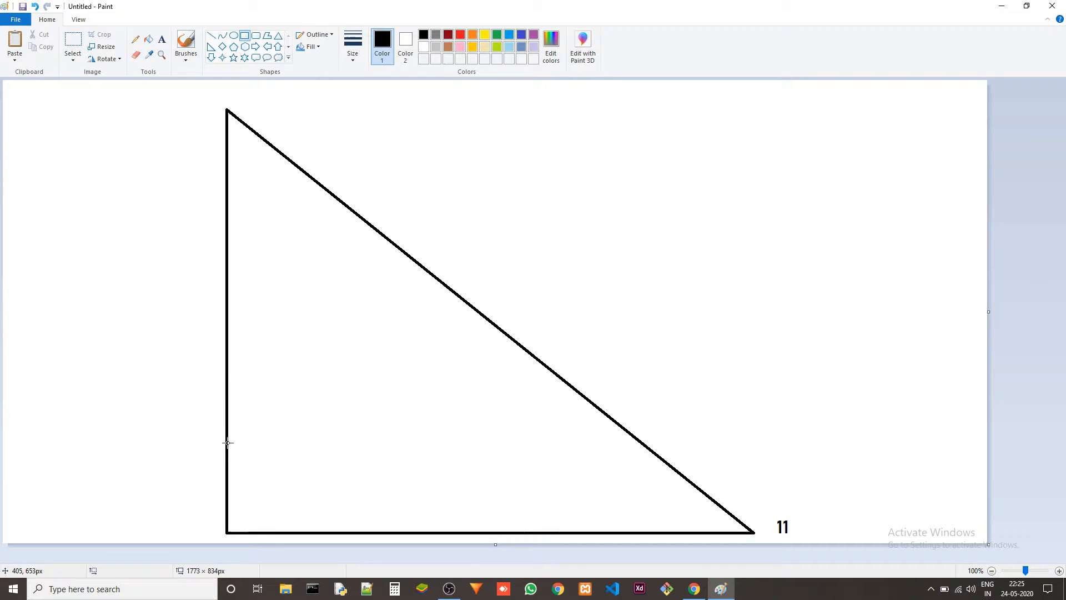
- Draw a square in the bottom-left corner and paste copies along the base
drag(228, 442, 318, 533)
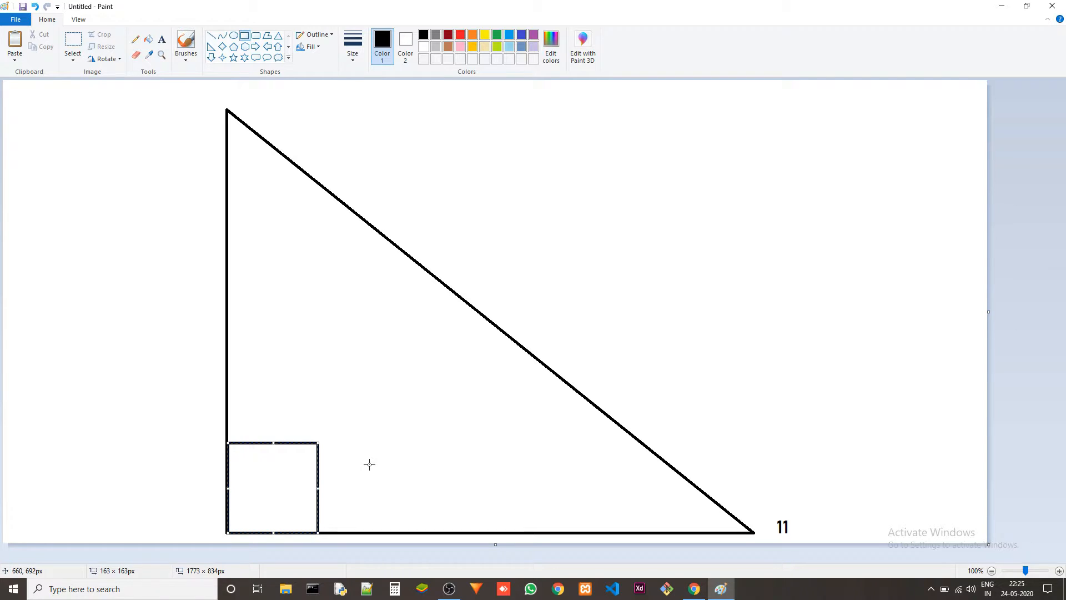
mouse_move(349, 460)
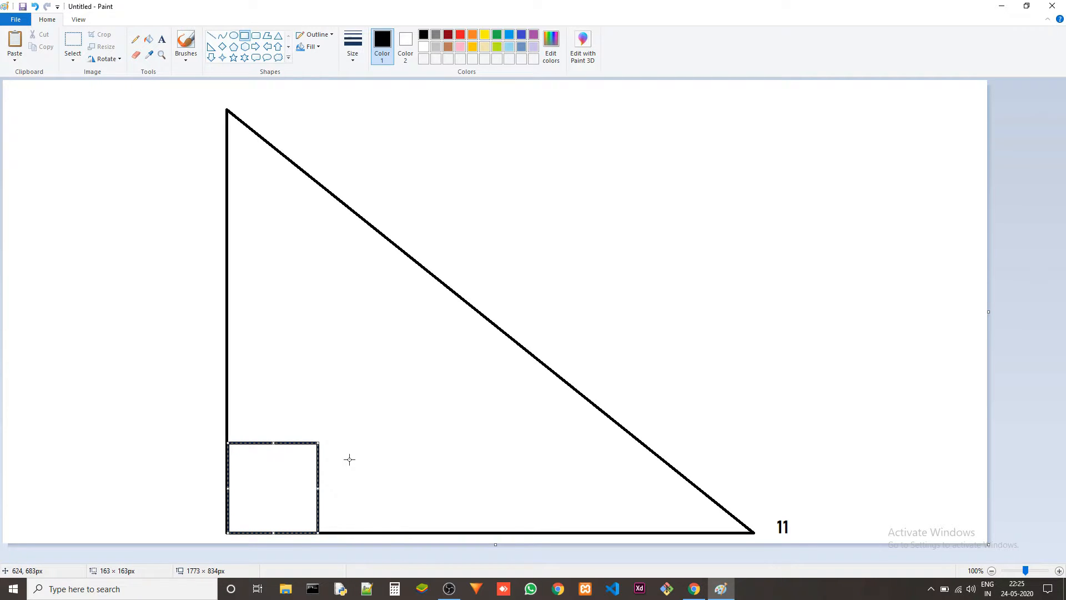
mouse_move(83, 40)
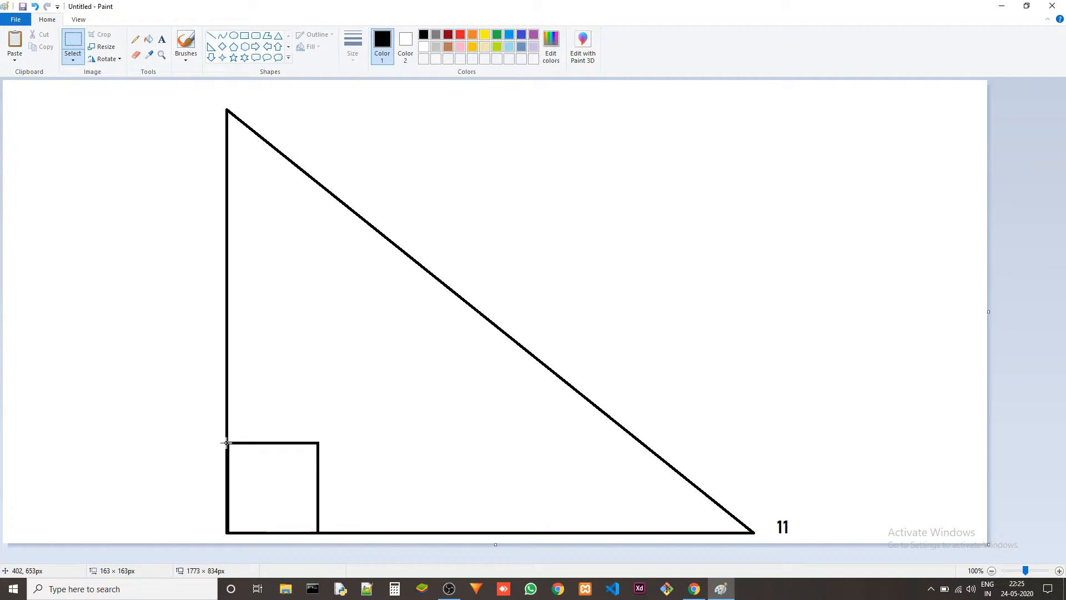
drag(226, 441, 319, 534)
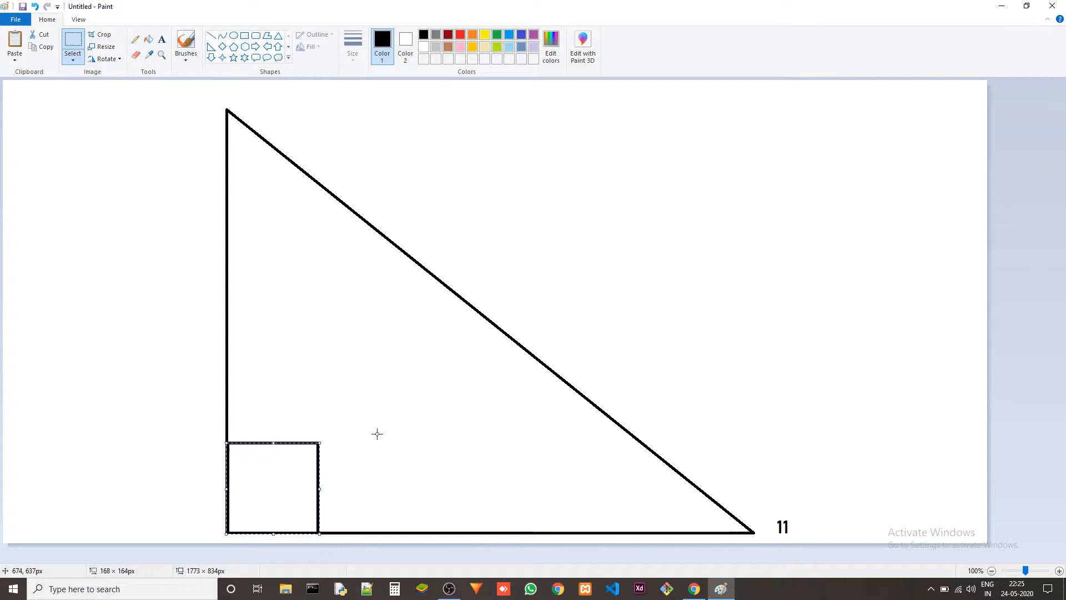
drag(272, 486, 375, 479)
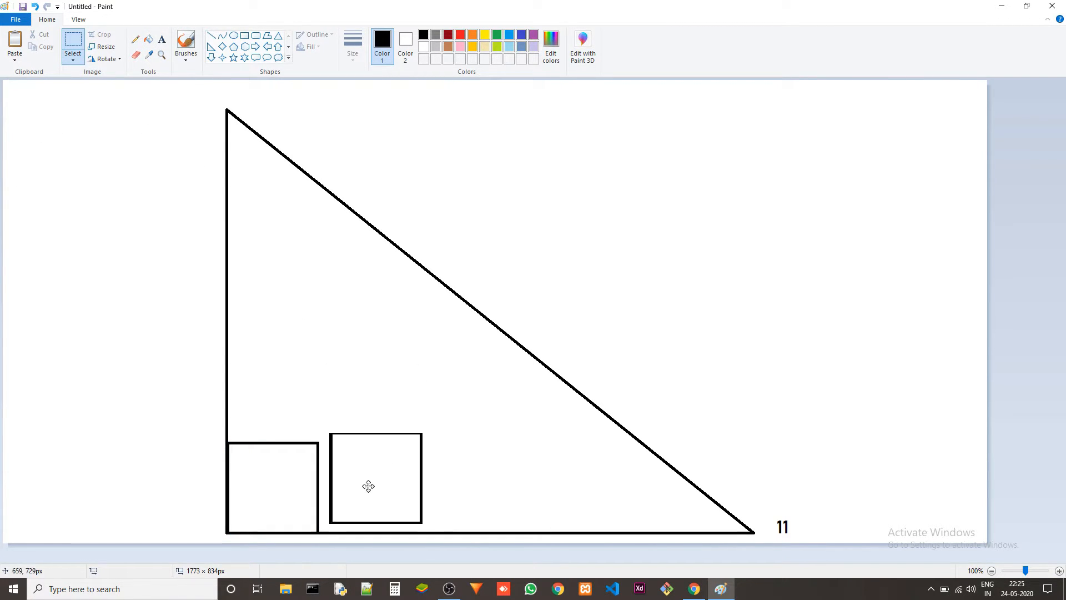
drag(368, 487, 358, 494)
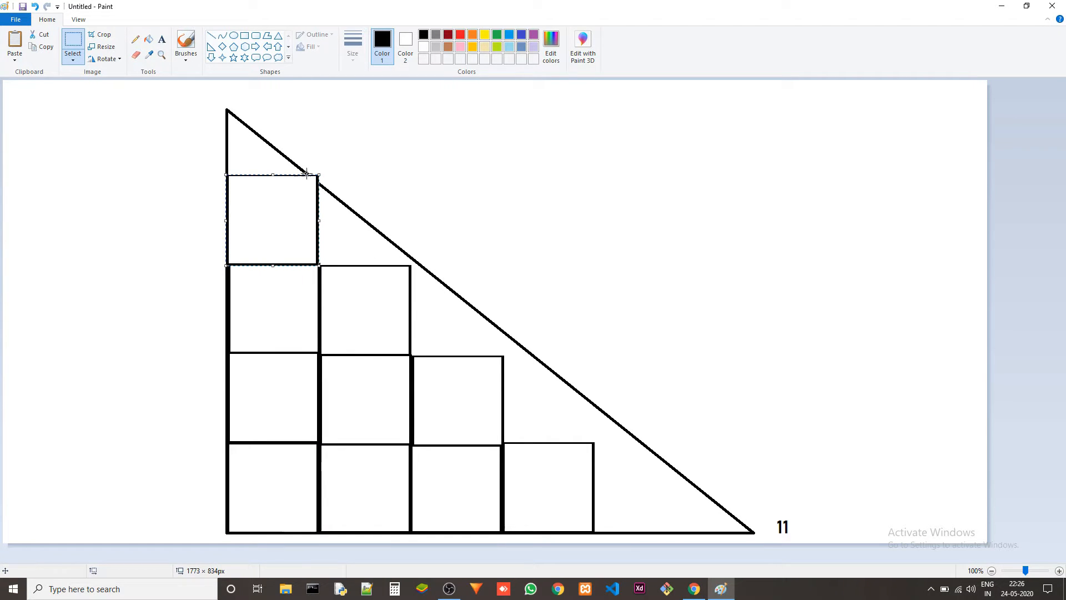
mouse_move(374, 185)
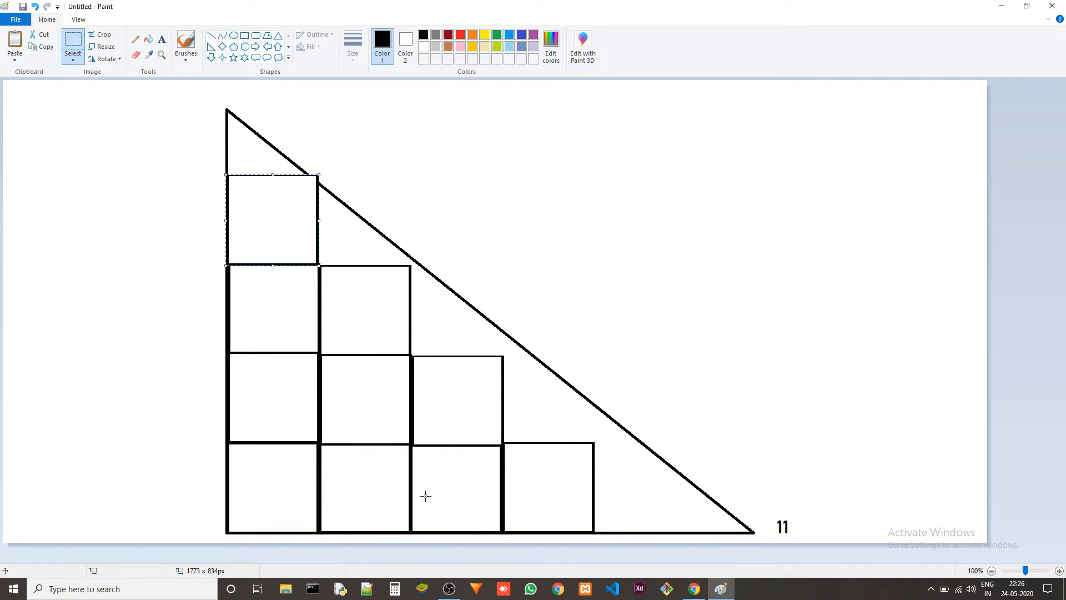
mouse_move(255, 528)
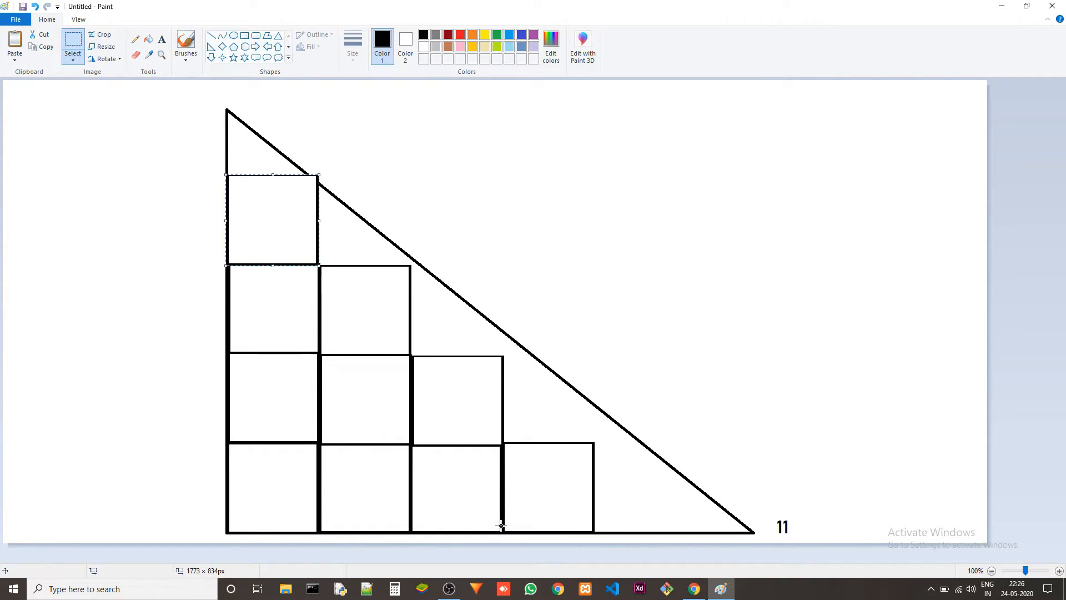
mouse_move(772, 521)
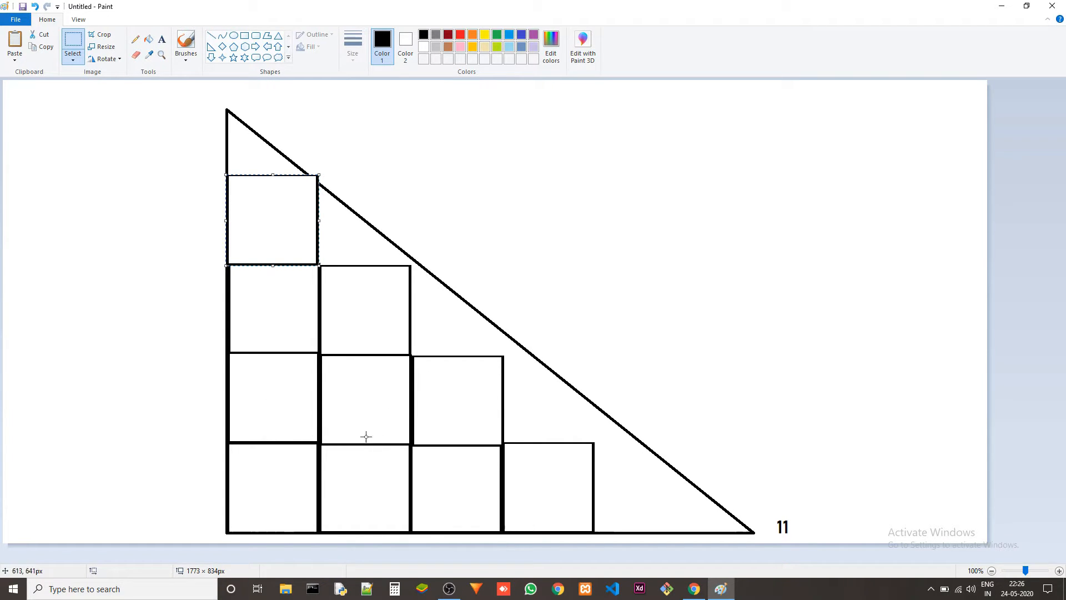
mouse_move(343, 447)
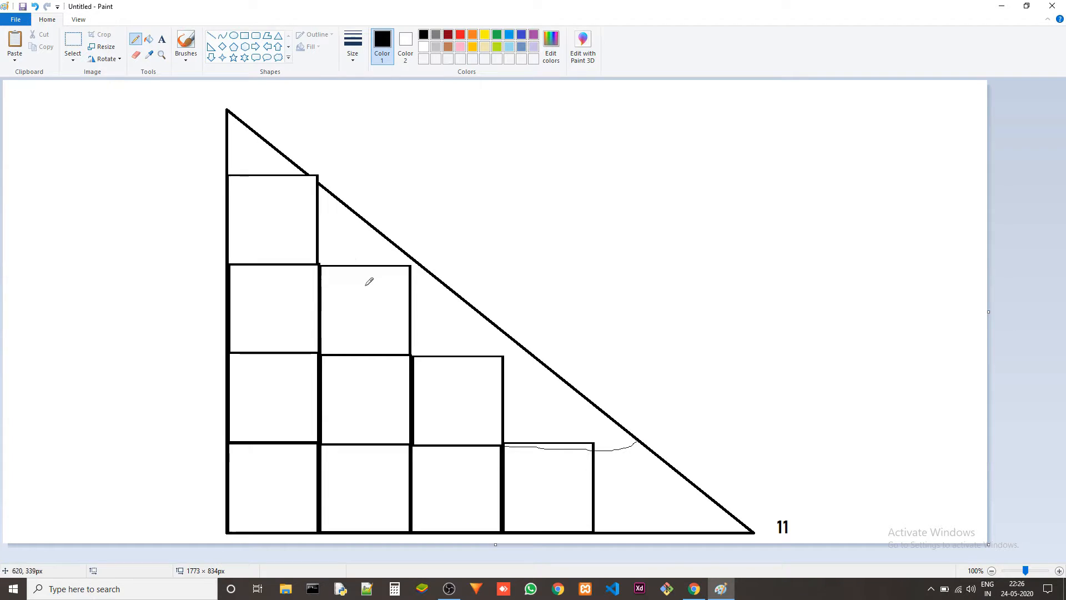
- Draw a freehand loop around the squares along the triangle's slanted edge
drag(245, 102, 612, 436)
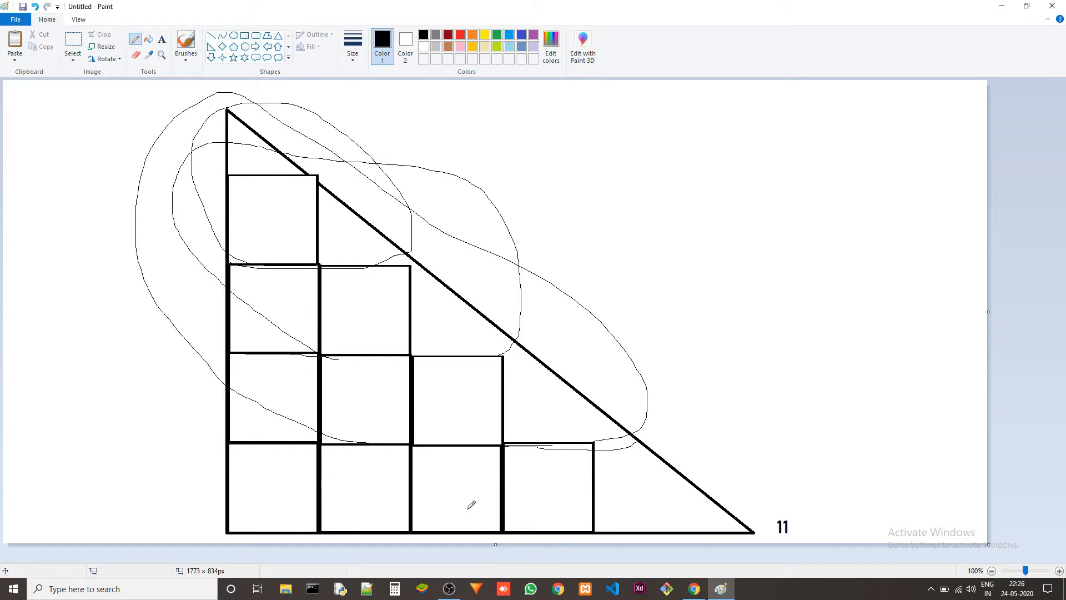
mouse_move(644, 497)
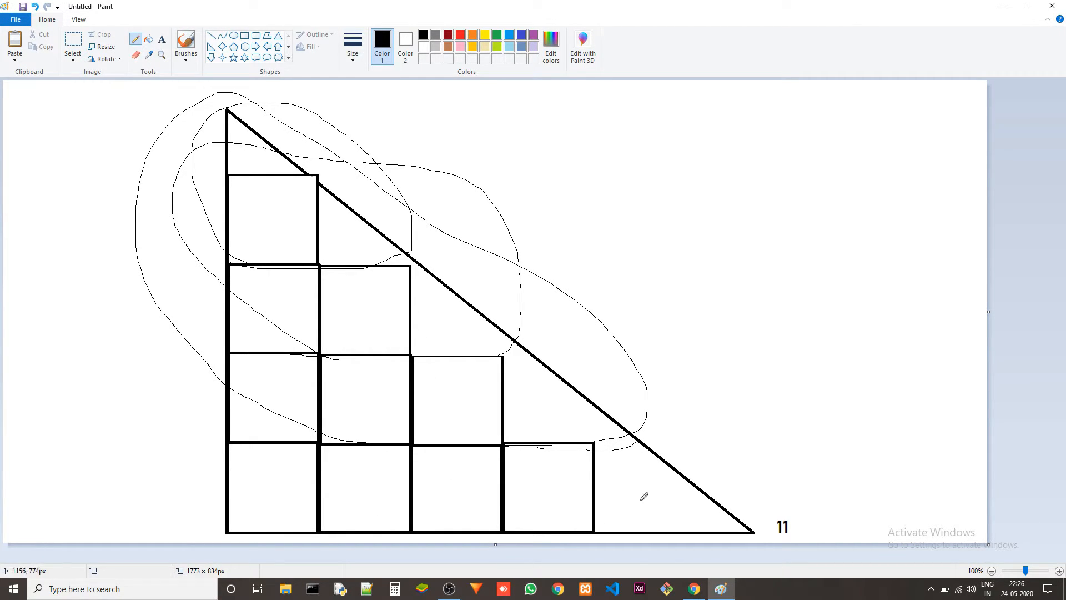
mouse_move(677, 389)
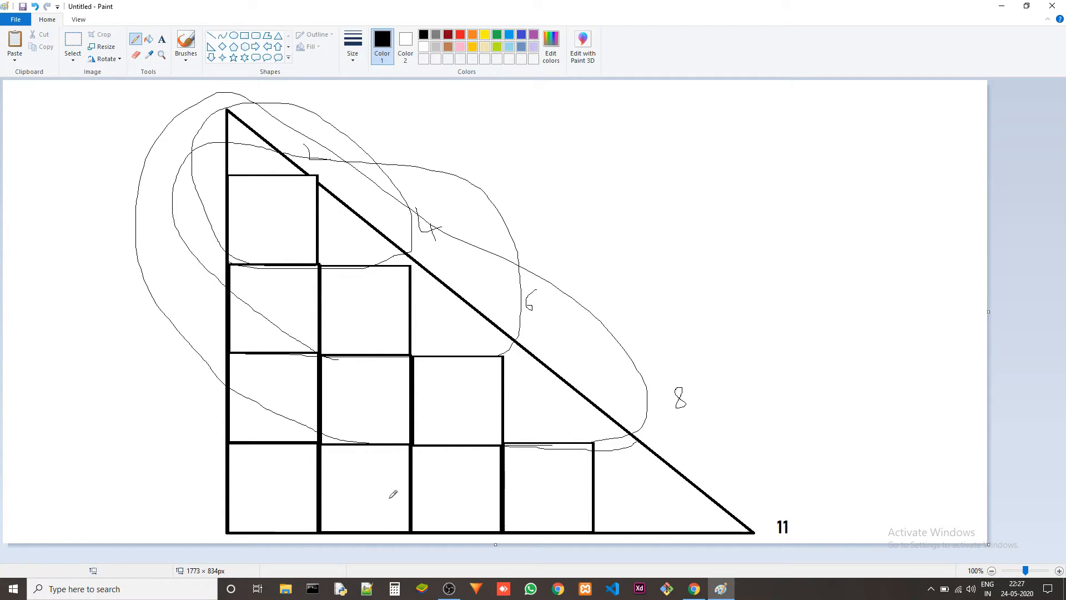
- Pencil-number the squares in the bottom row and the second row
drag(268, 457, 269, 496)
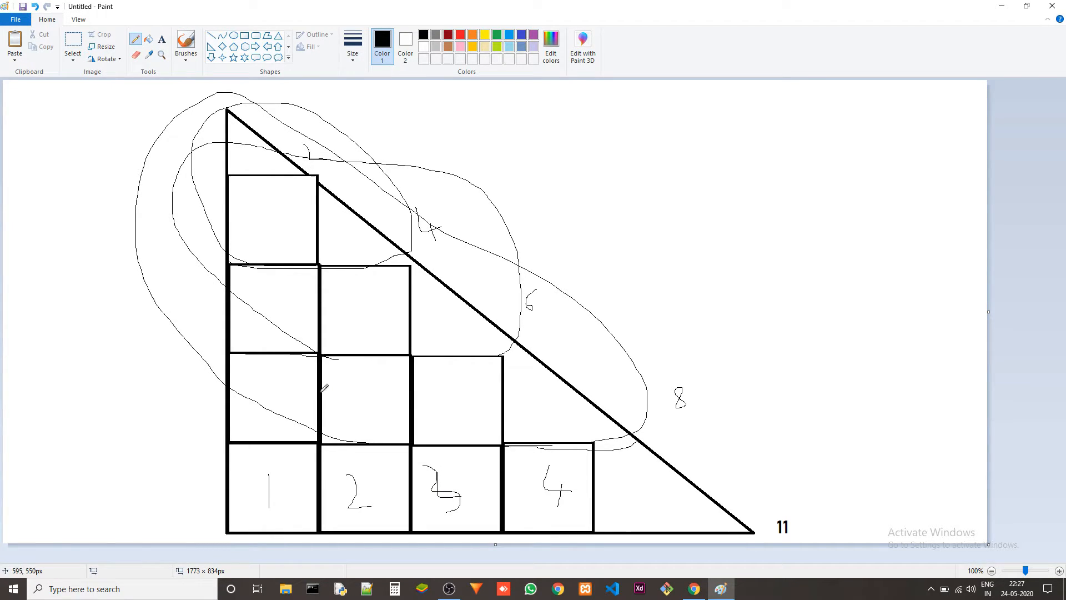
drag(265, 381, 381, 408)
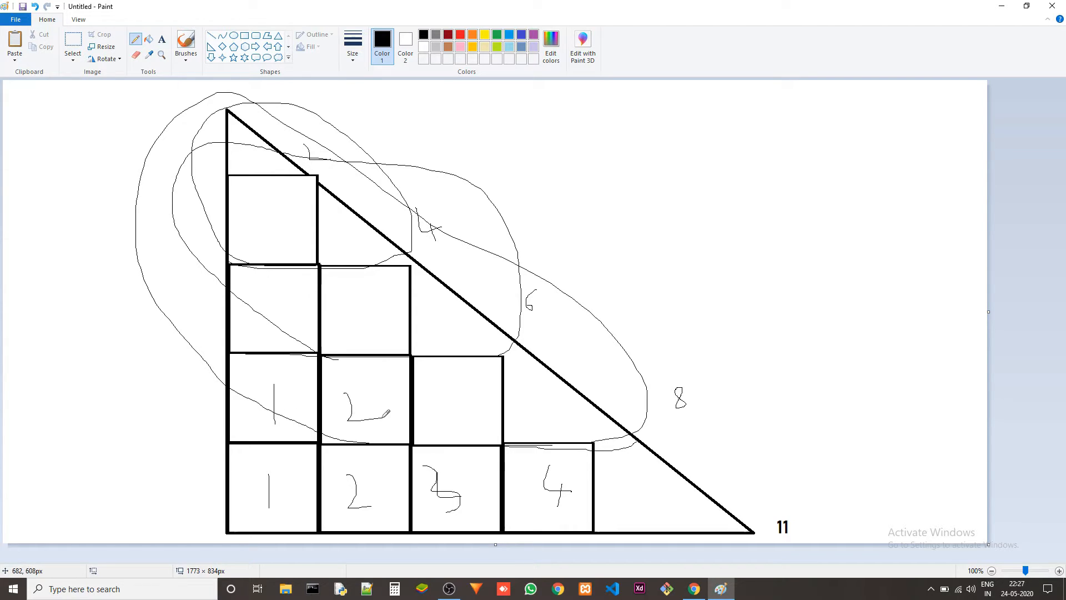
drag(432, 381, 445, 421)
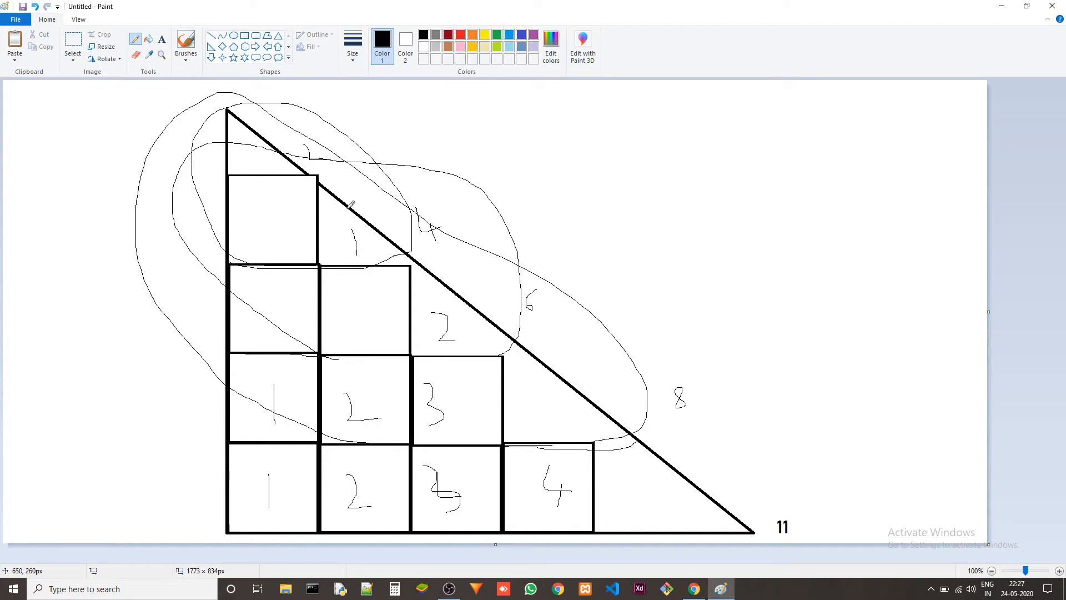
mouse_move(689, 434)
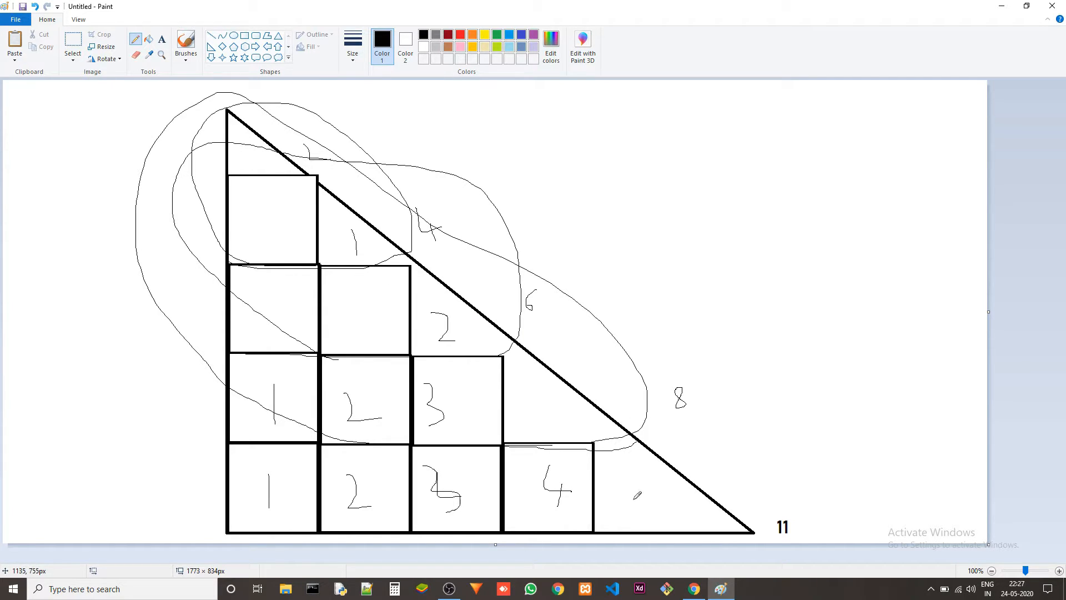
mouse_move(629, 473)
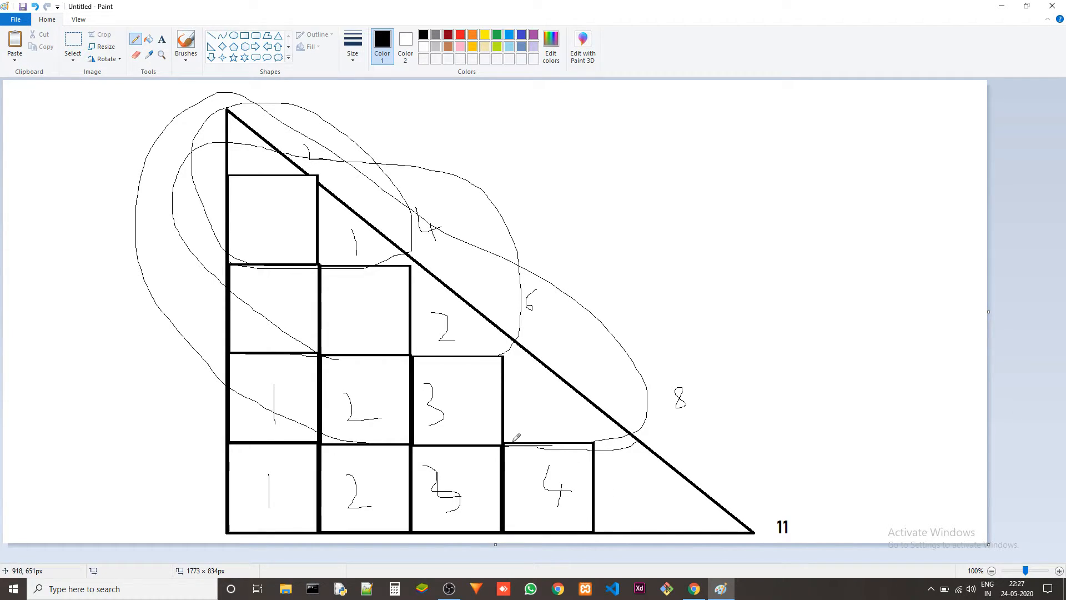
mouse_move(632, 483)
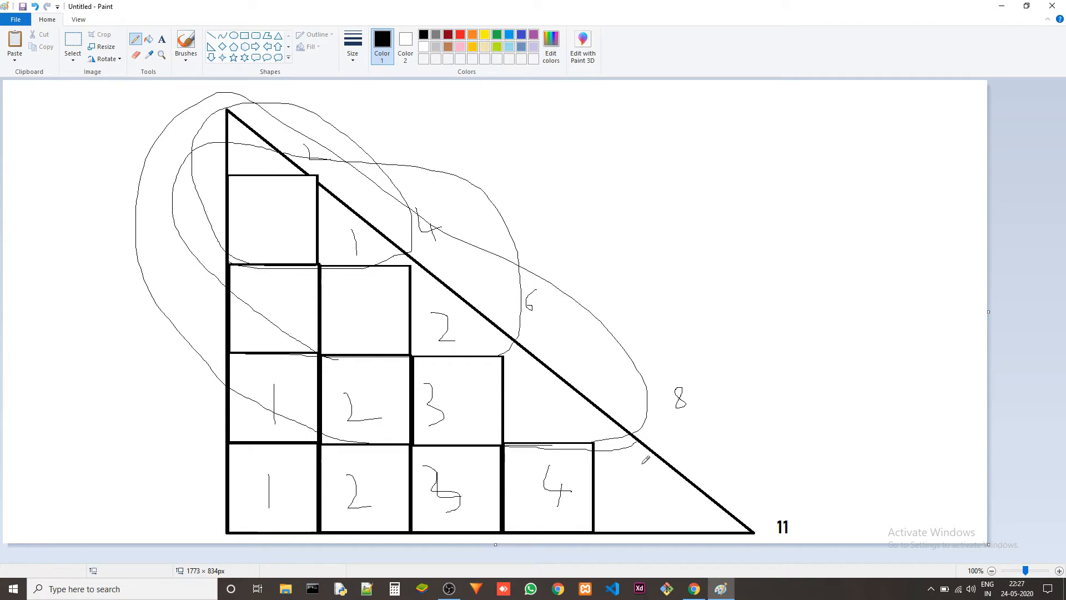
mouse_move(650, 477)
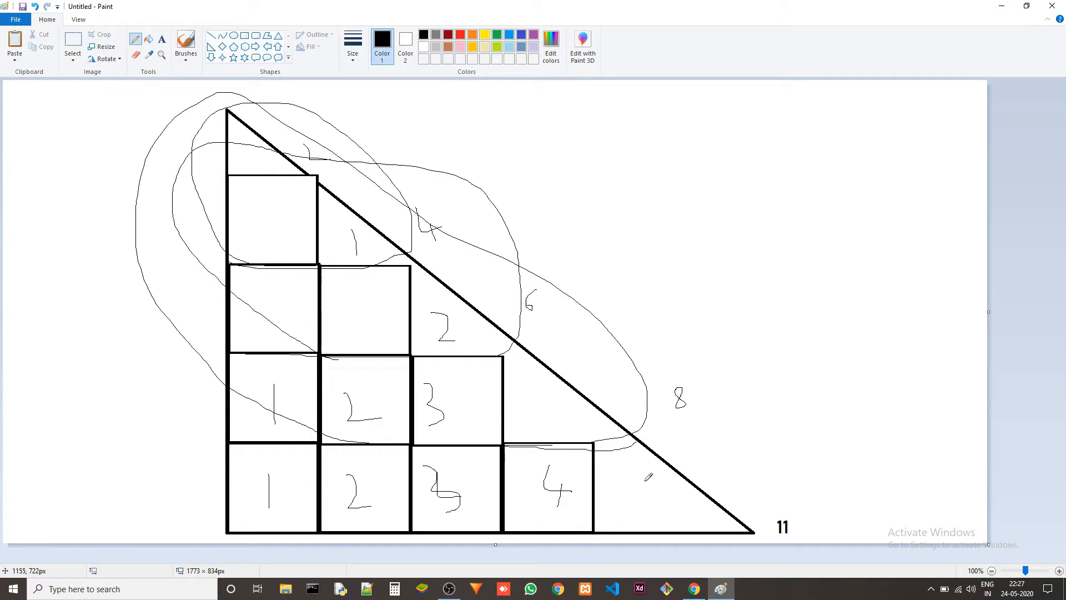
mouse_move(647, 468)
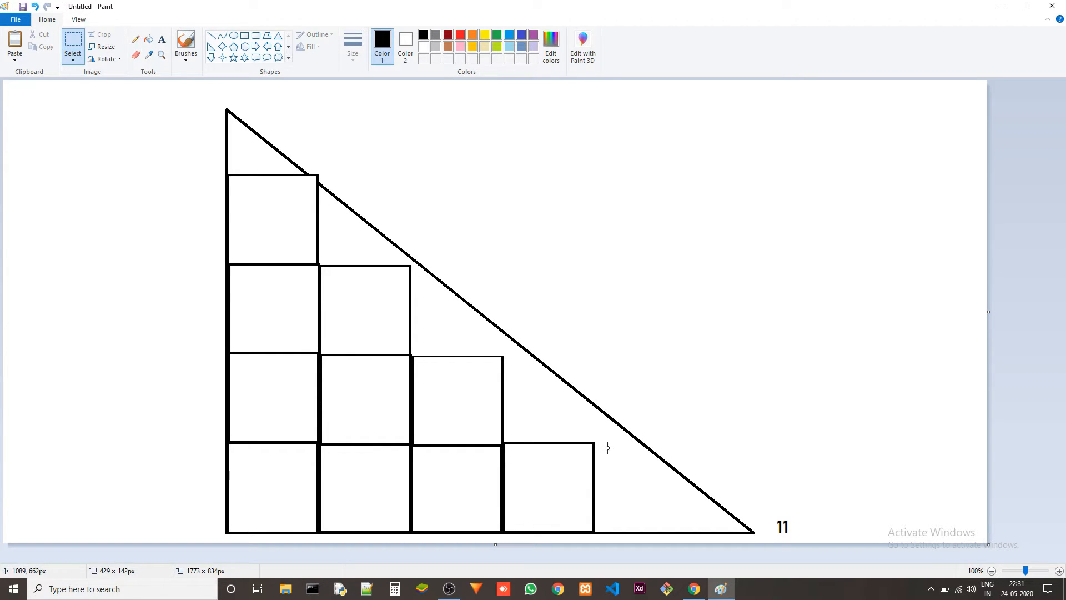
mouse_move(340, 188)
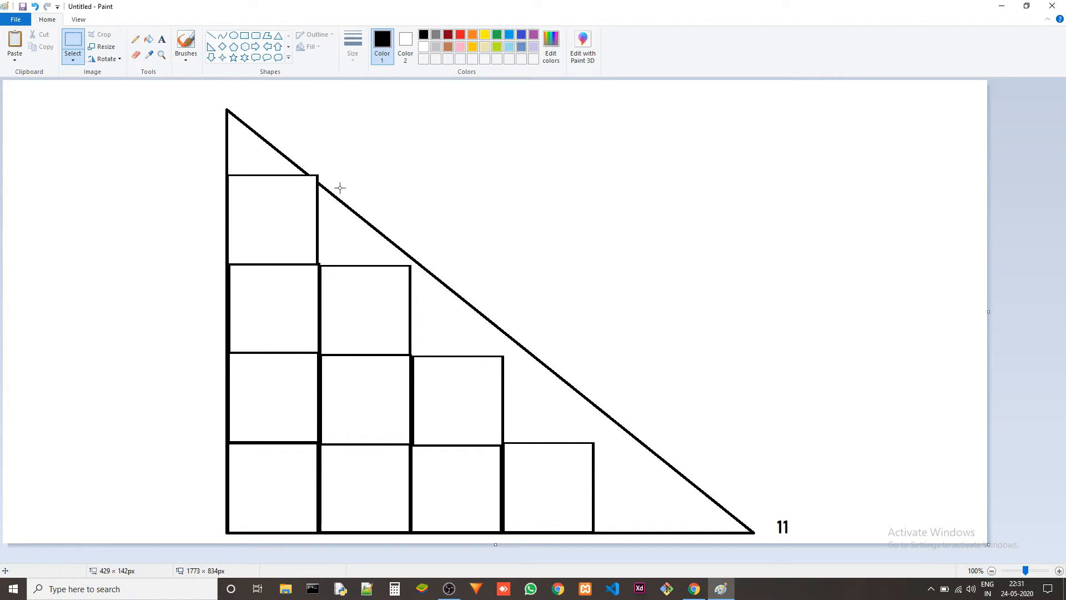
mouse_move(615, 485)
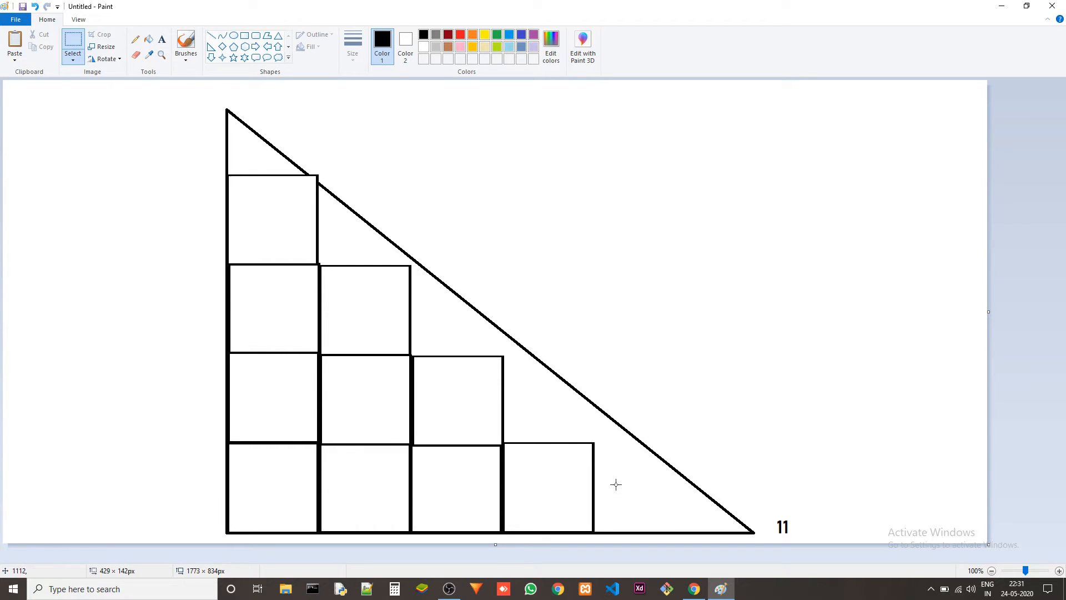
mouse_move(508, 478)
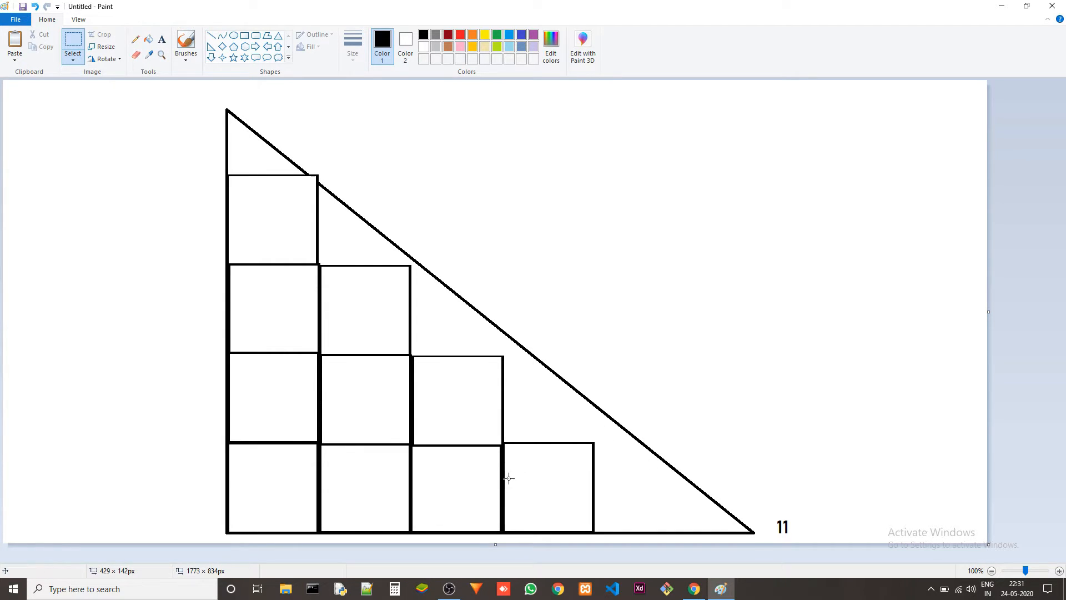
mouse_move(421, 481)
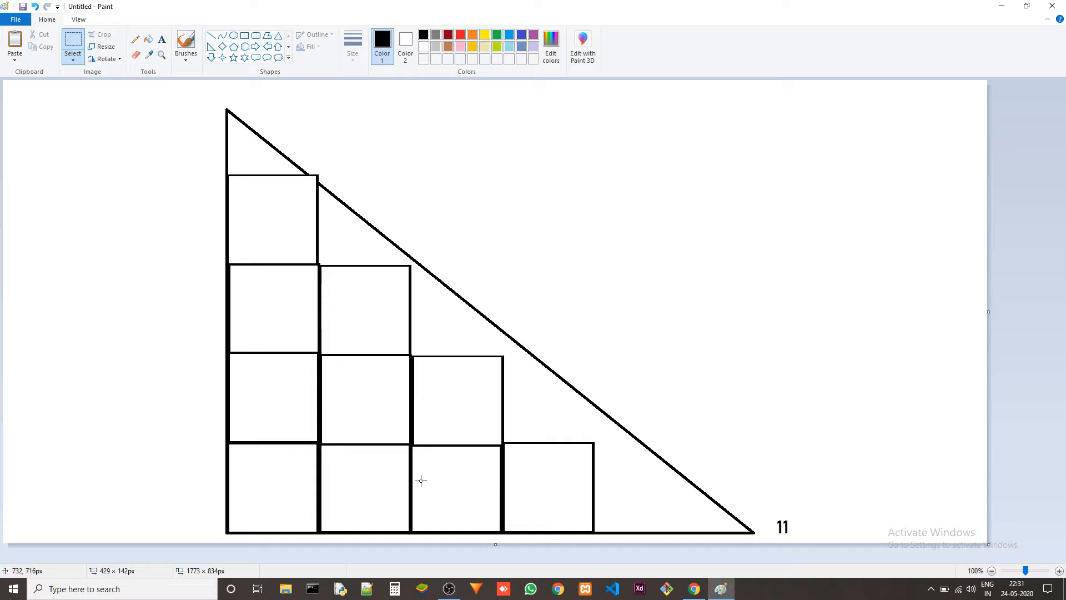
mouse_move(525, 491)
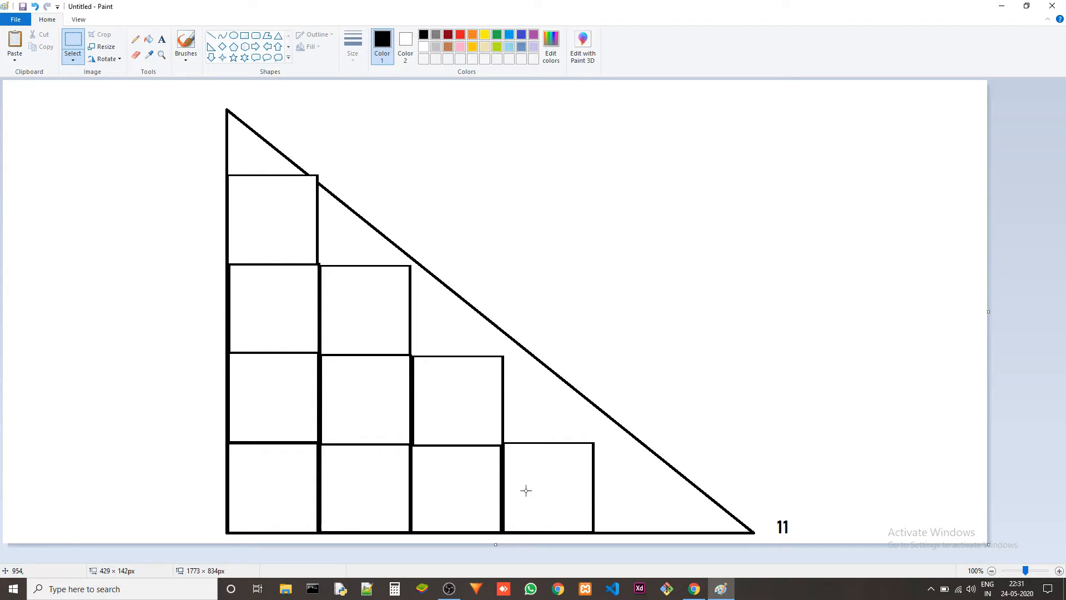
mouse_move(632, 493)
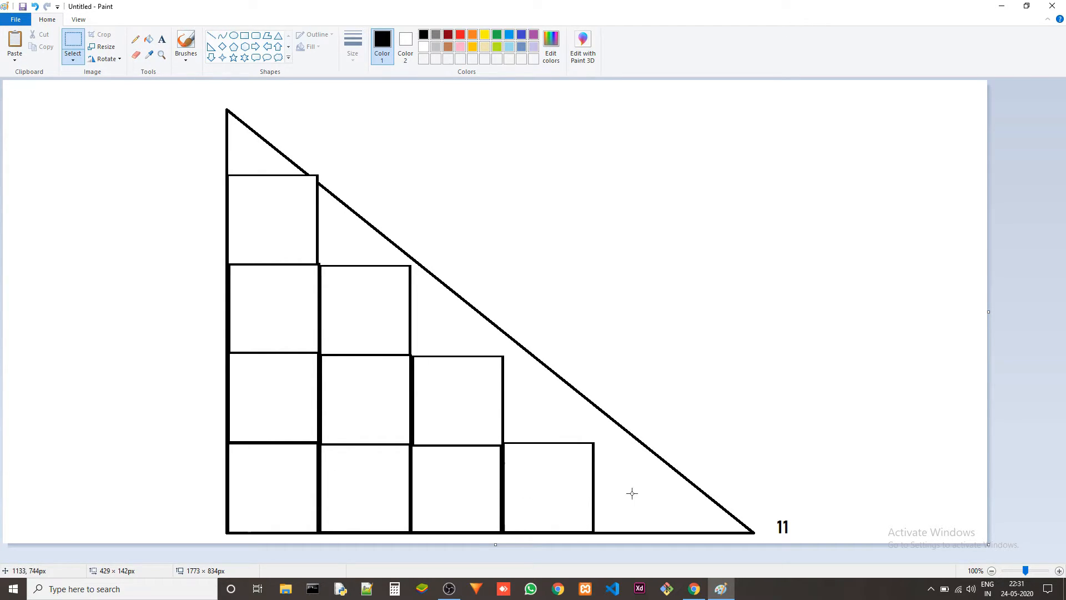
mouse_move(607, 499)
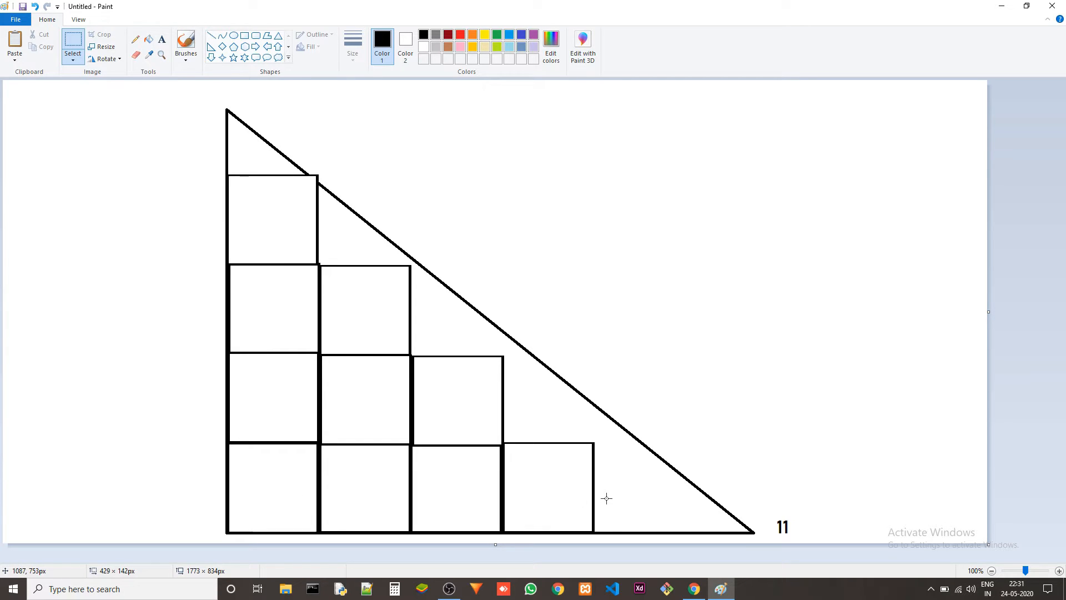
mouse_move(543, 409)
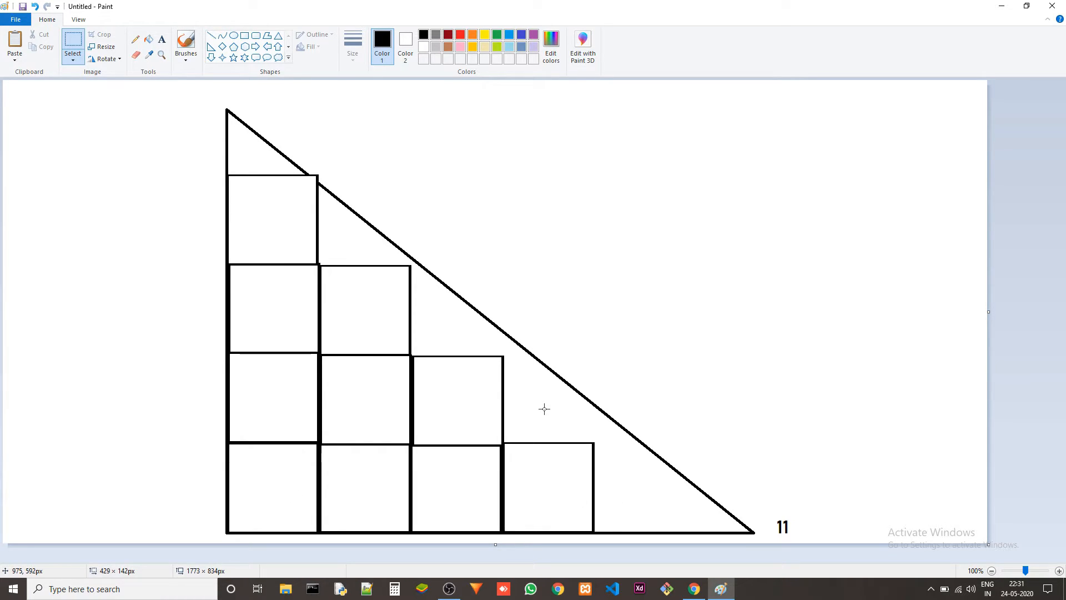
mouse_move(471, 331)
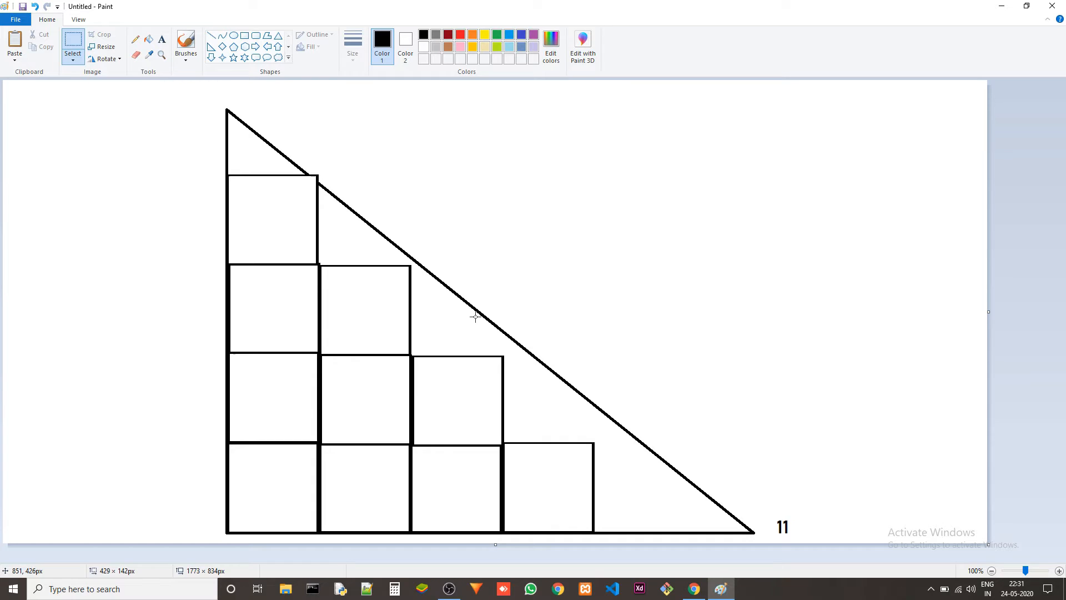
mouse_move(403, 217)
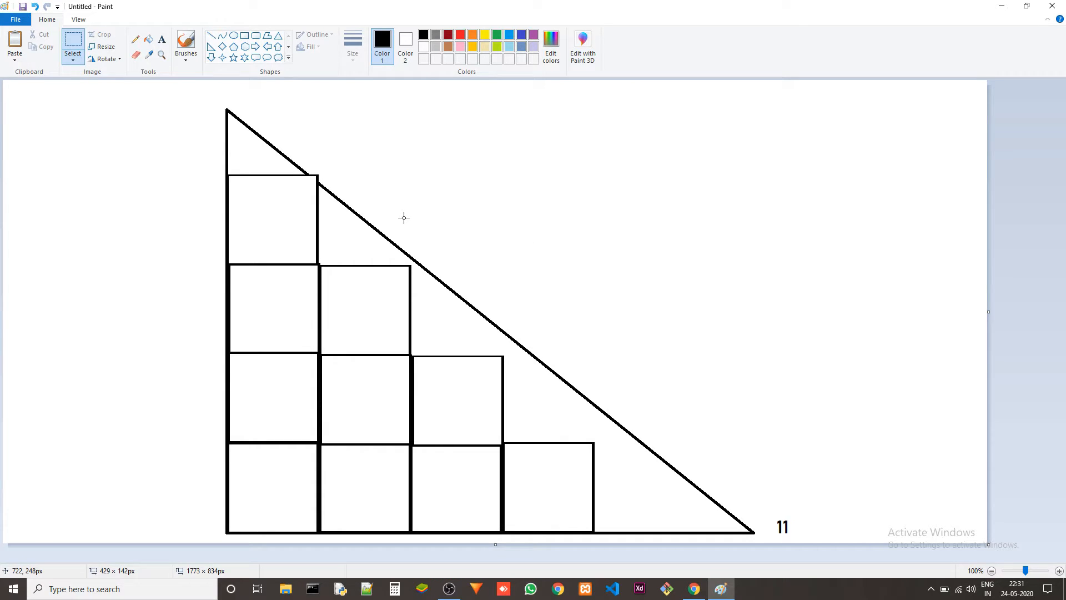
mouse_move(420, 267)
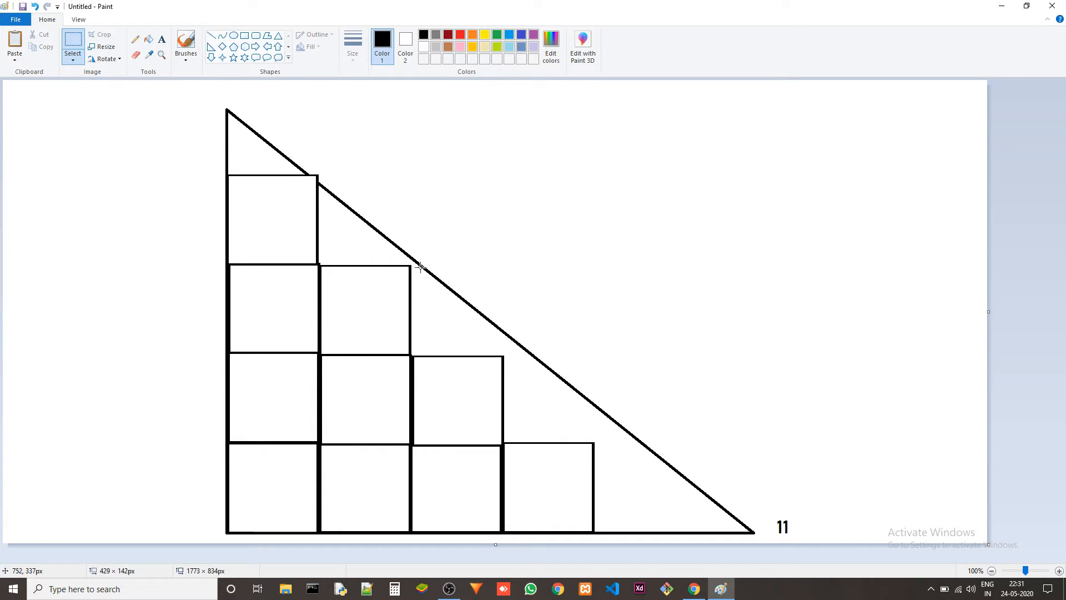
mouse_move(650, 159)
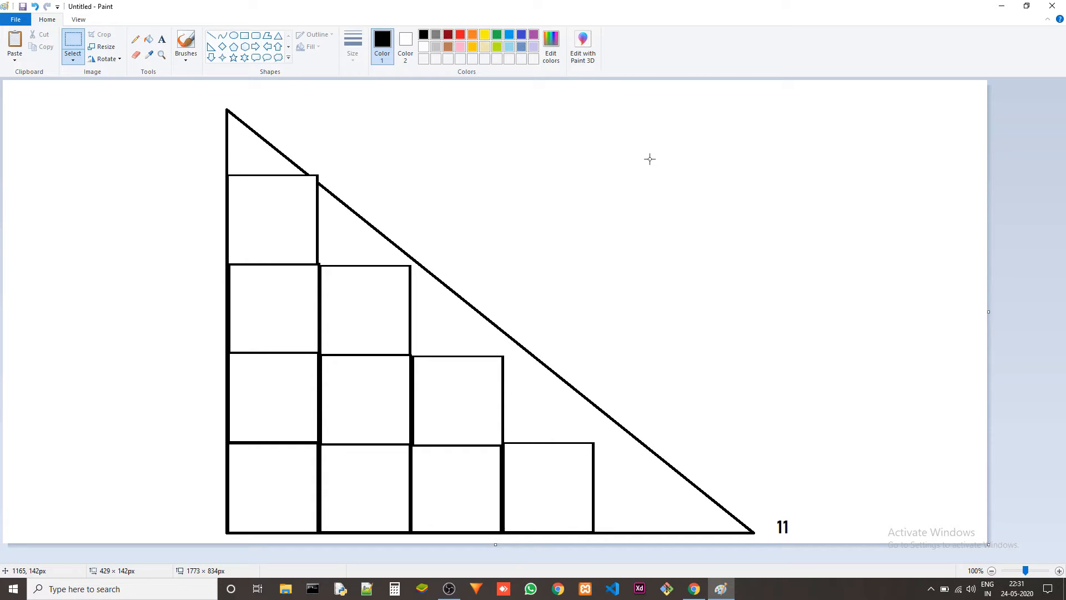
mouse_move(227, 394)
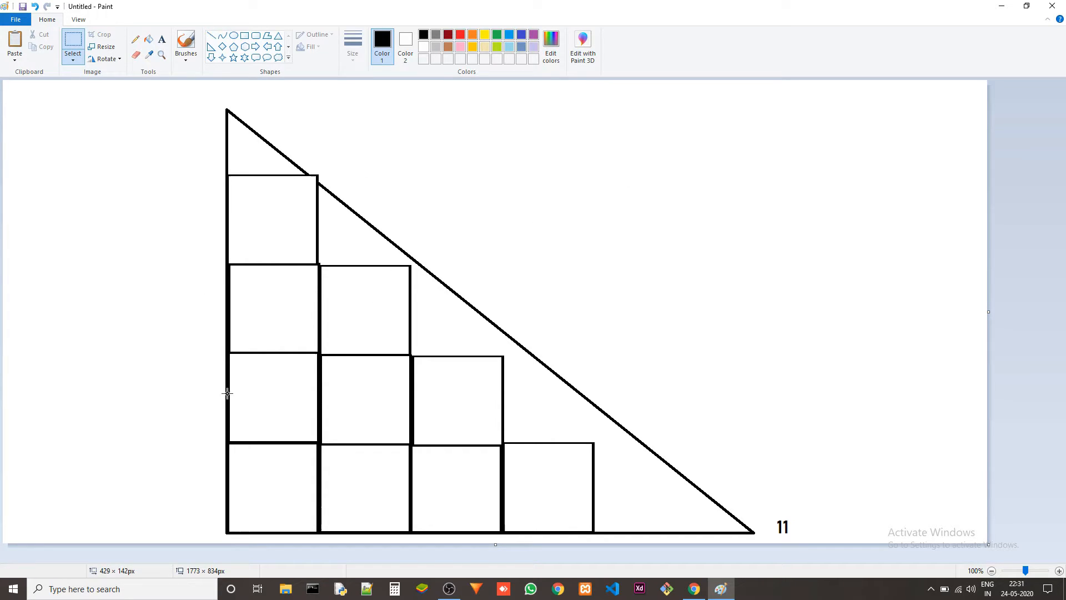
mouse_move(589, 278)
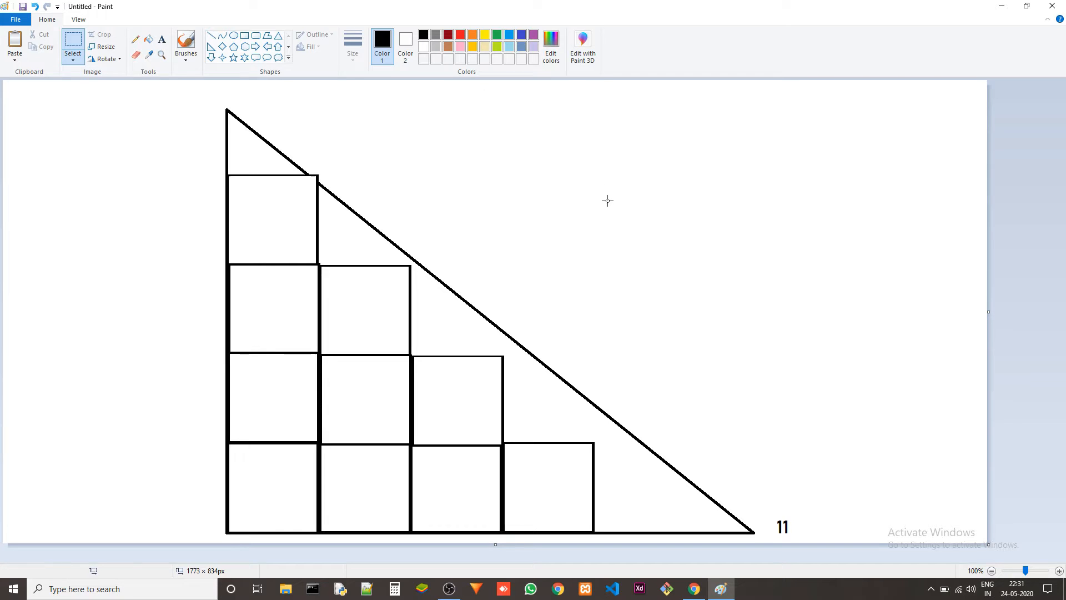
- Write n*(n+1)/2 in a text box right of the triangle and commit it
drag(645, 178, 850, 201)
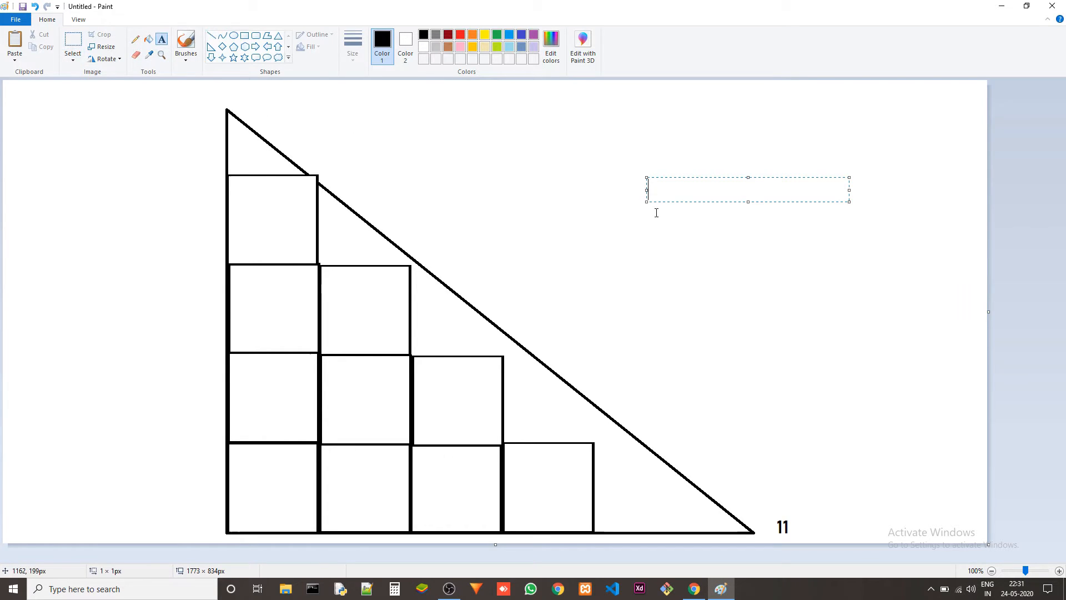
text(n)
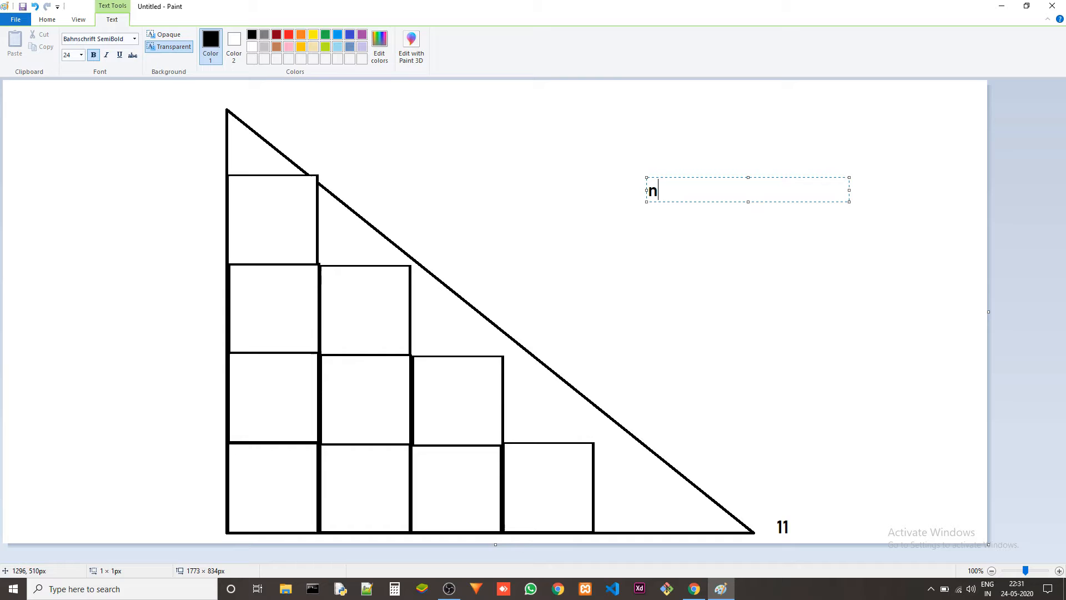
text(*())
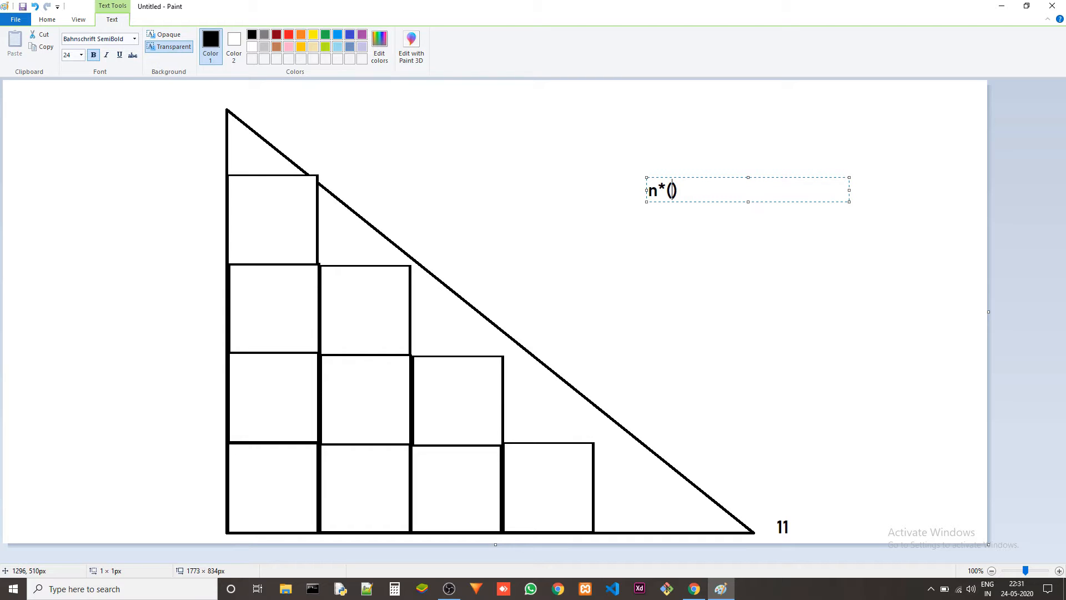
text(n+1)
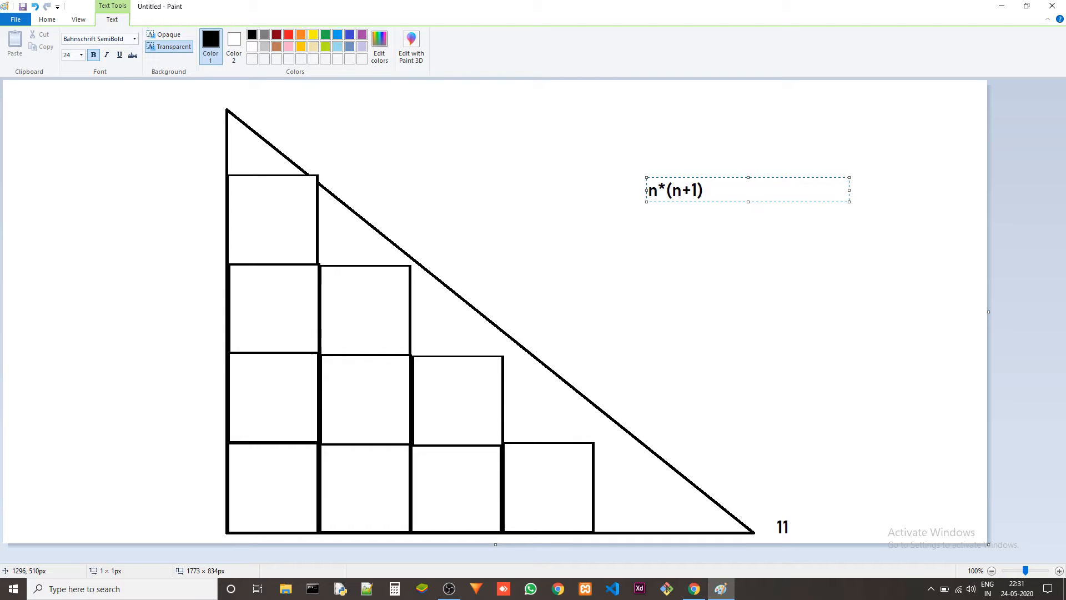
text(/2)
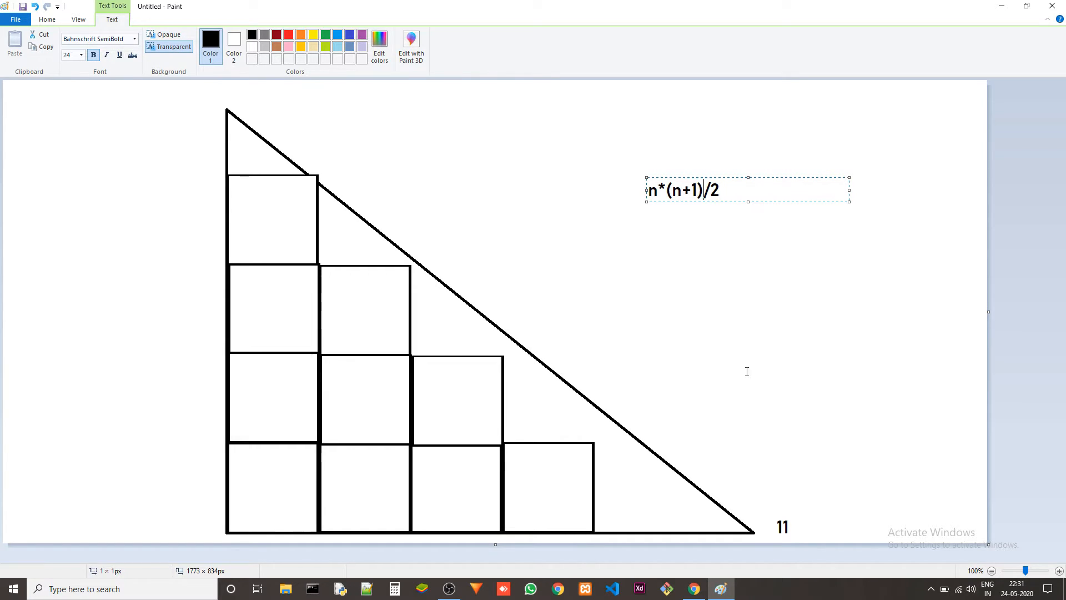
click(651, 472)
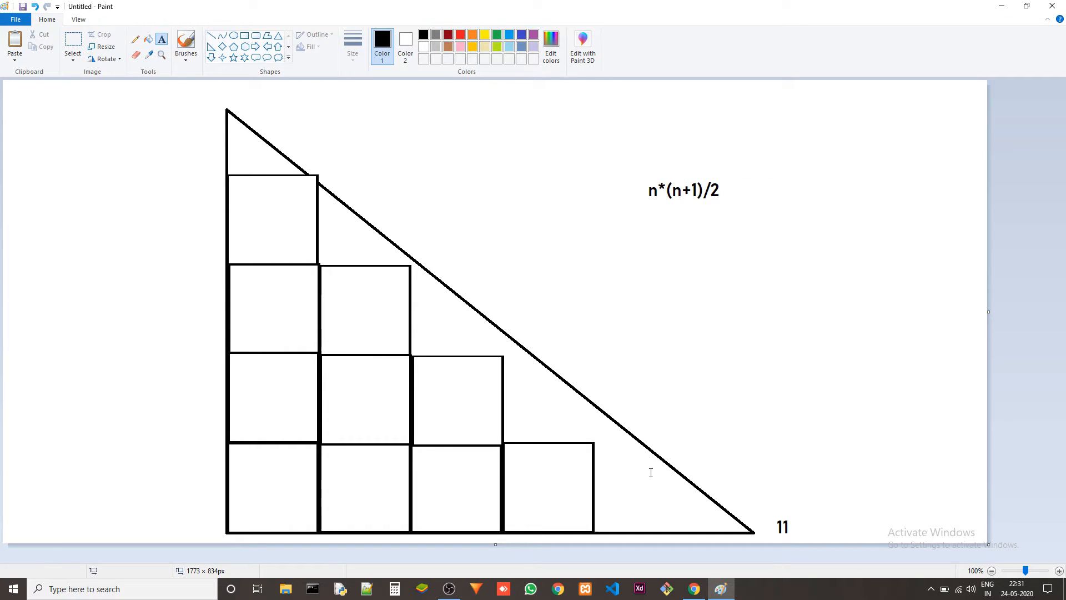
mouse_move(627, 381)
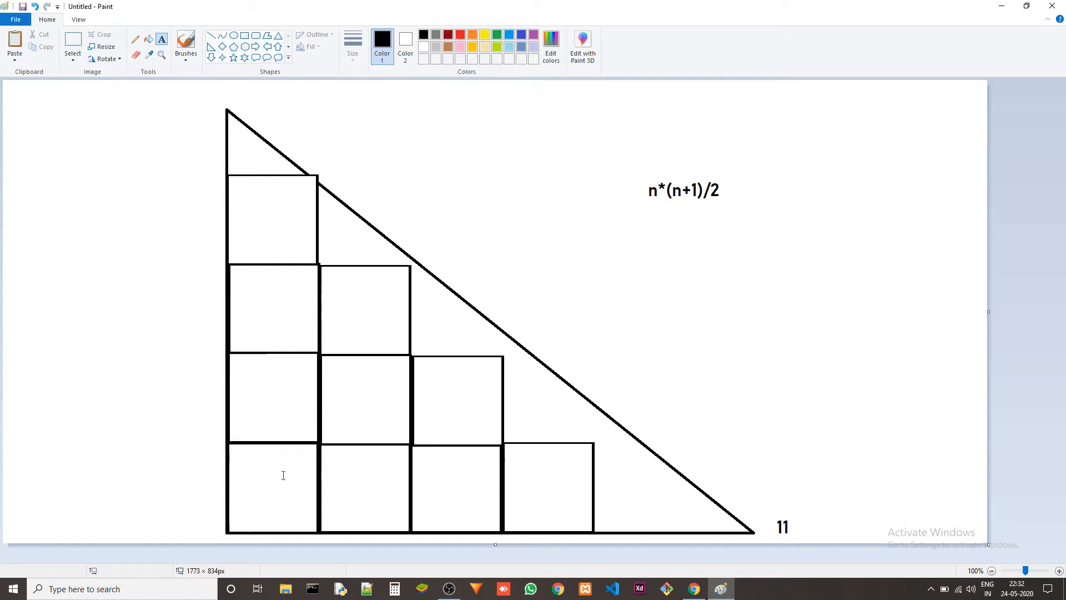
mouse_move(546, 480)
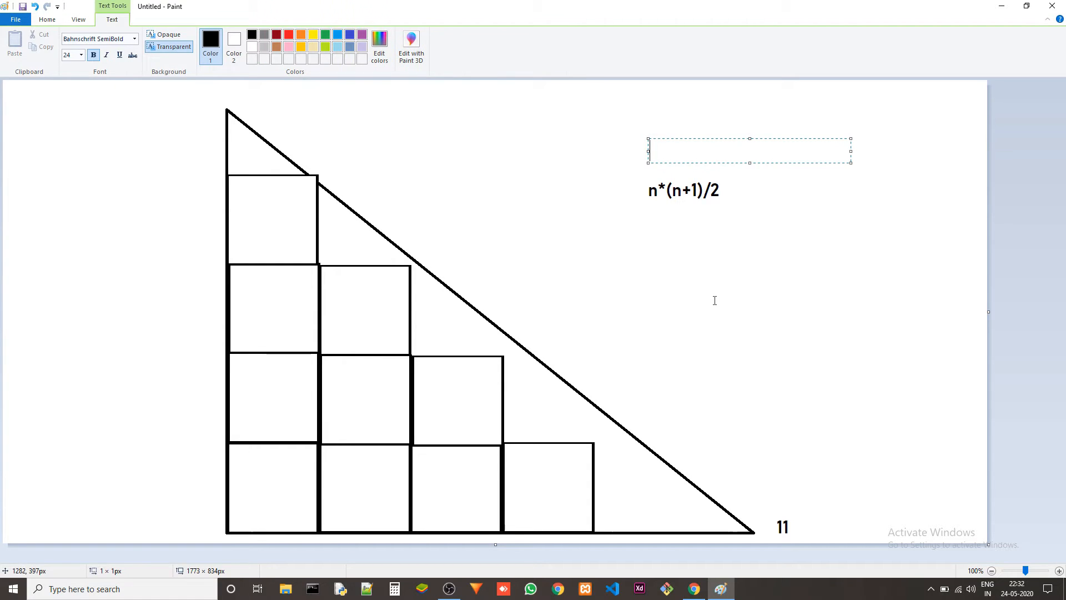
- Add bold lines B-=2 and B/=2 above the formula and commit the text
text(B-=2)
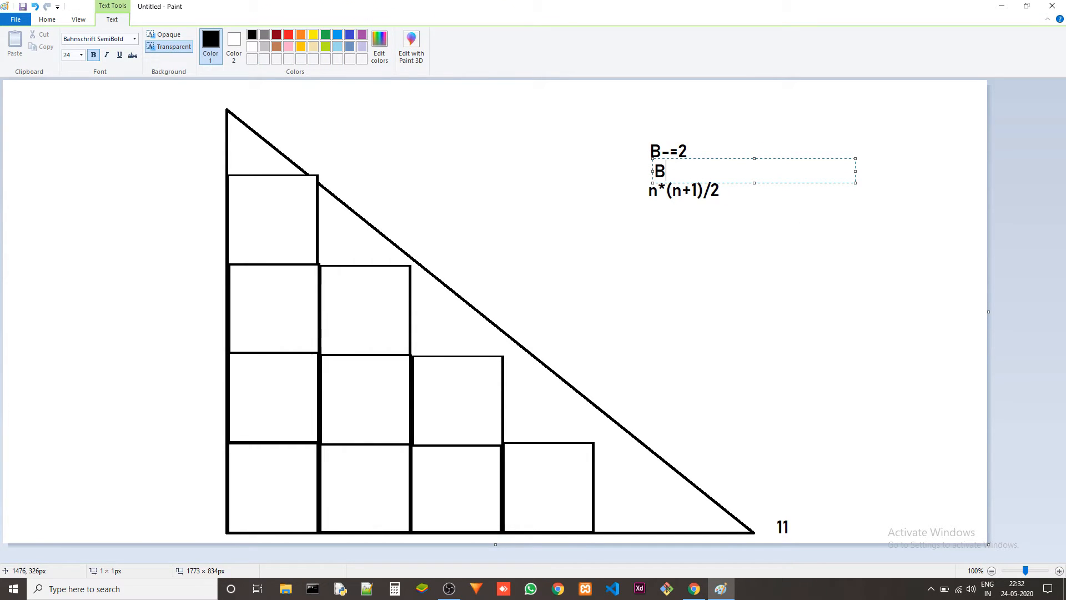
text(/=2)
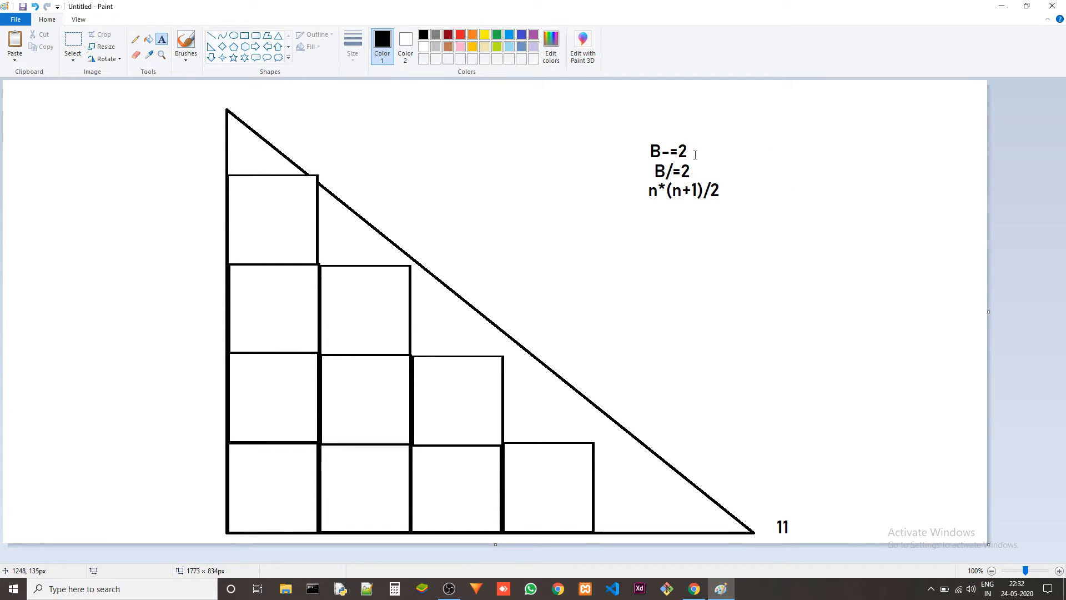
mouse_move(690, 162)
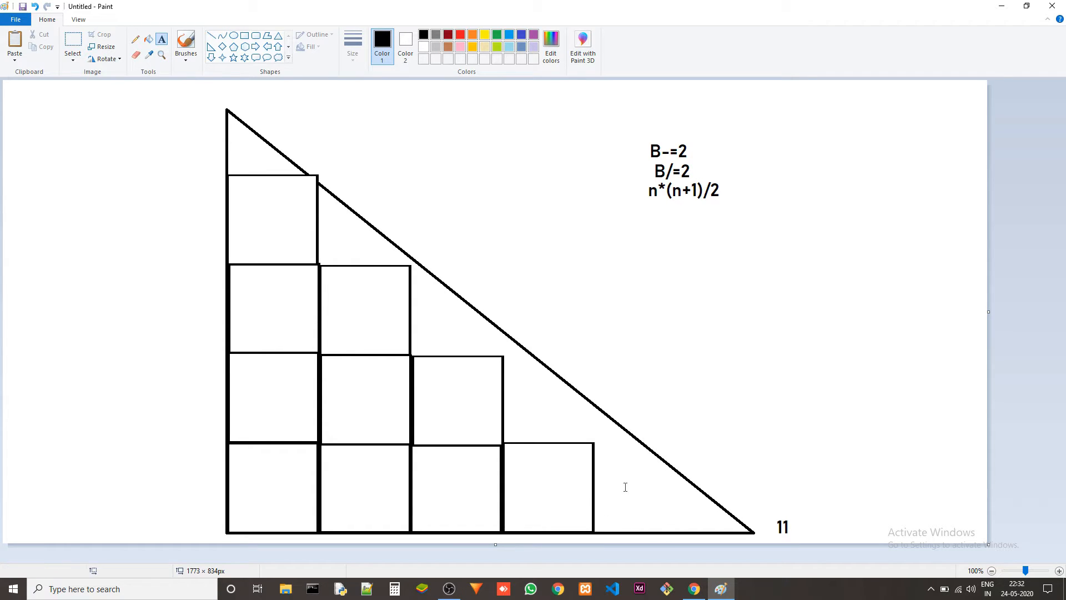
mouse_move(592, 459)
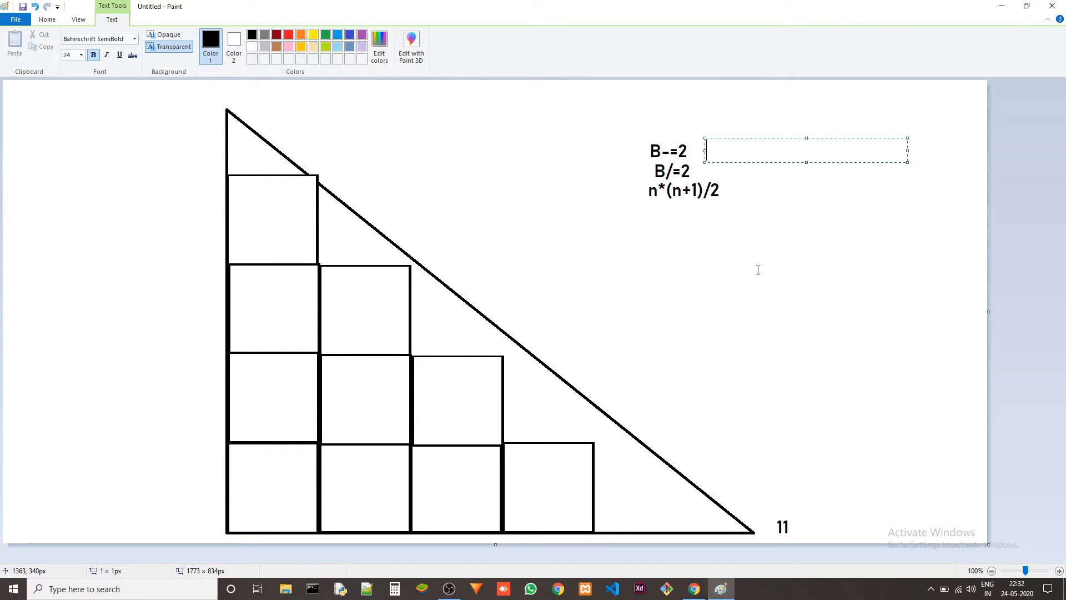
mouse_move(701, 172)
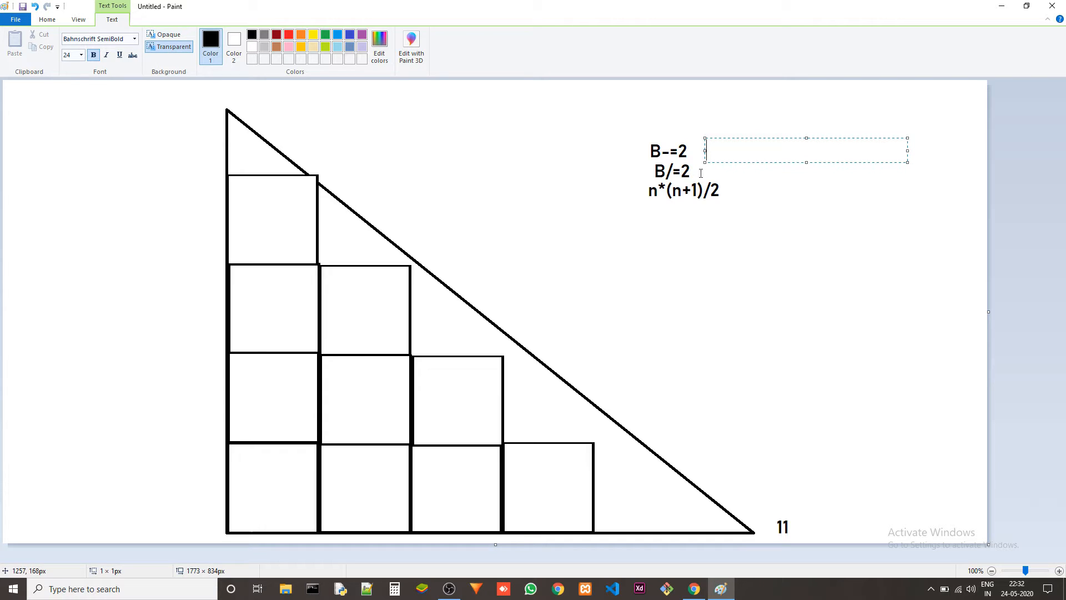
mouse_move(652, 379)
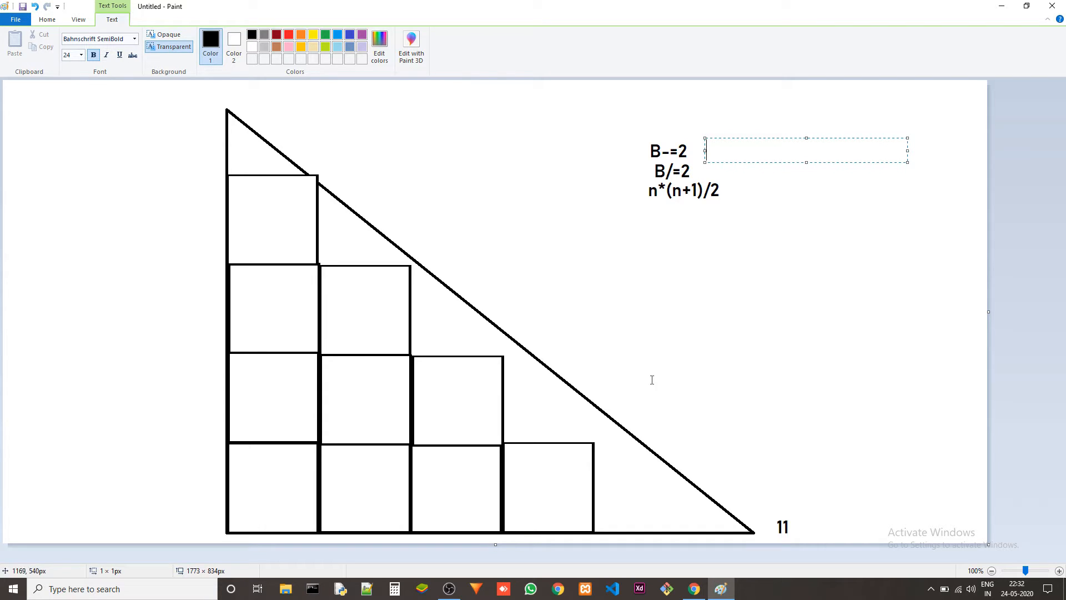
mouse_move(549, 516)
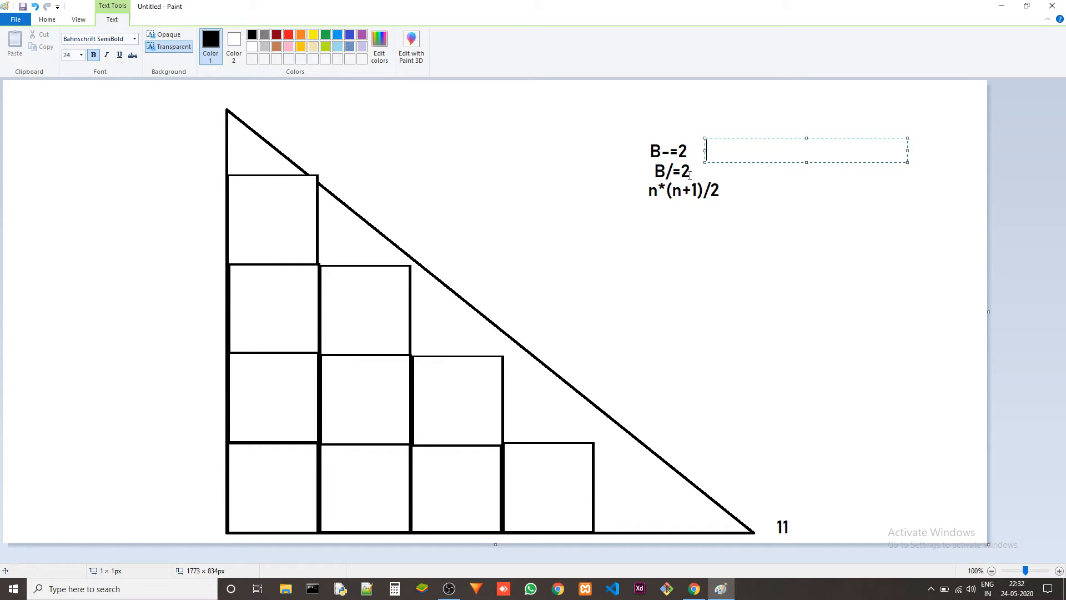
mouse_move(693, 174)
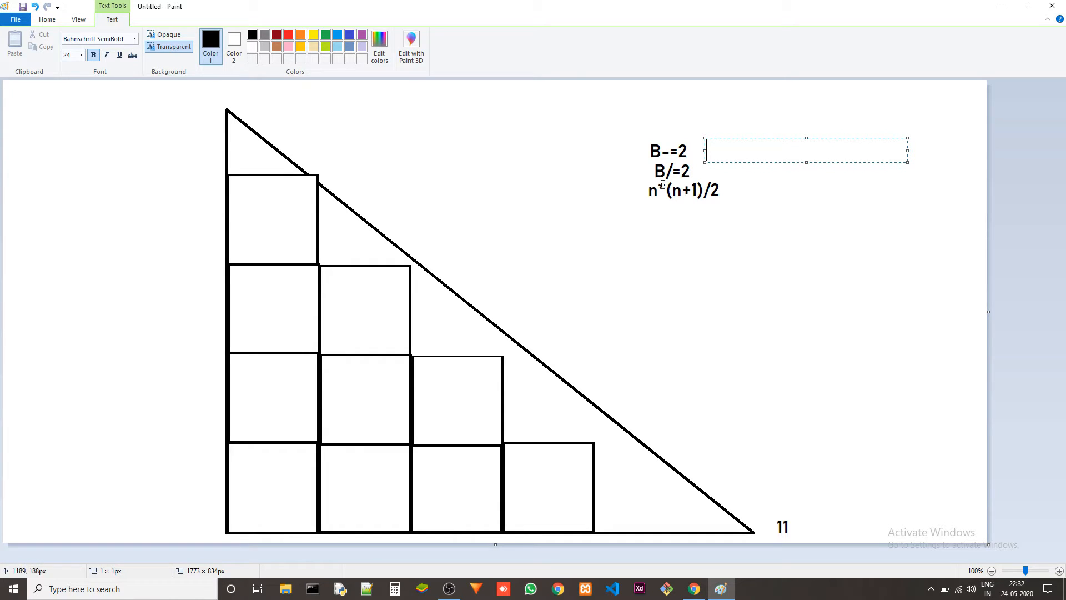
mouse_move(320, 482)
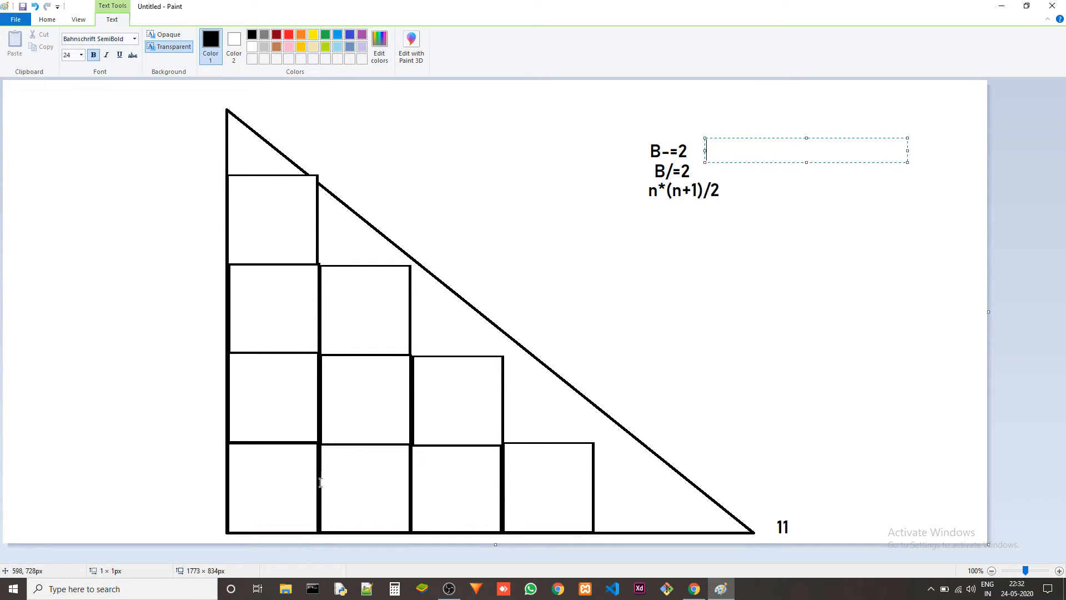
mouse_move(706, 175)
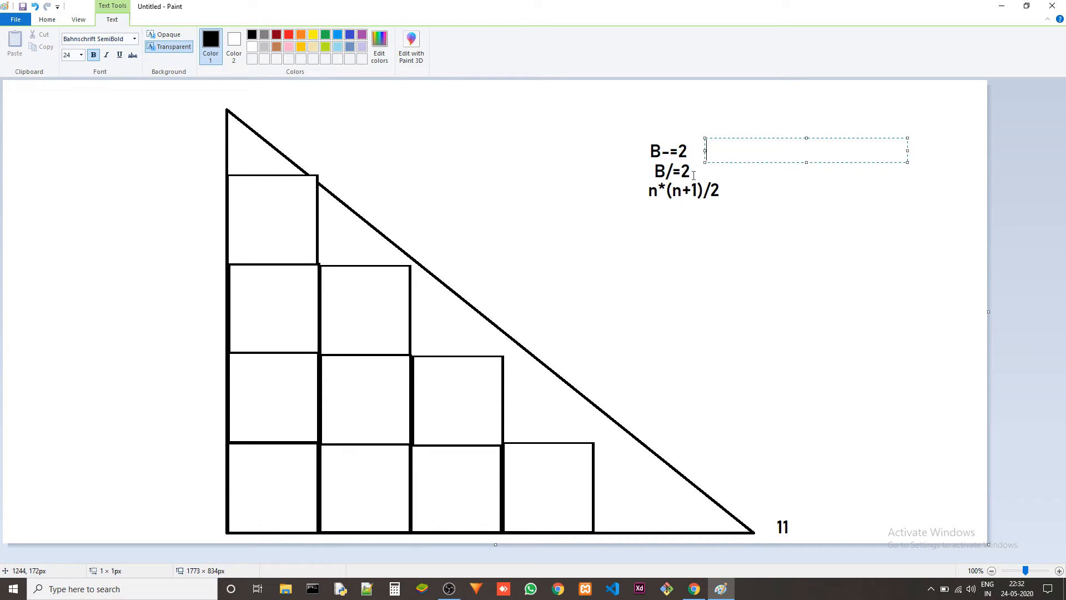
click(717, 221)
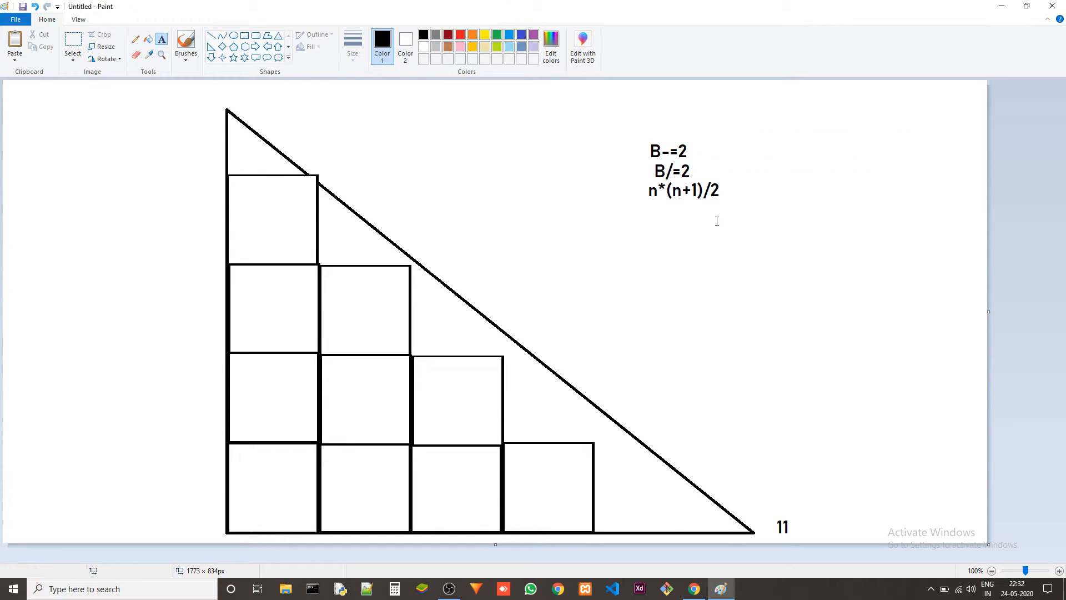
mouse_move(637, 144)
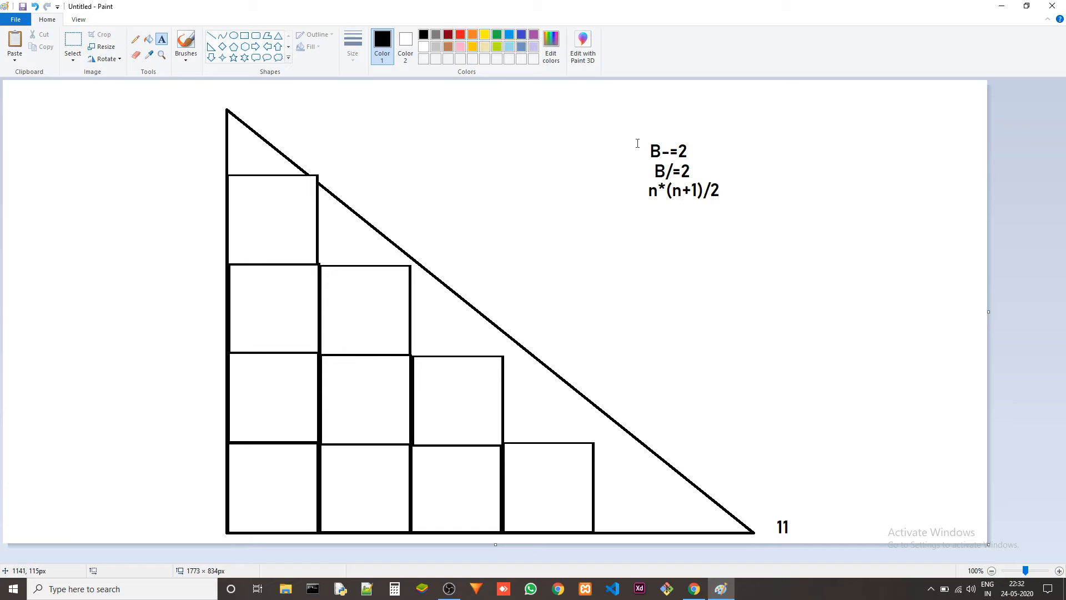
mouse_move(686, 536)
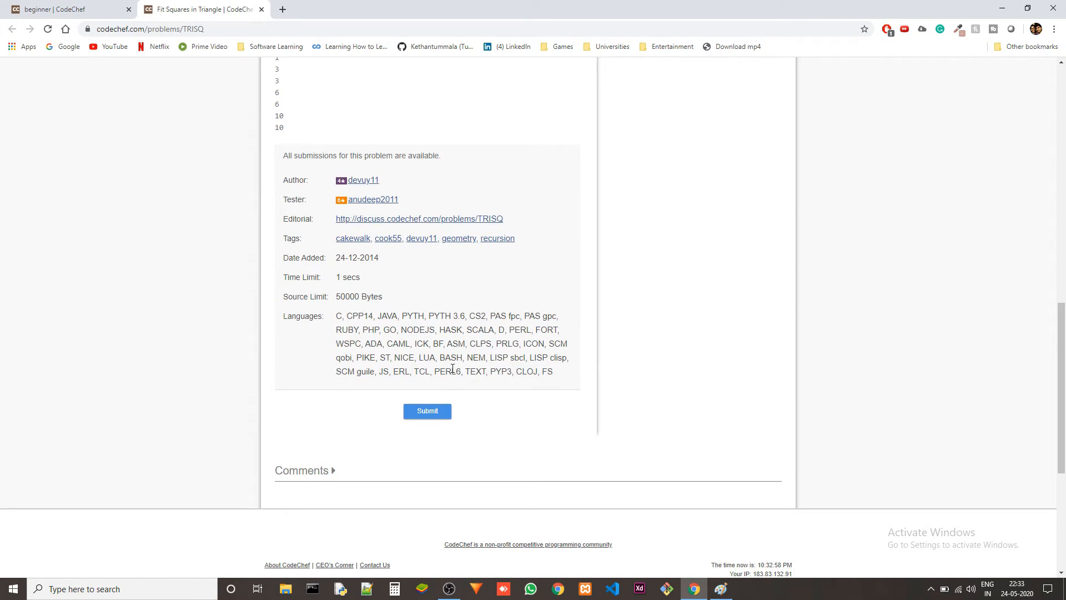
- Switch between the code editor and problem statement to check the input format
click(427, 411)
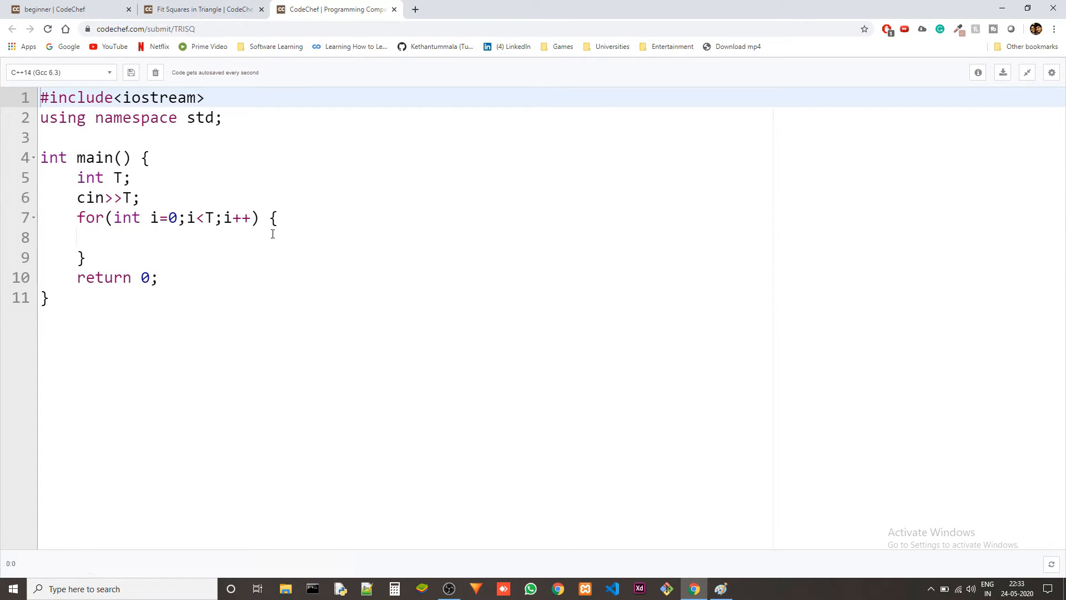
click(202, 10)
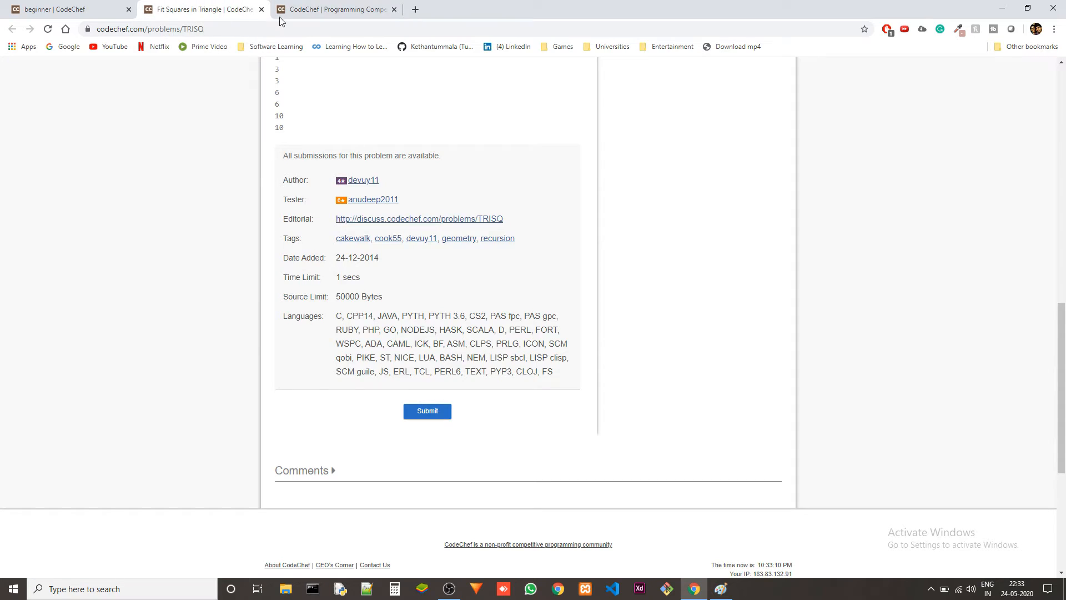
click(427, 411)
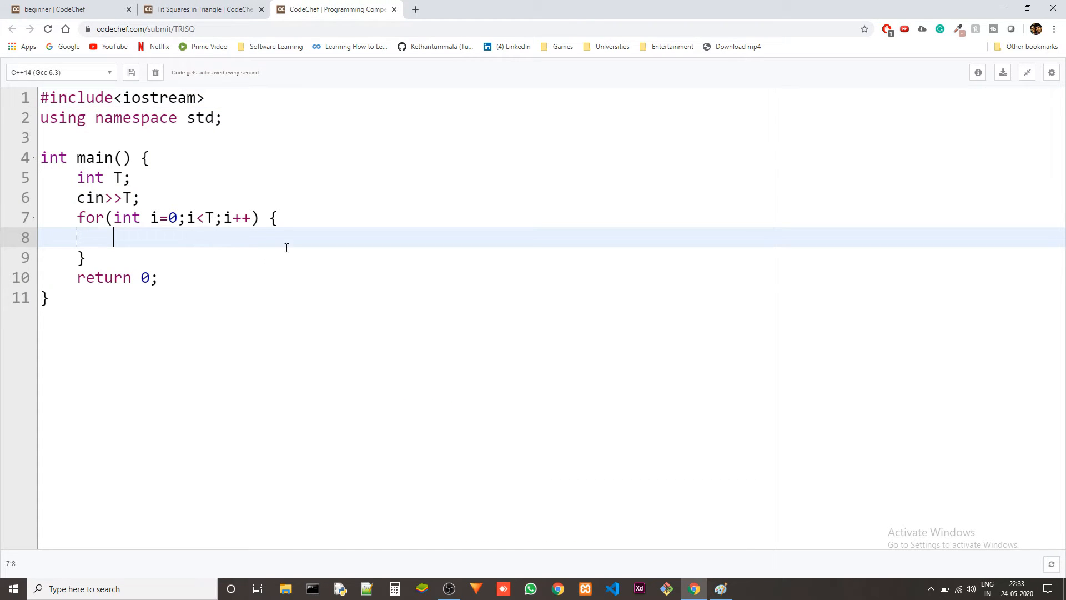
mouse_move(341, 268)
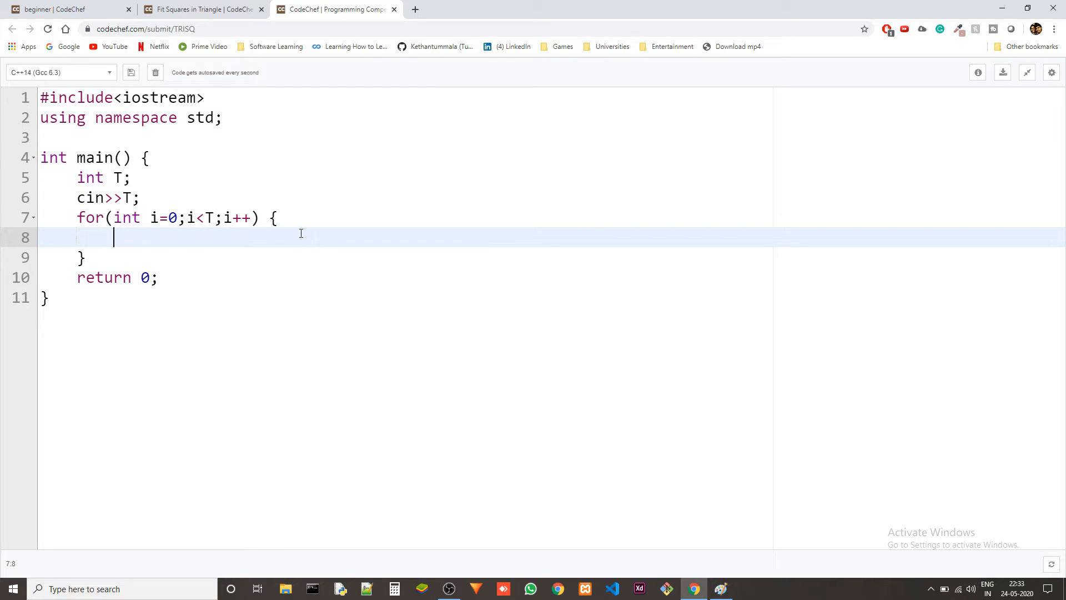
mouse_move(293, 264)
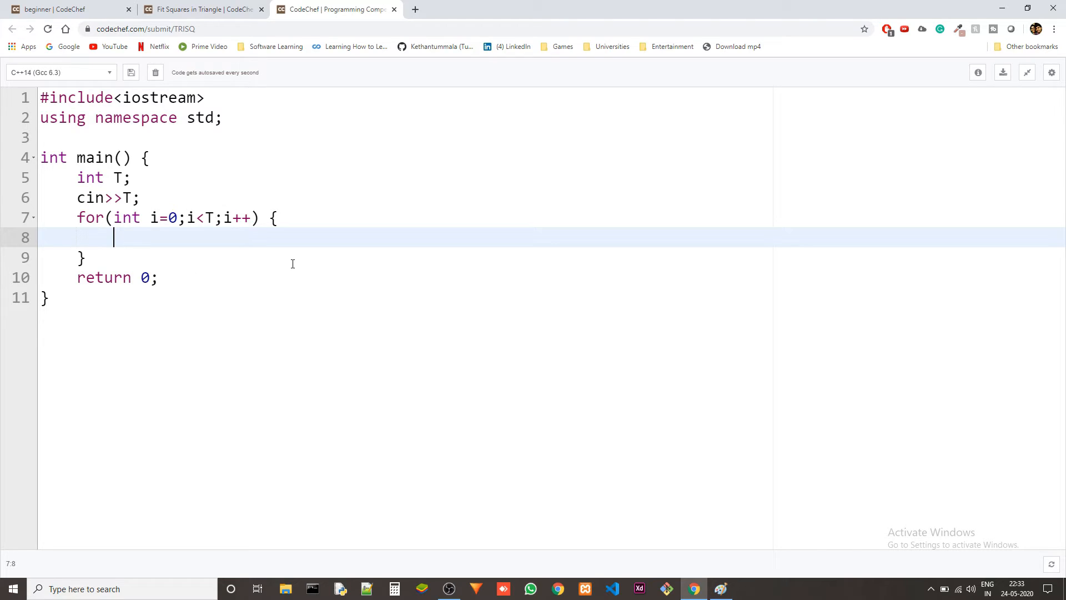
mouse_move(309, 296)
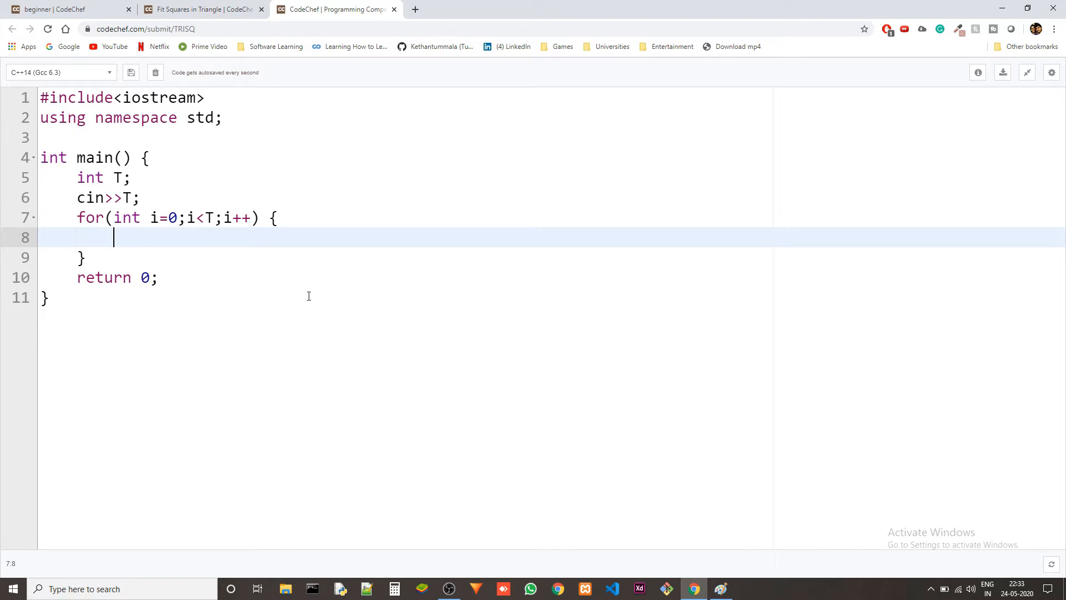
mouse_move(361, 189)
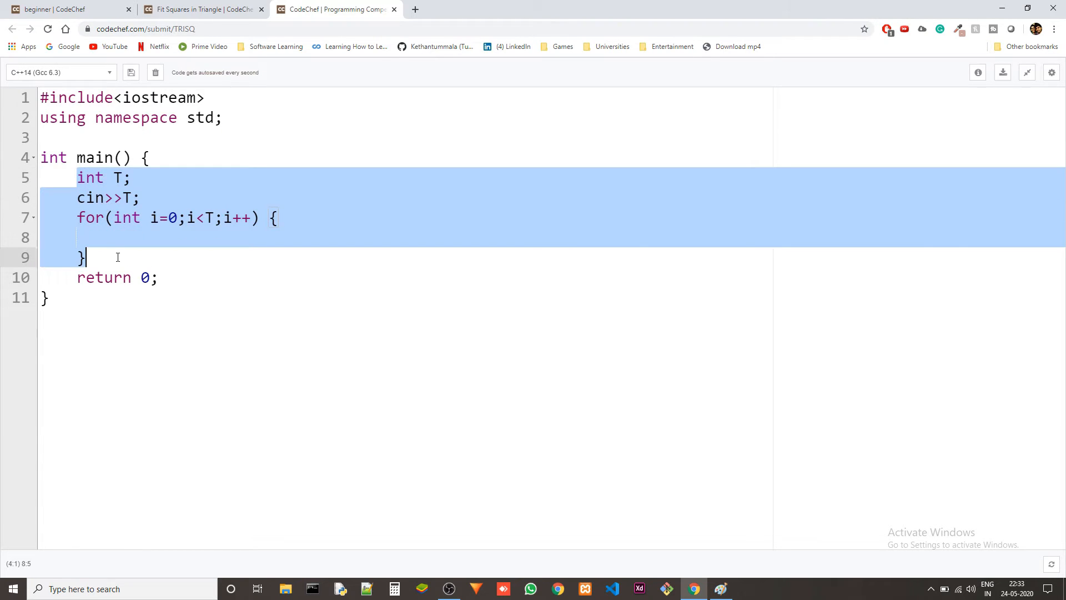
click(209, 10)
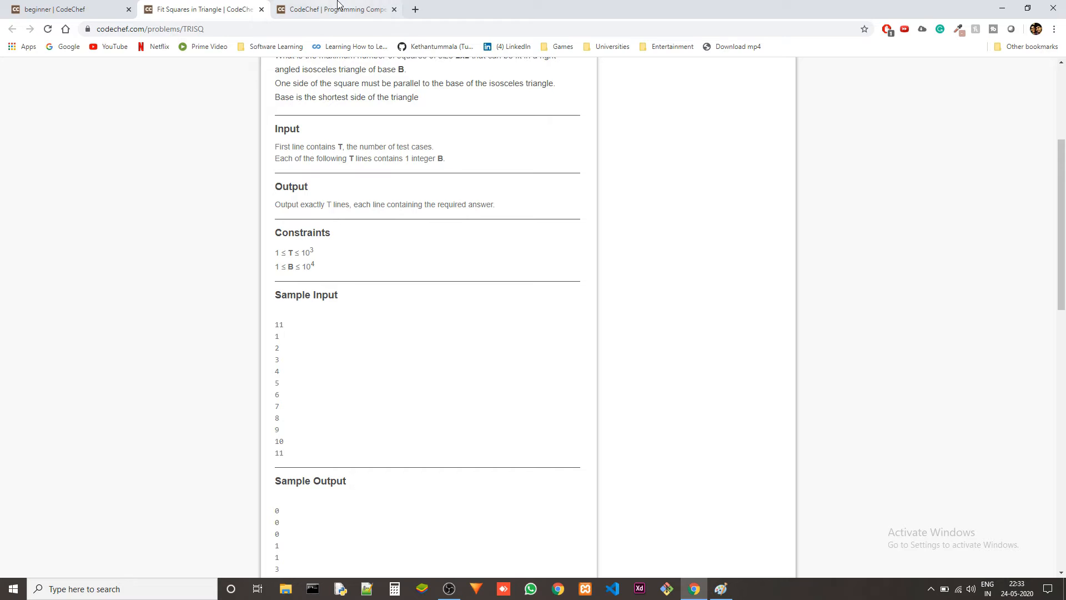
click(334, 9)
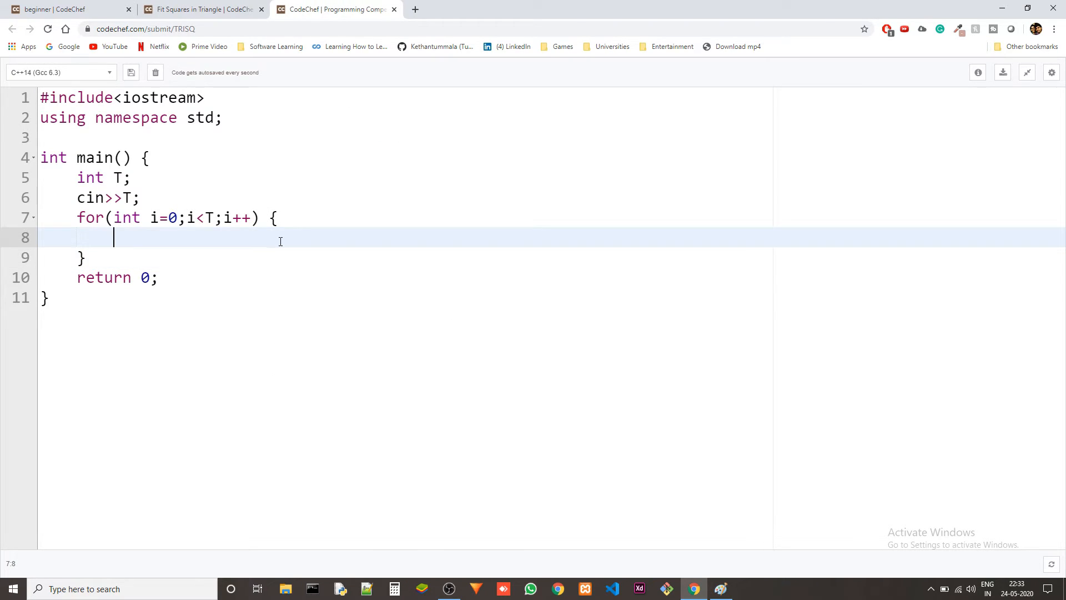
- Write int B; B-=2; B/=2; inside the test-case loop
text(int B)
text(cin>>B)
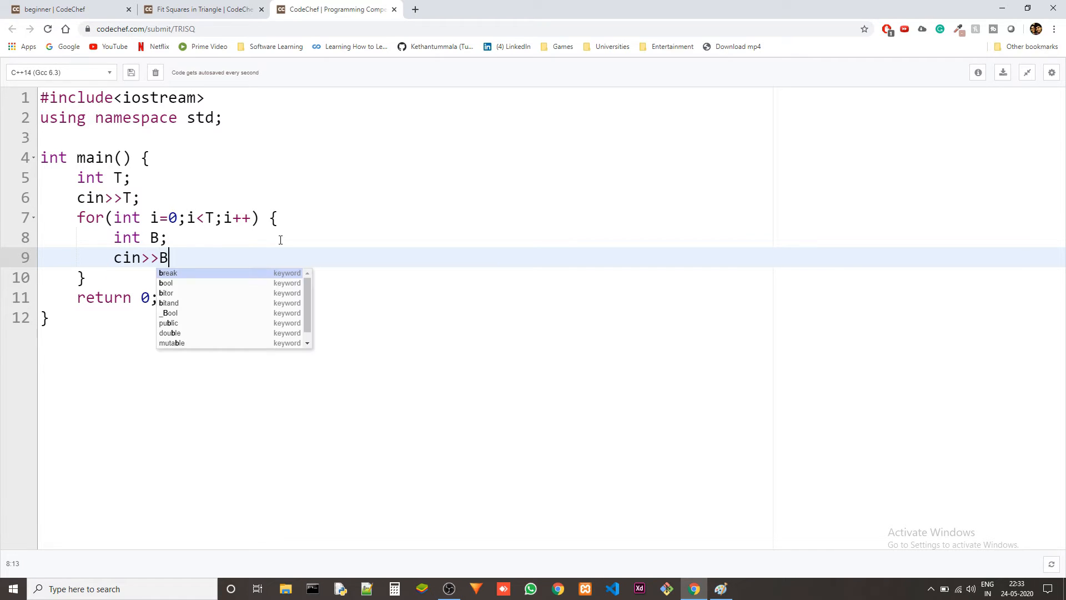
text(;)
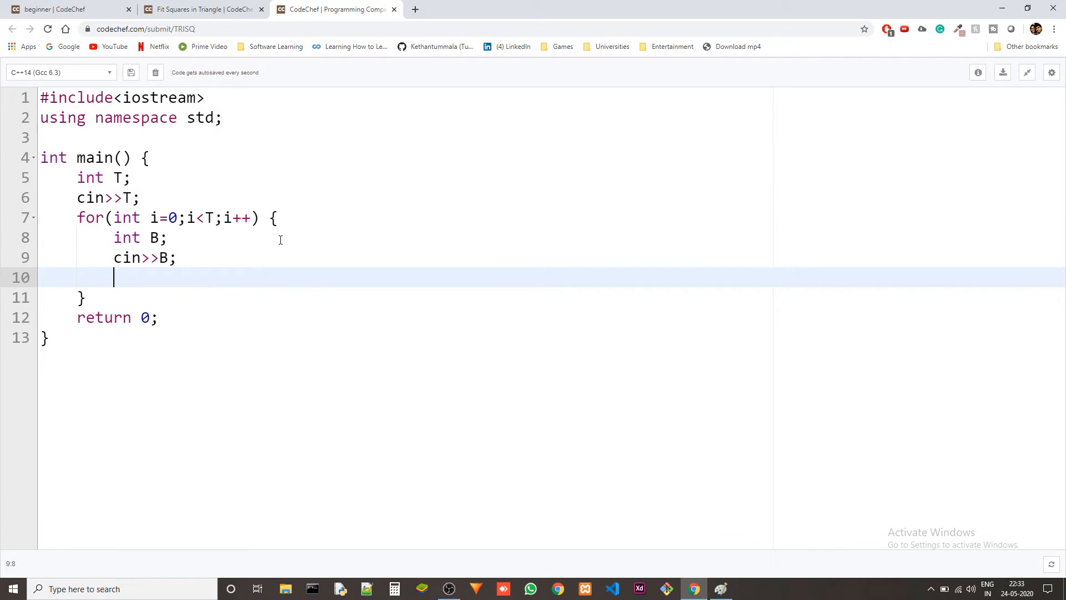
text(B-=2;)
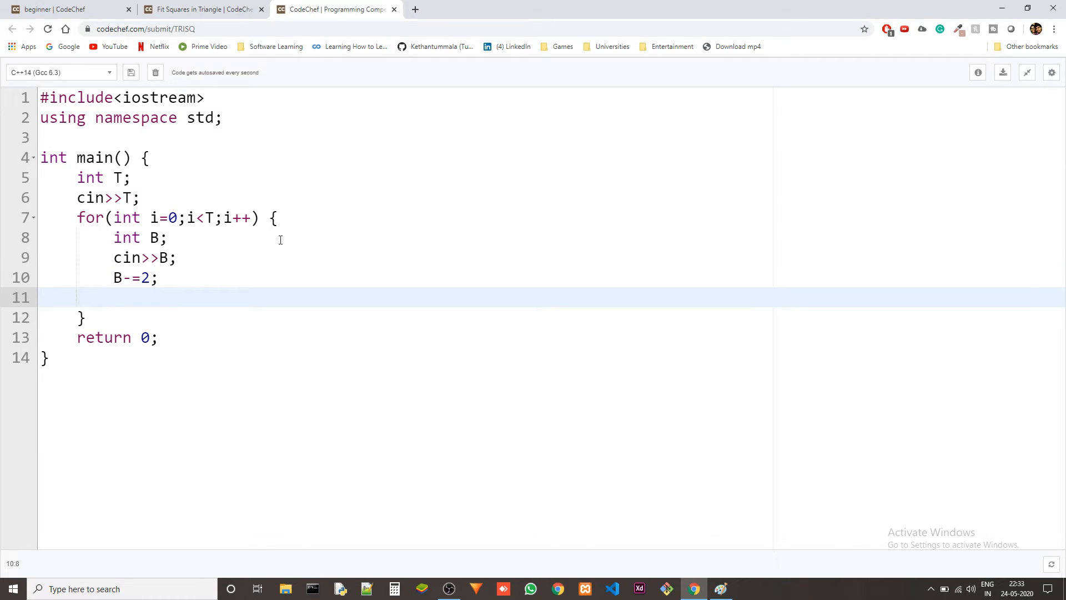
mouse_move(494, 362)
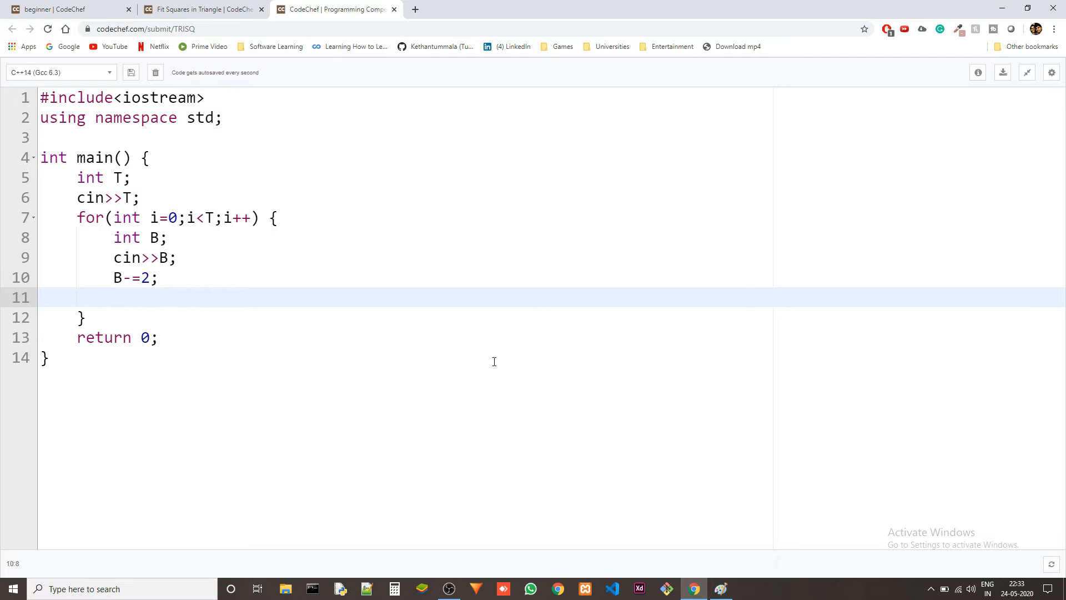
mouse_move(541, 393)
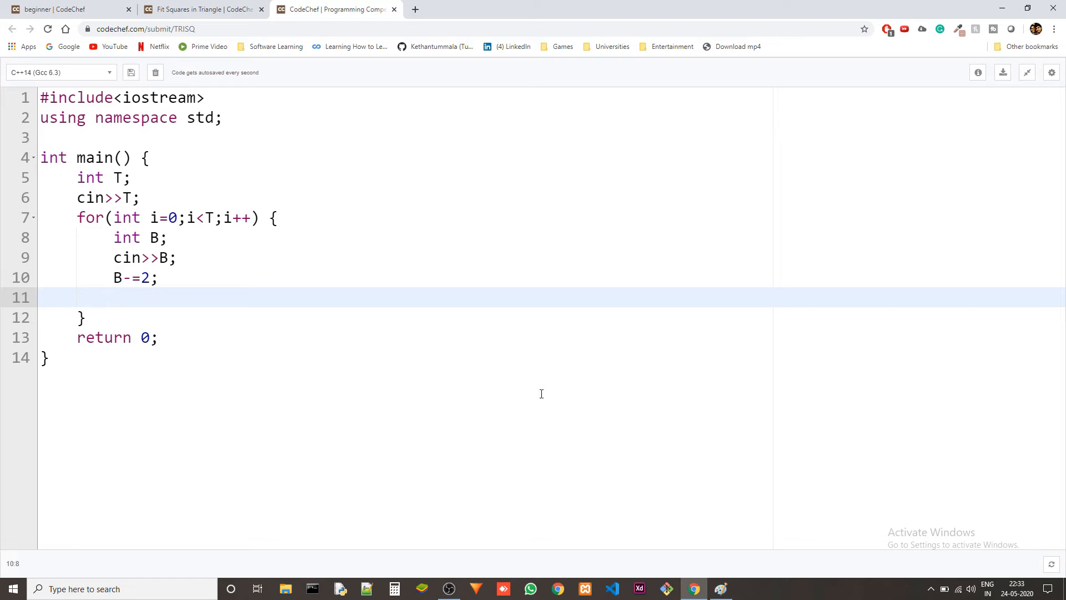
text(B)
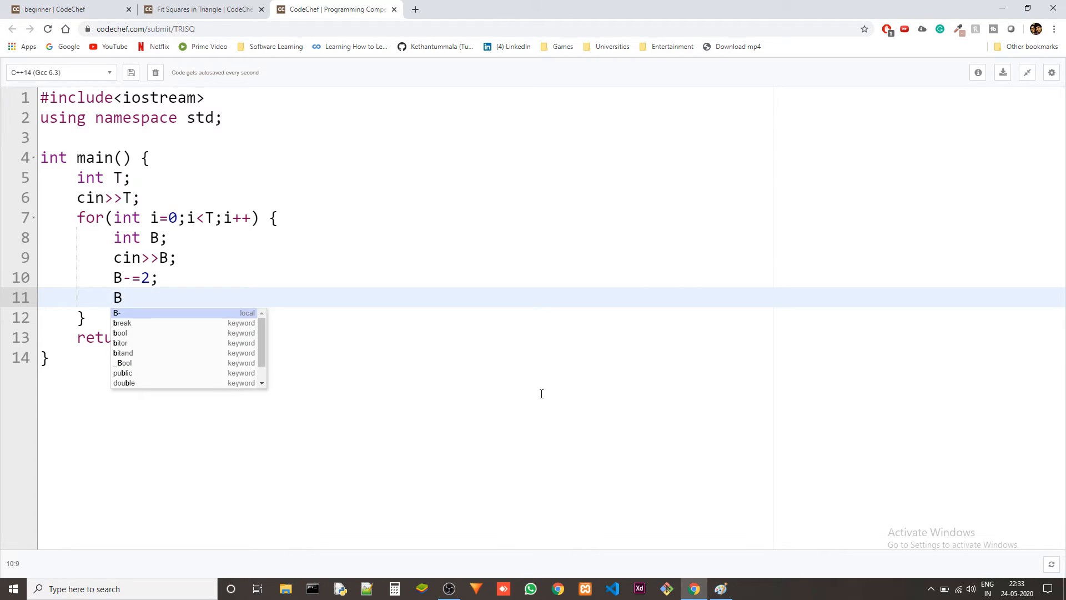
text(/=2;)
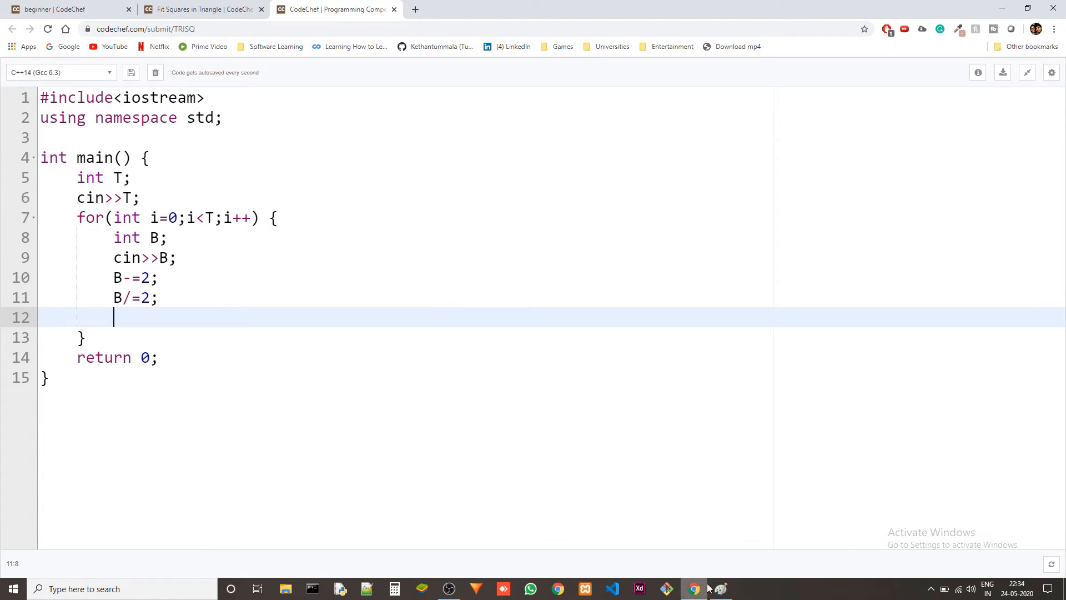
click(719, 588)
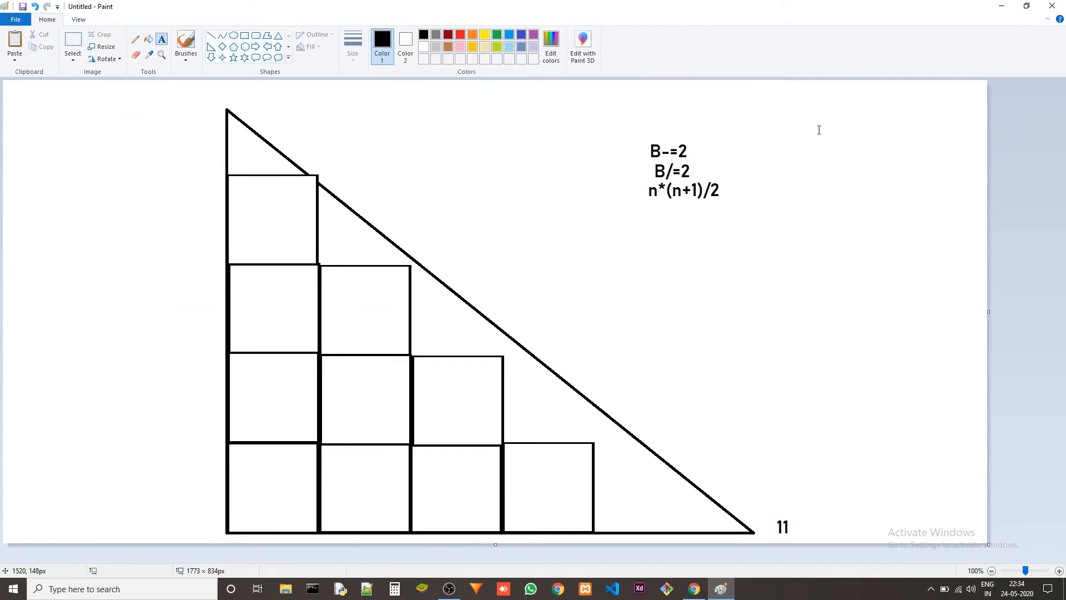
click(693, 588)
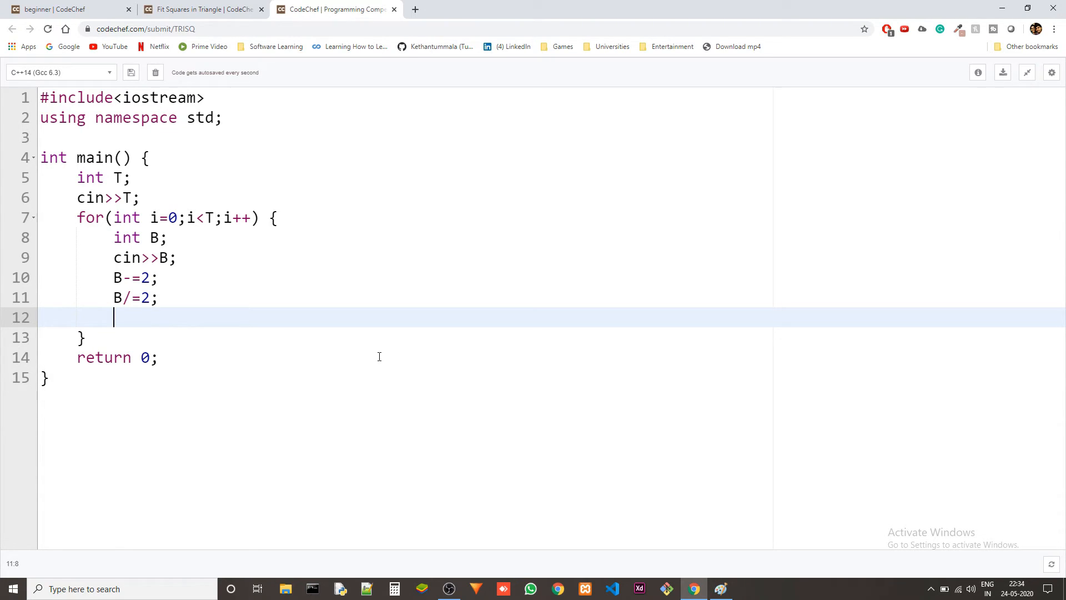
- Write B=B*(B+1)/2; inside the loop
text(B)
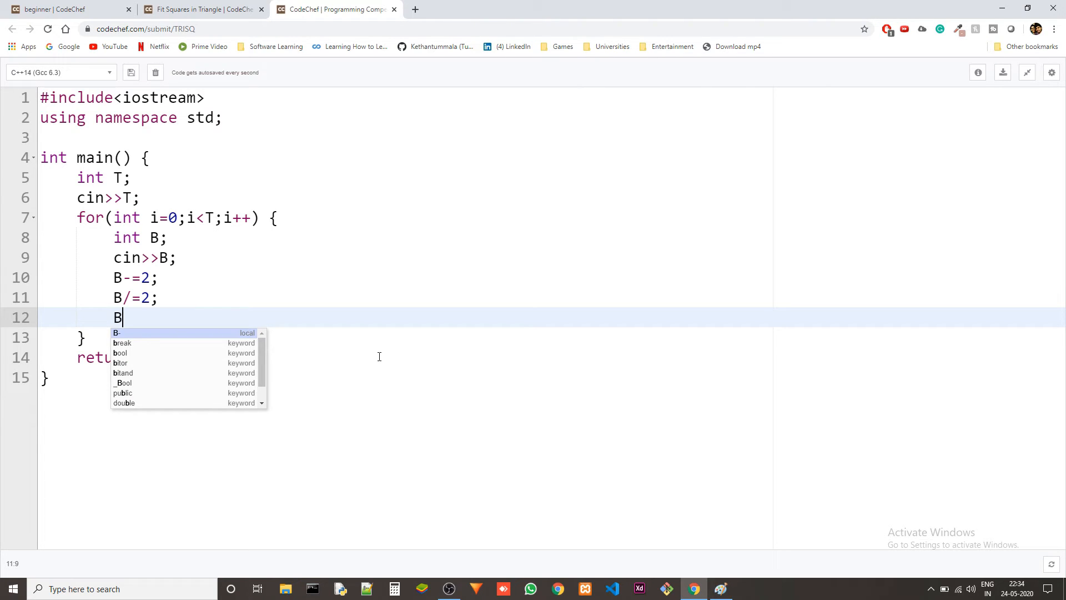
text(=B*)
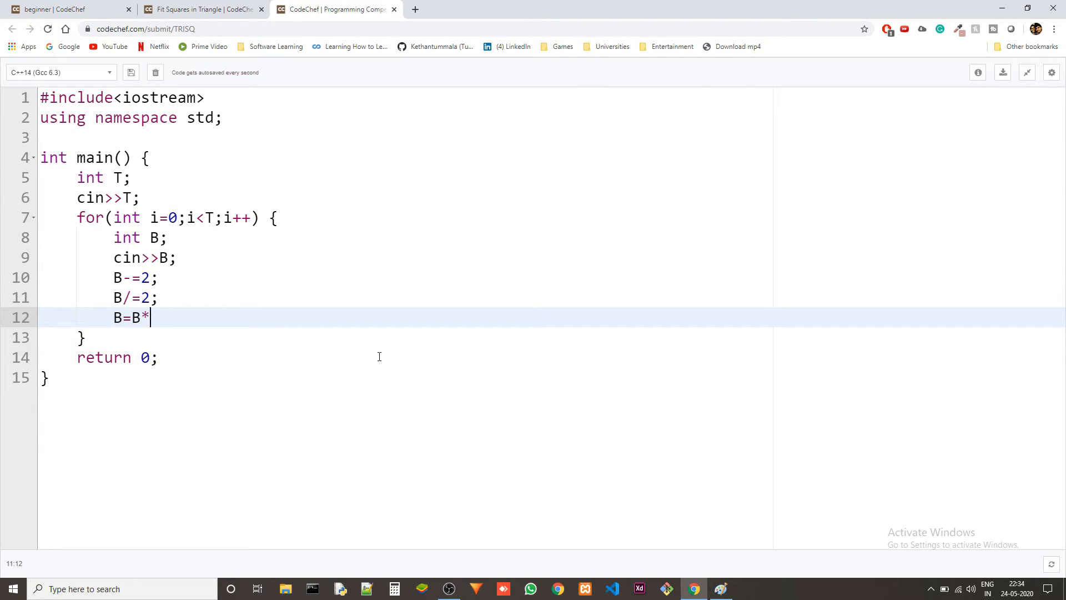
text(()
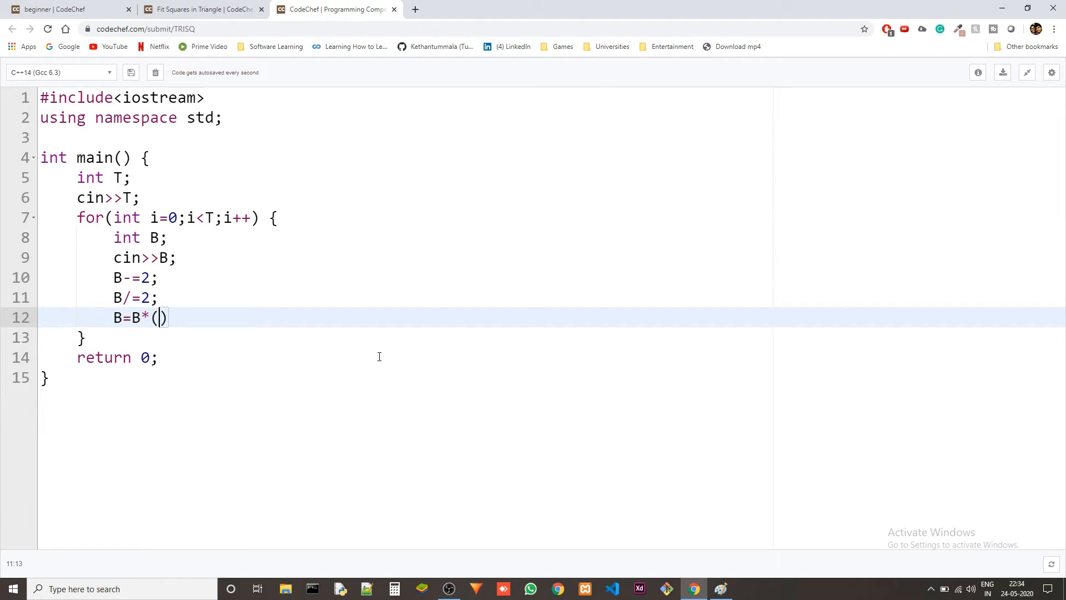
text(B-1)
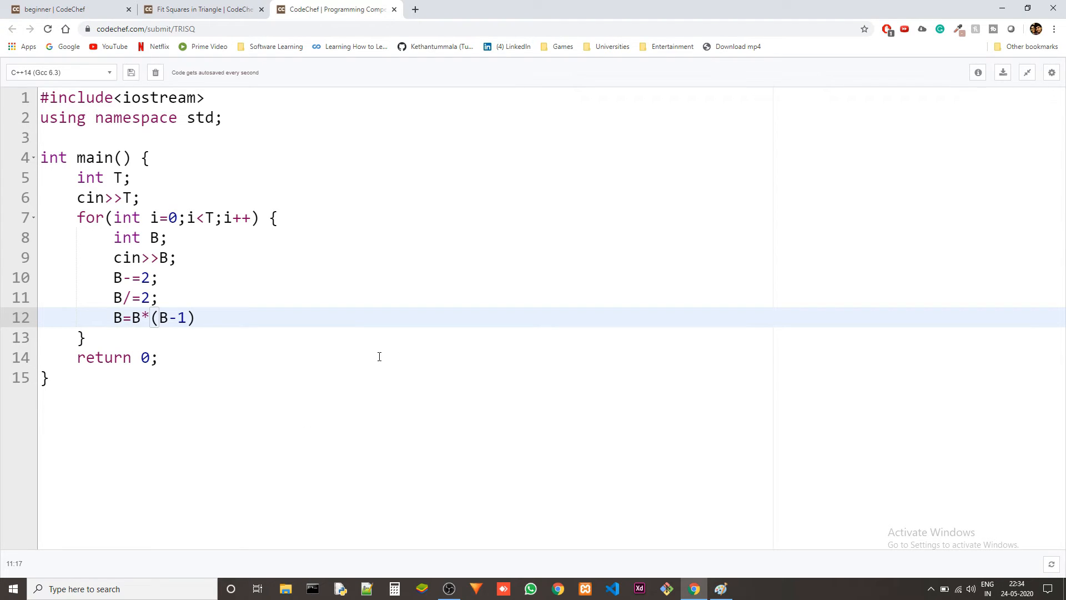
text(/2;)
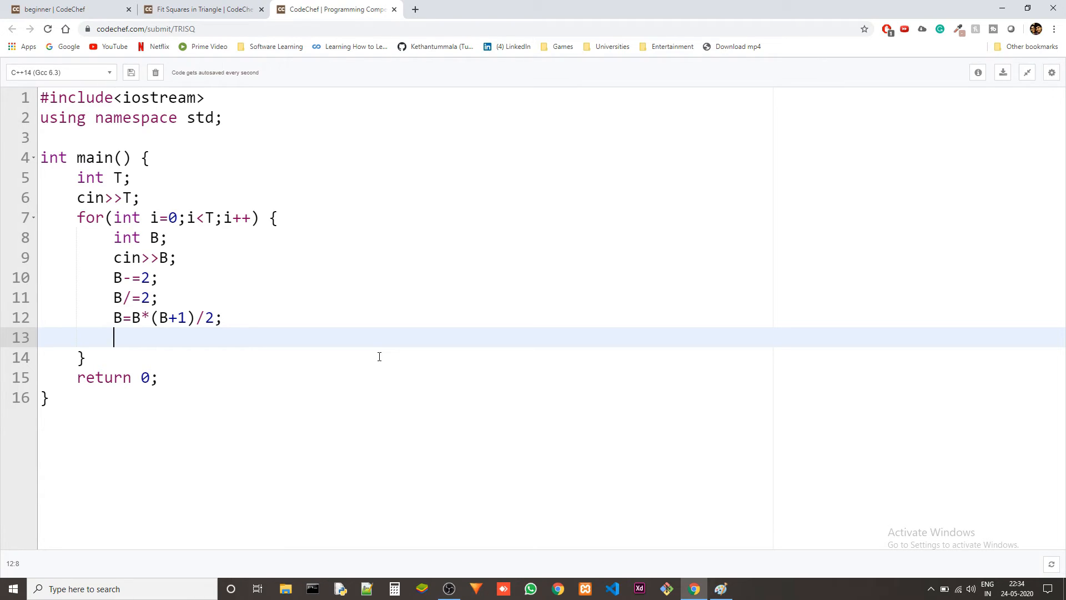
- Print the result with cout<<B<<endl; on the next line
text(cout>>)
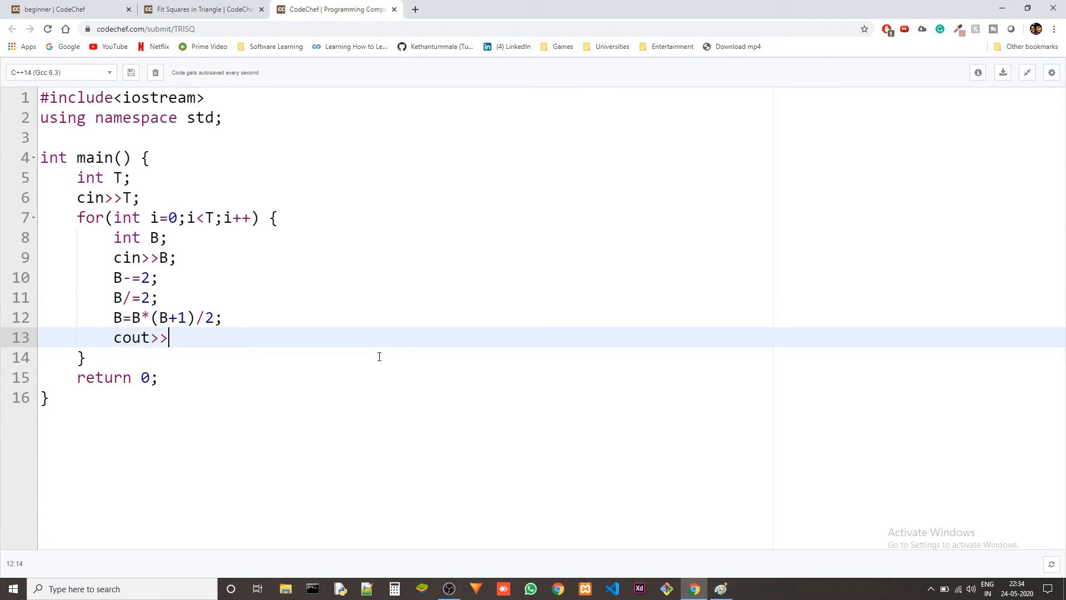
key(Backspace)
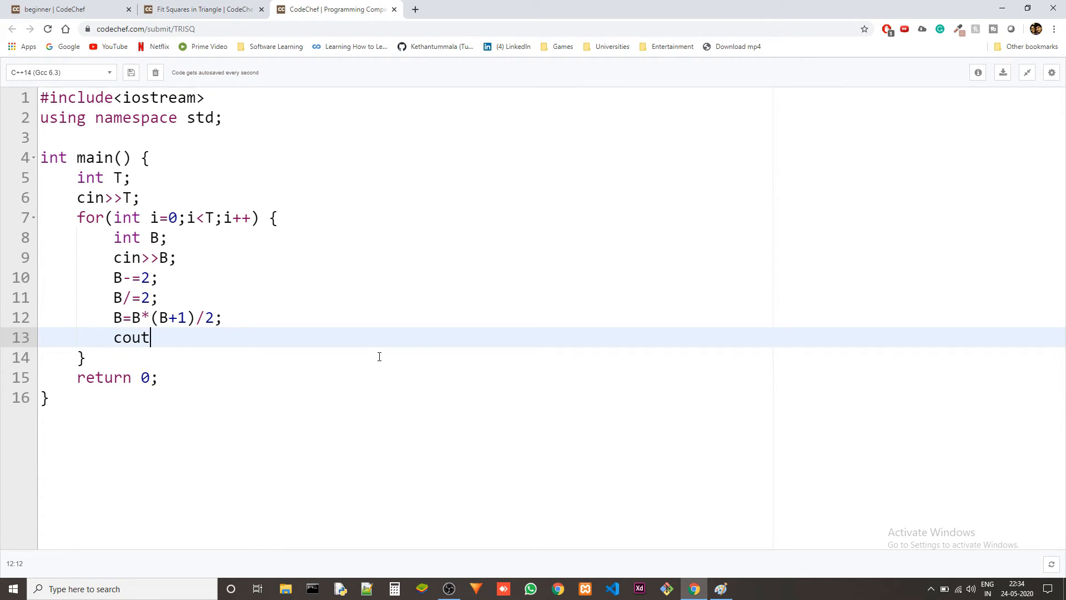
text(<<B;)
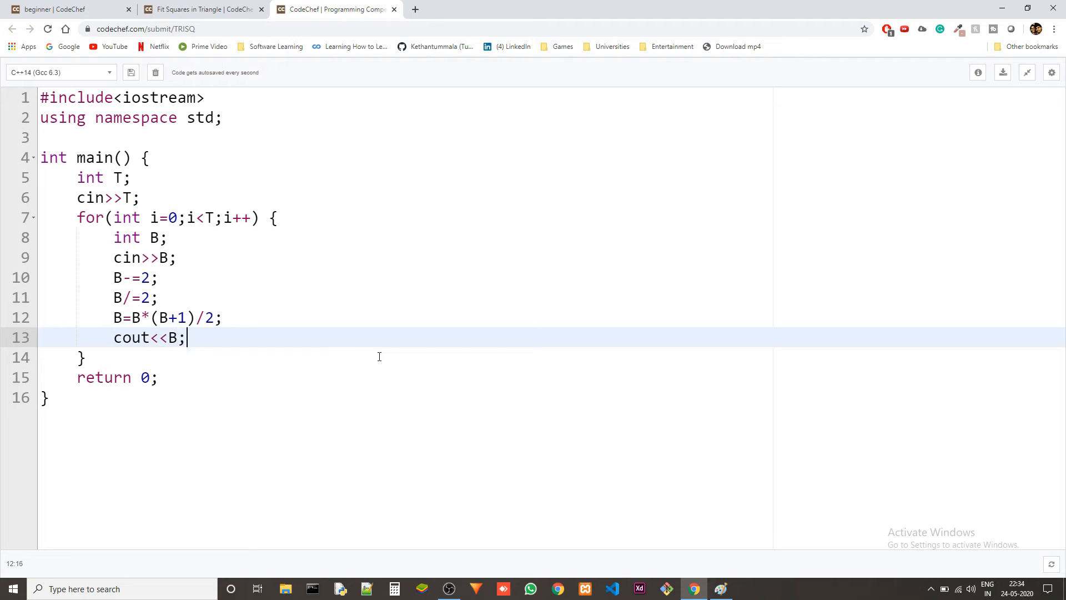
text(<<endl)
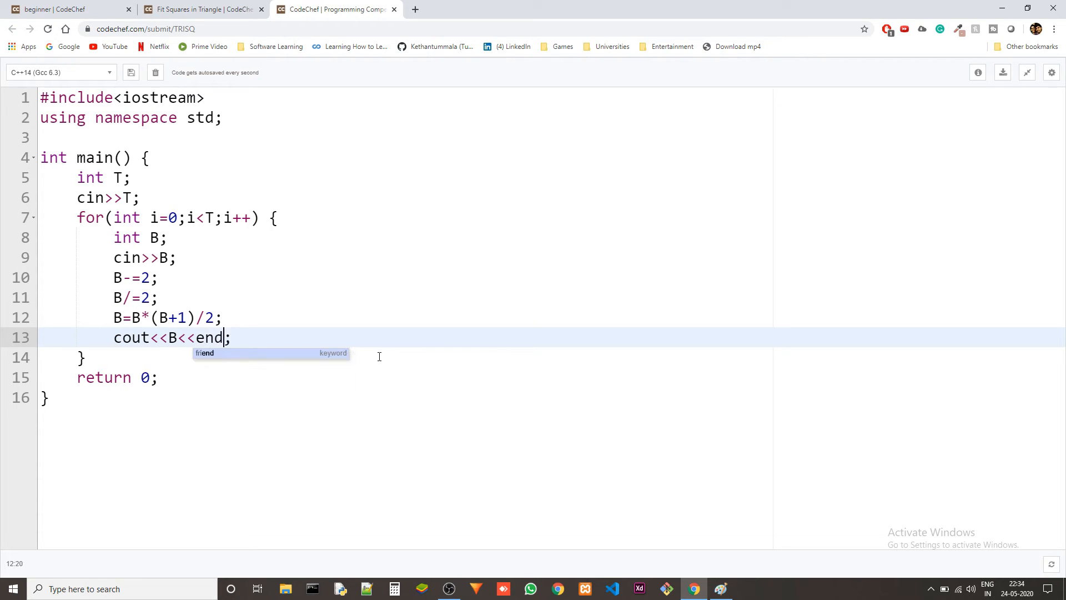
text(l)
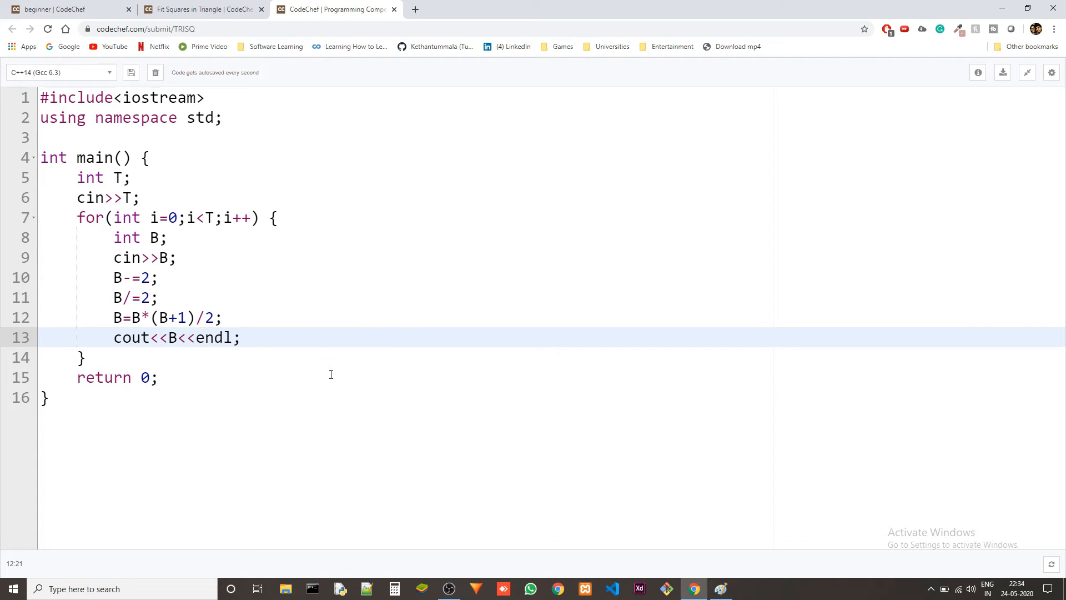
- Exit full screen, run with Custom Input sample 1–11, and check output against the sample output
click(1026, 72)
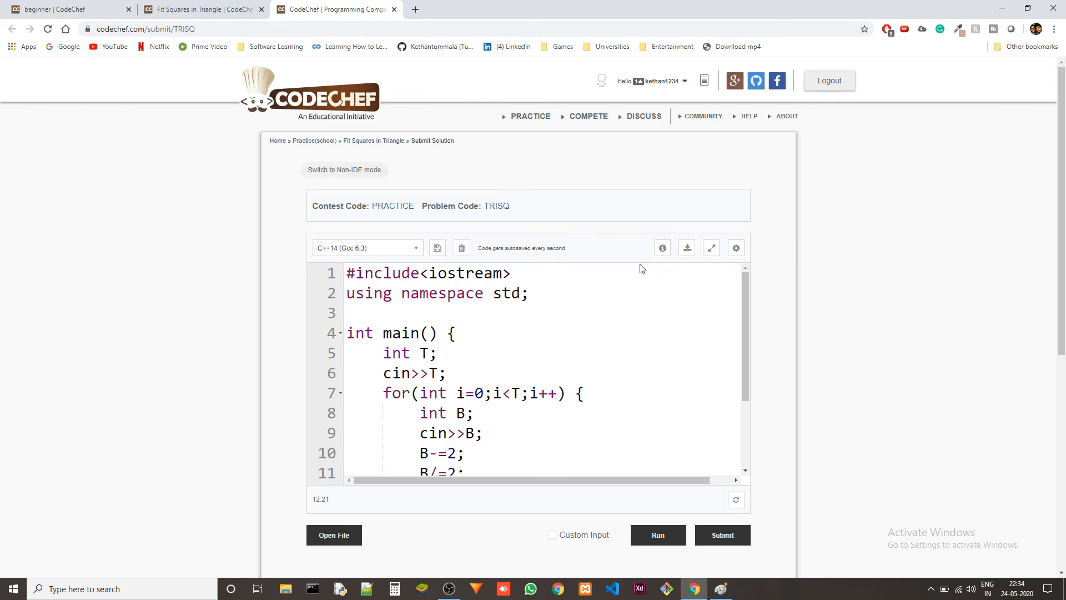
click(554, 313)
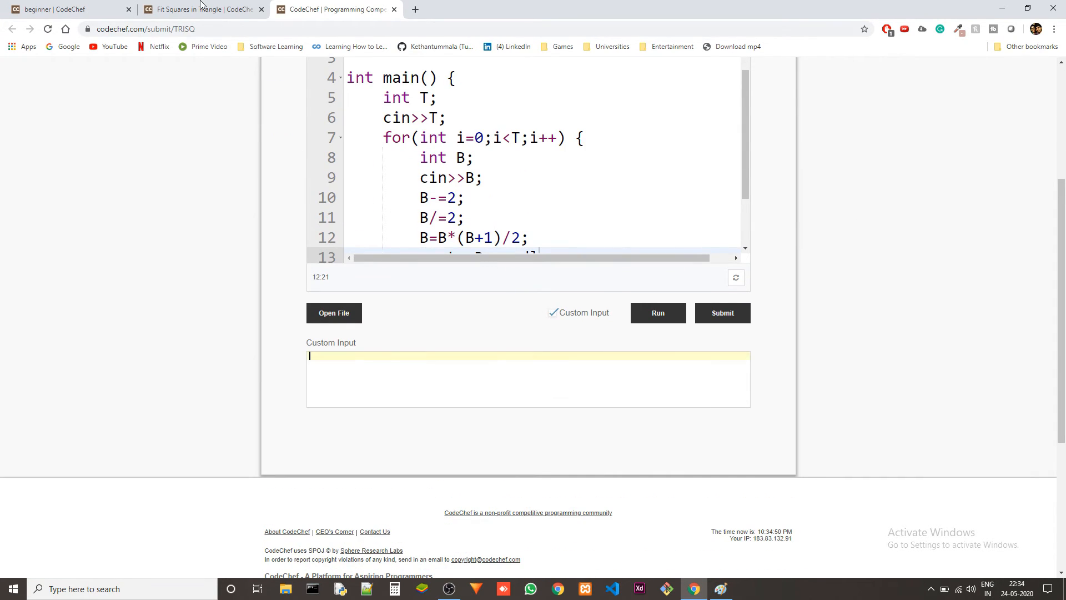
click(203, 9)
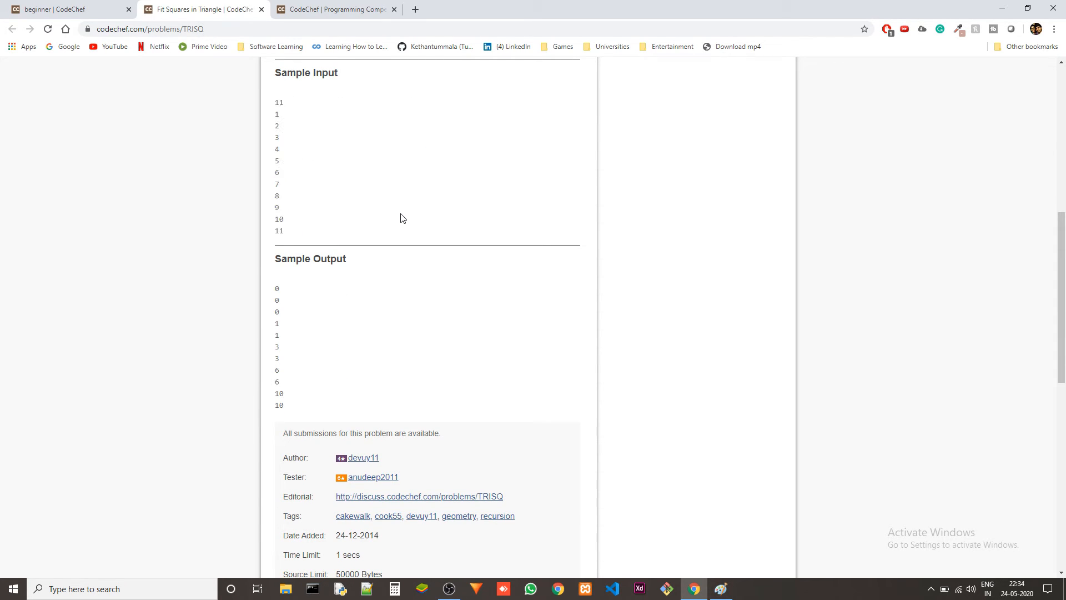
click(340, 10)
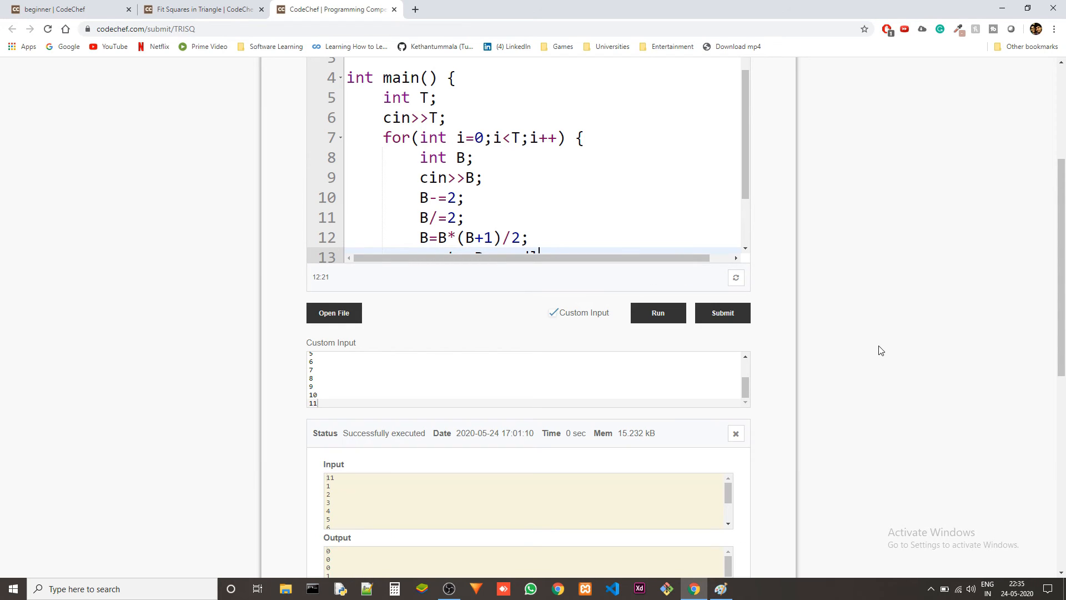
scroll(down, 3)
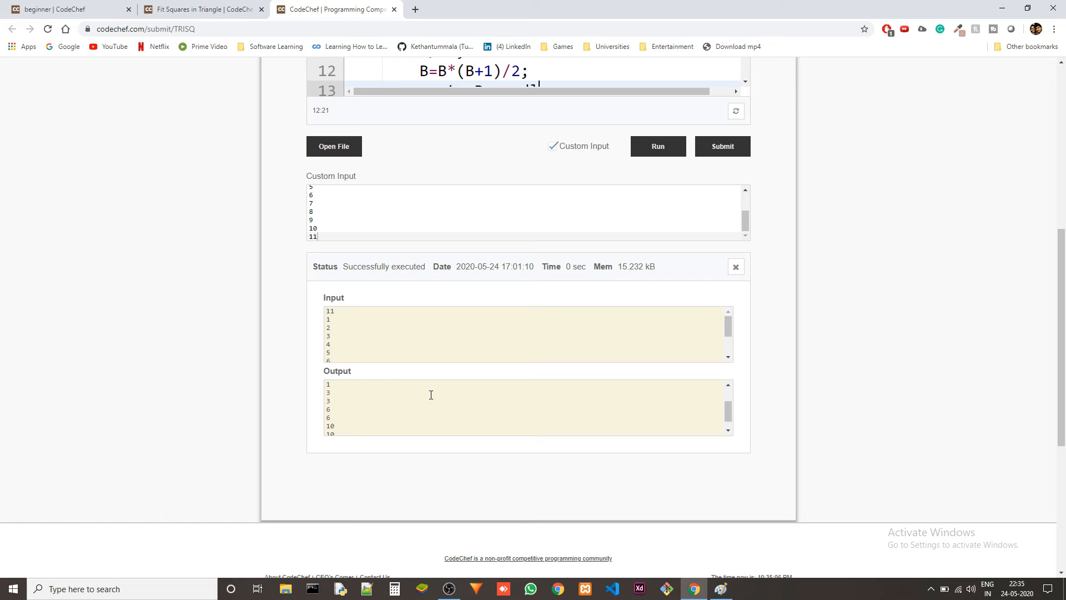
click(203, 10)
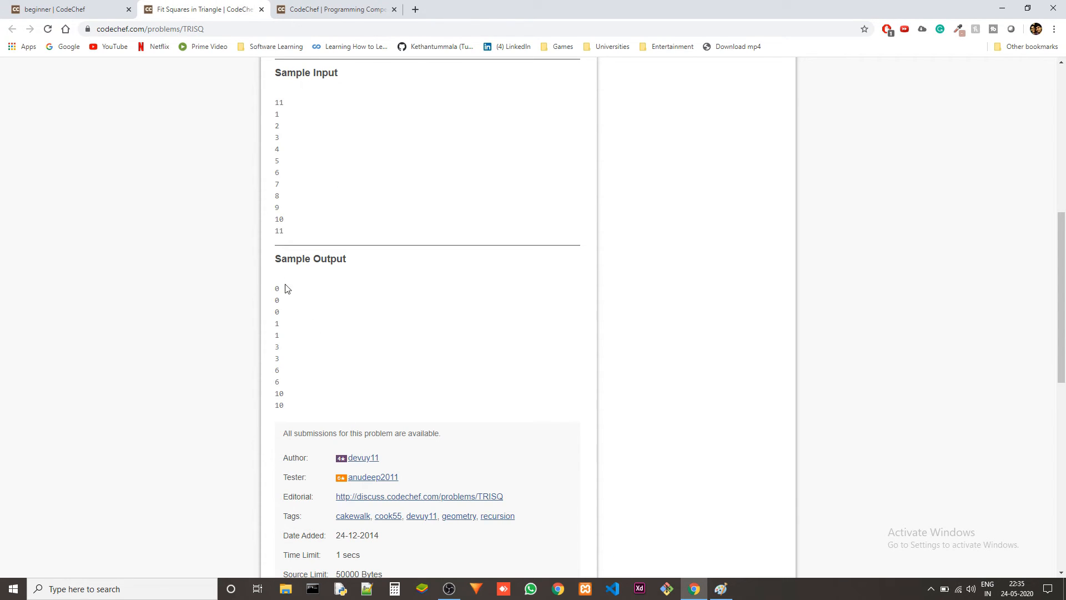
mouse_move(283, 382)
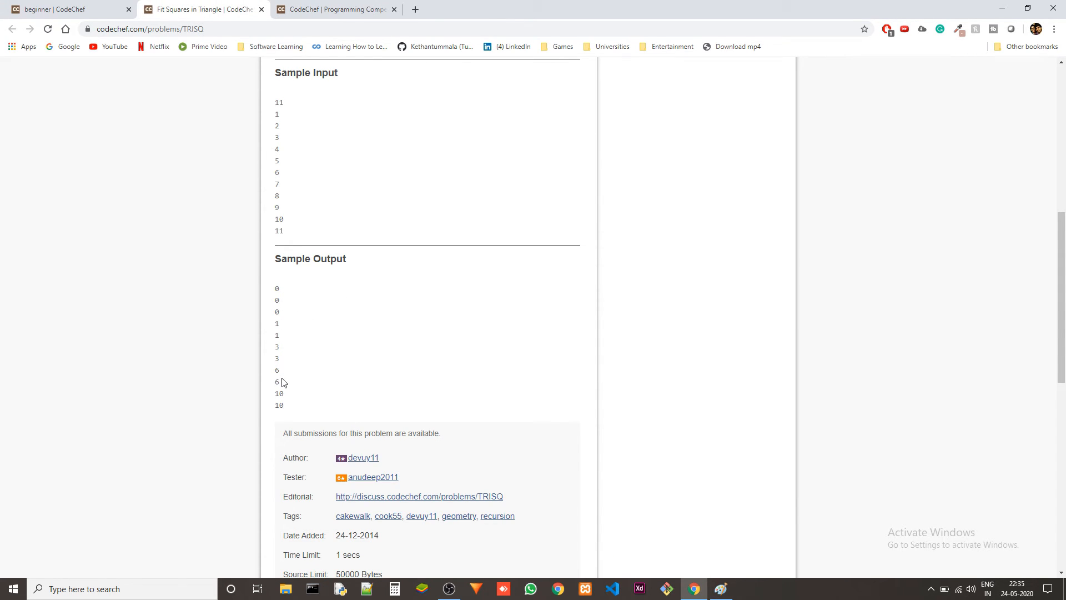
click(335, 9)
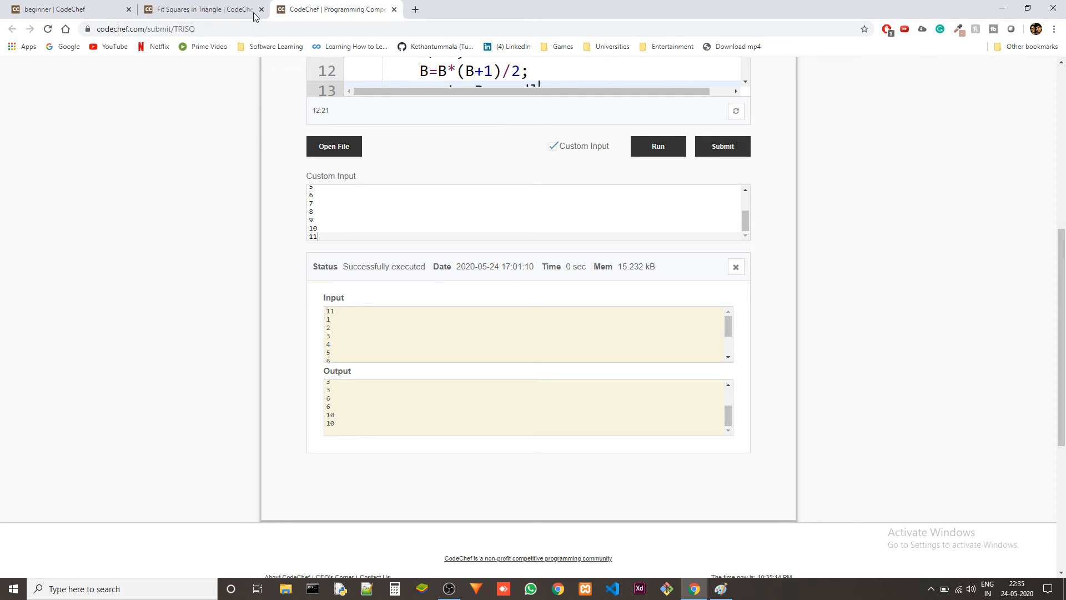
mouse_move(478, 322)
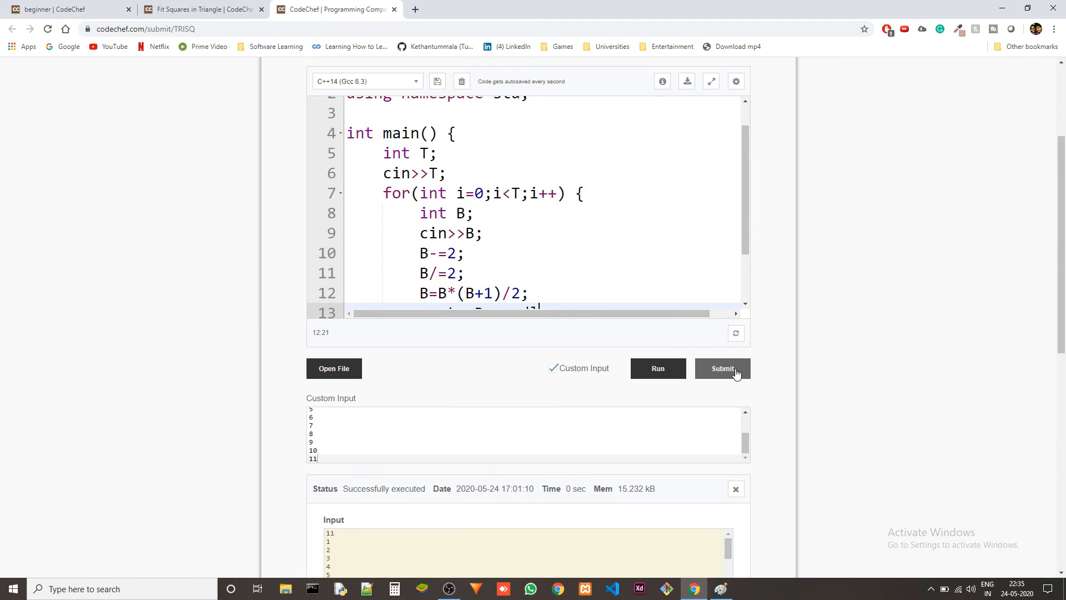
- Submit TRISQ for a Correct Answer (0.00 sec, solution 33300646) and review the loop body
click(722, 368)
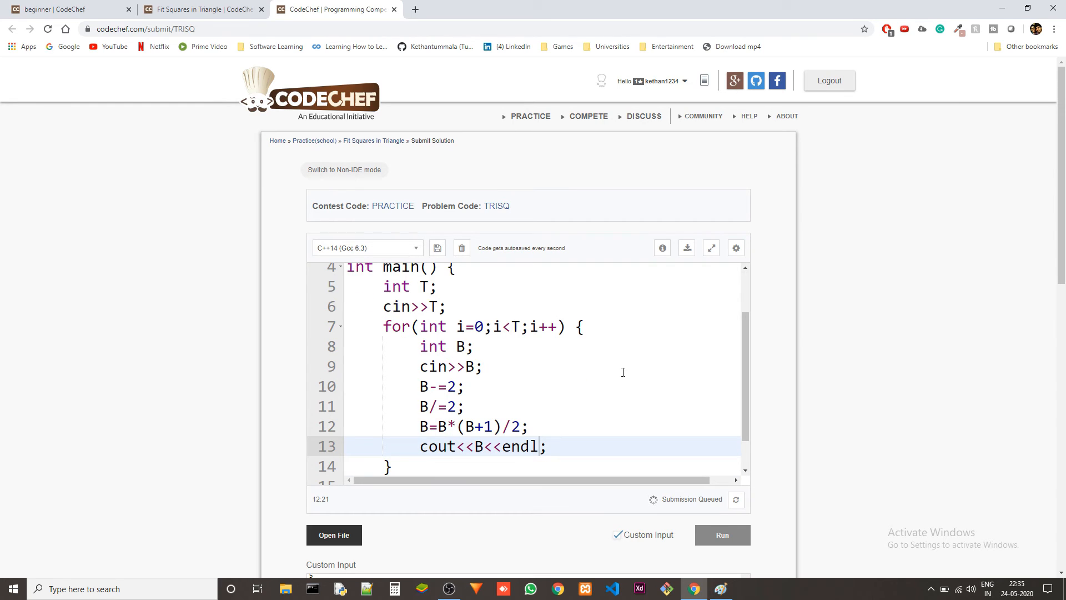
mouse_move(612, 429)
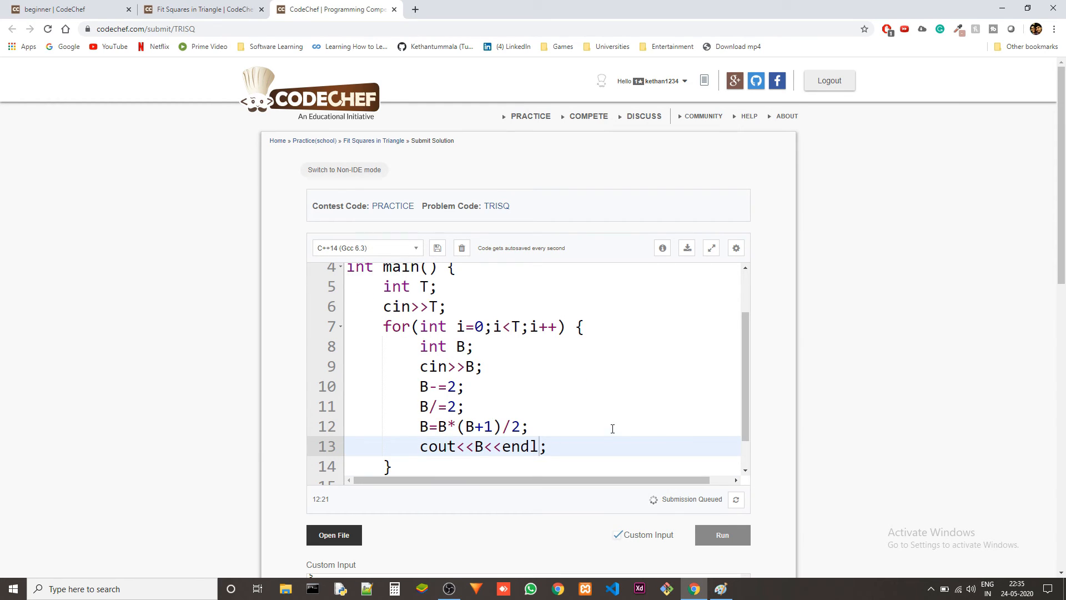
mouse_move(530, 398)
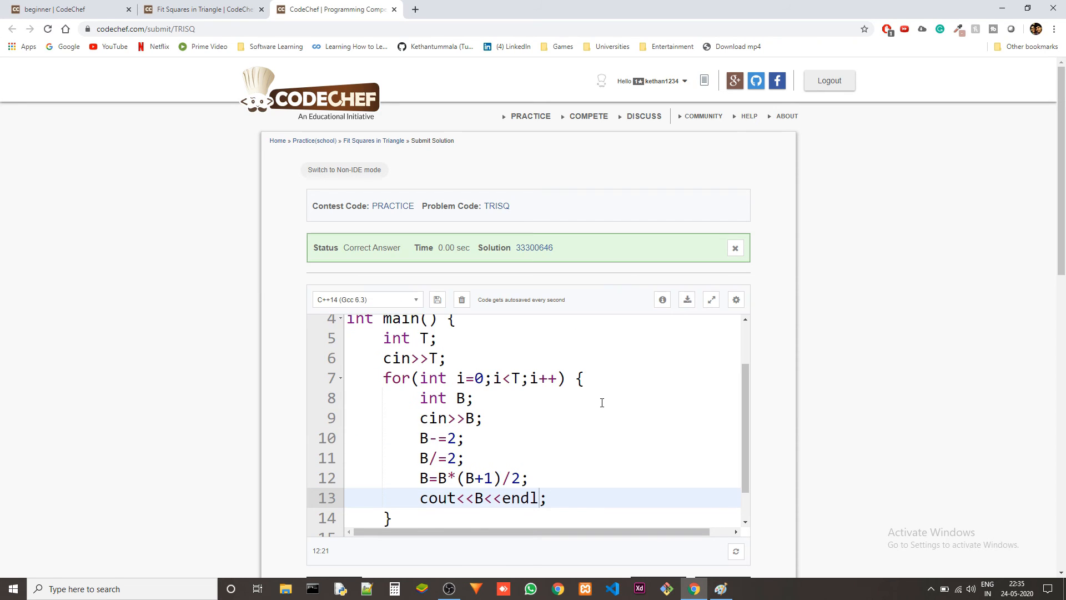
scroll(down, 3)
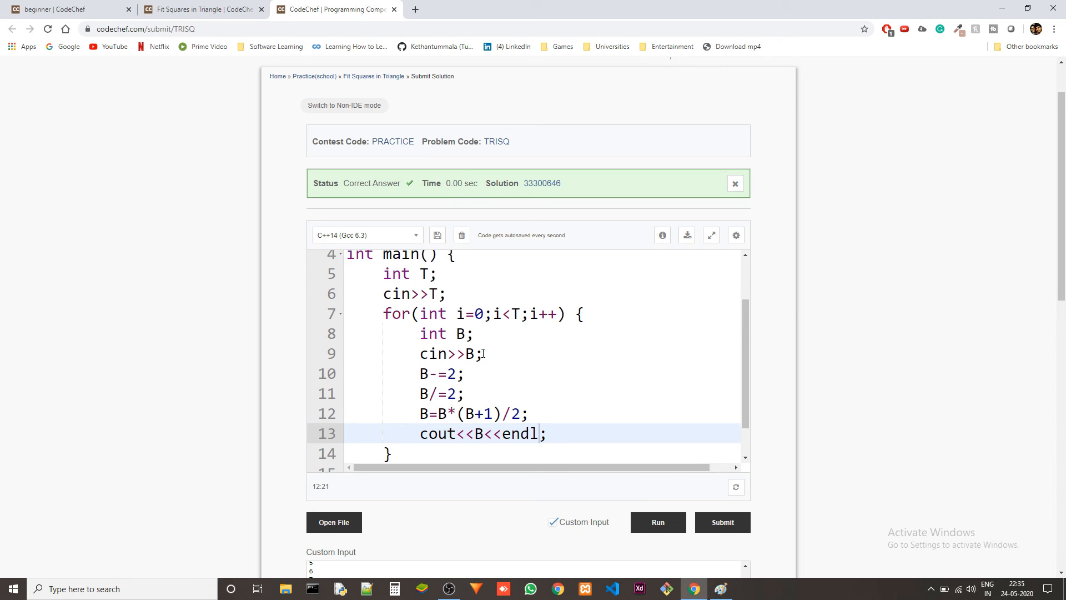
mouse_move(505, 345)
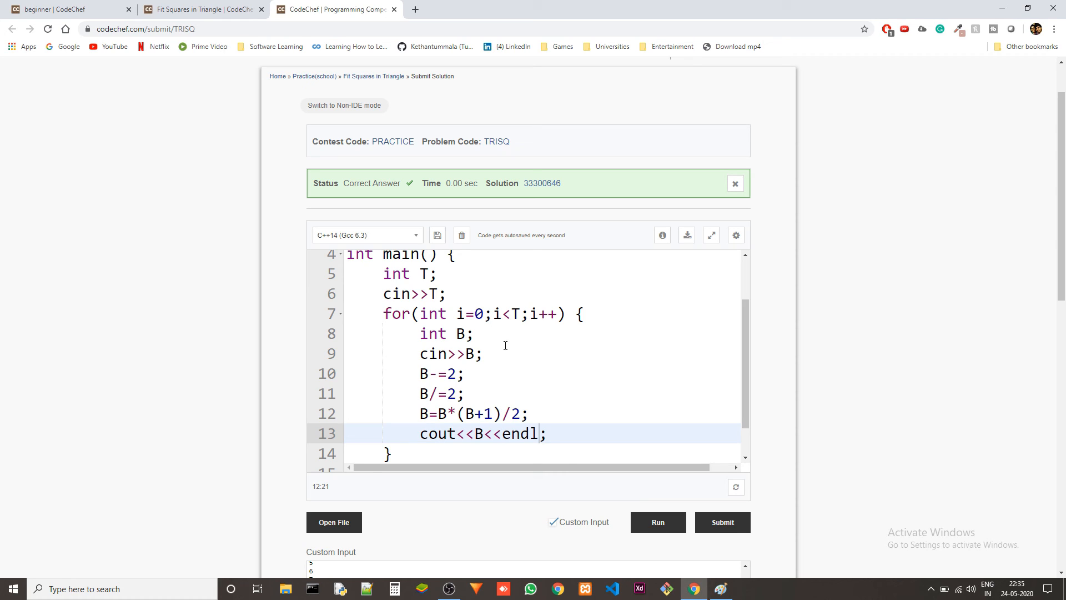
drag(420, 333, 548, 434)
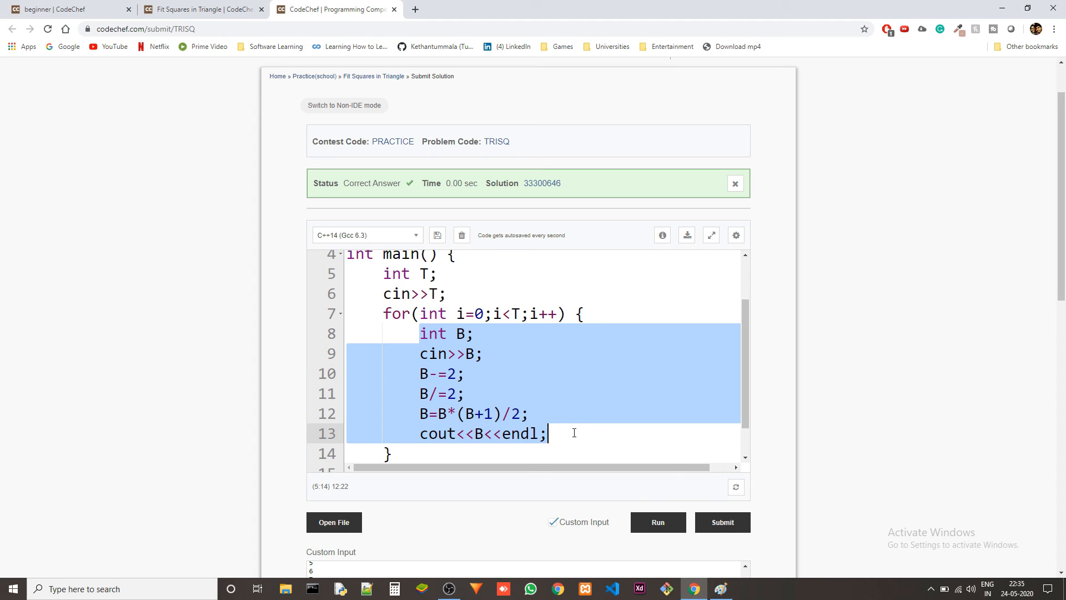
click(417, 414)
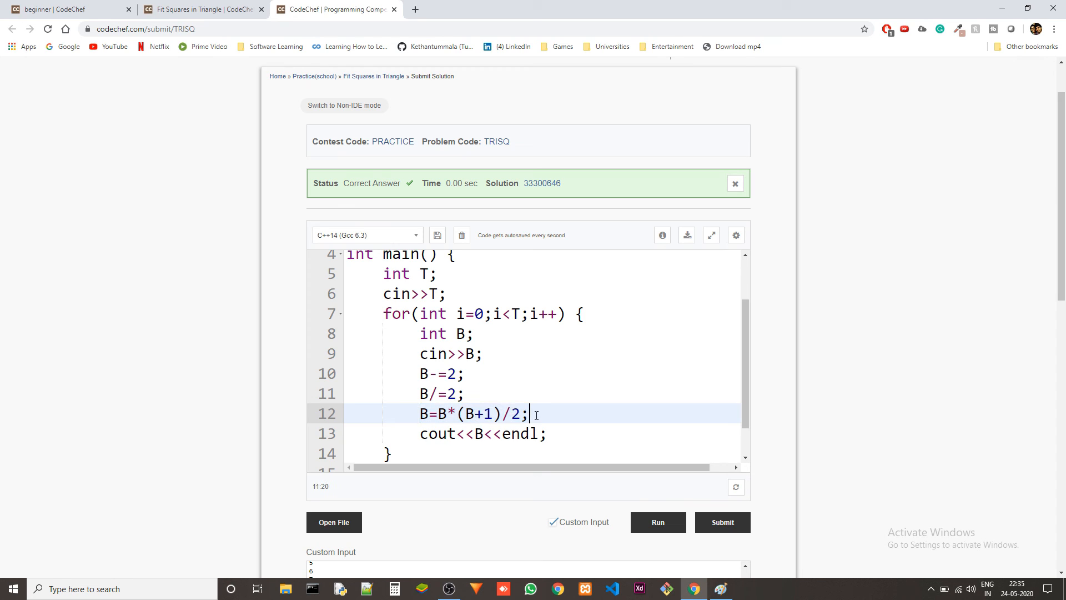
mouse_move(556, 399)
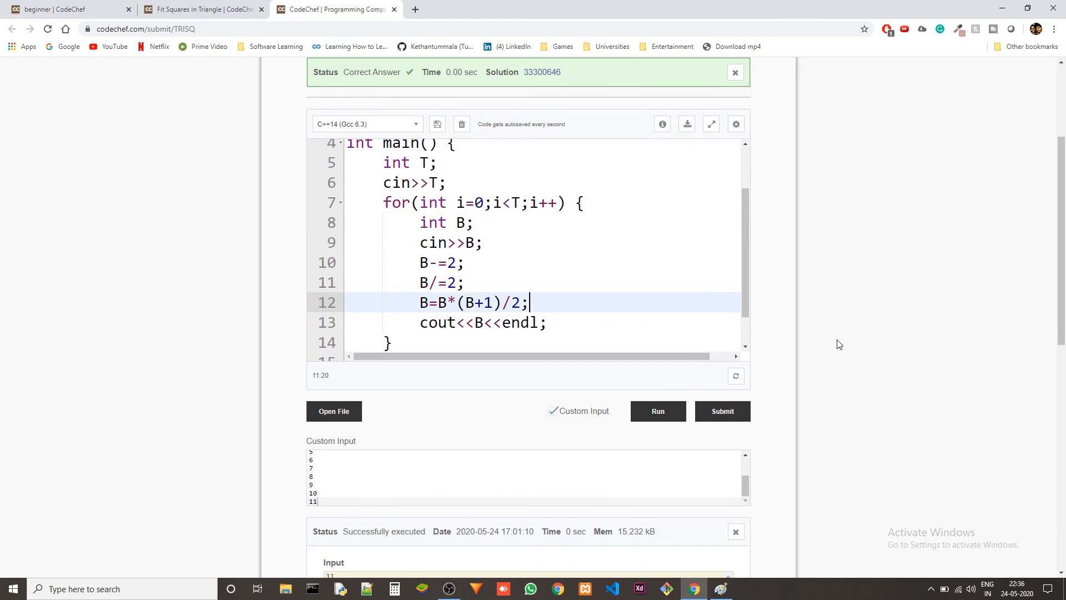
mouse_move(958, 296)
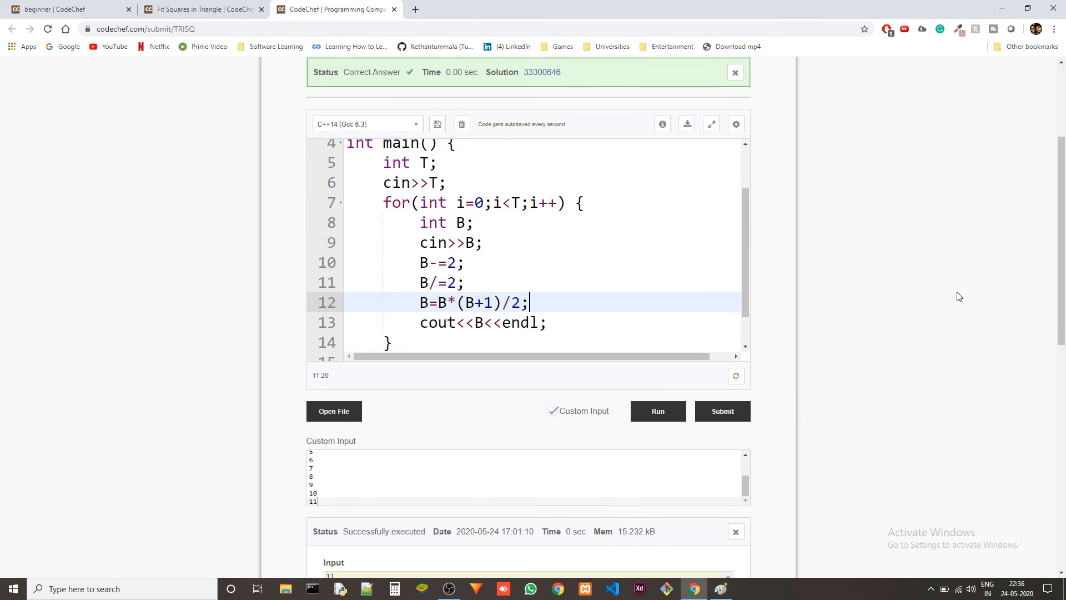